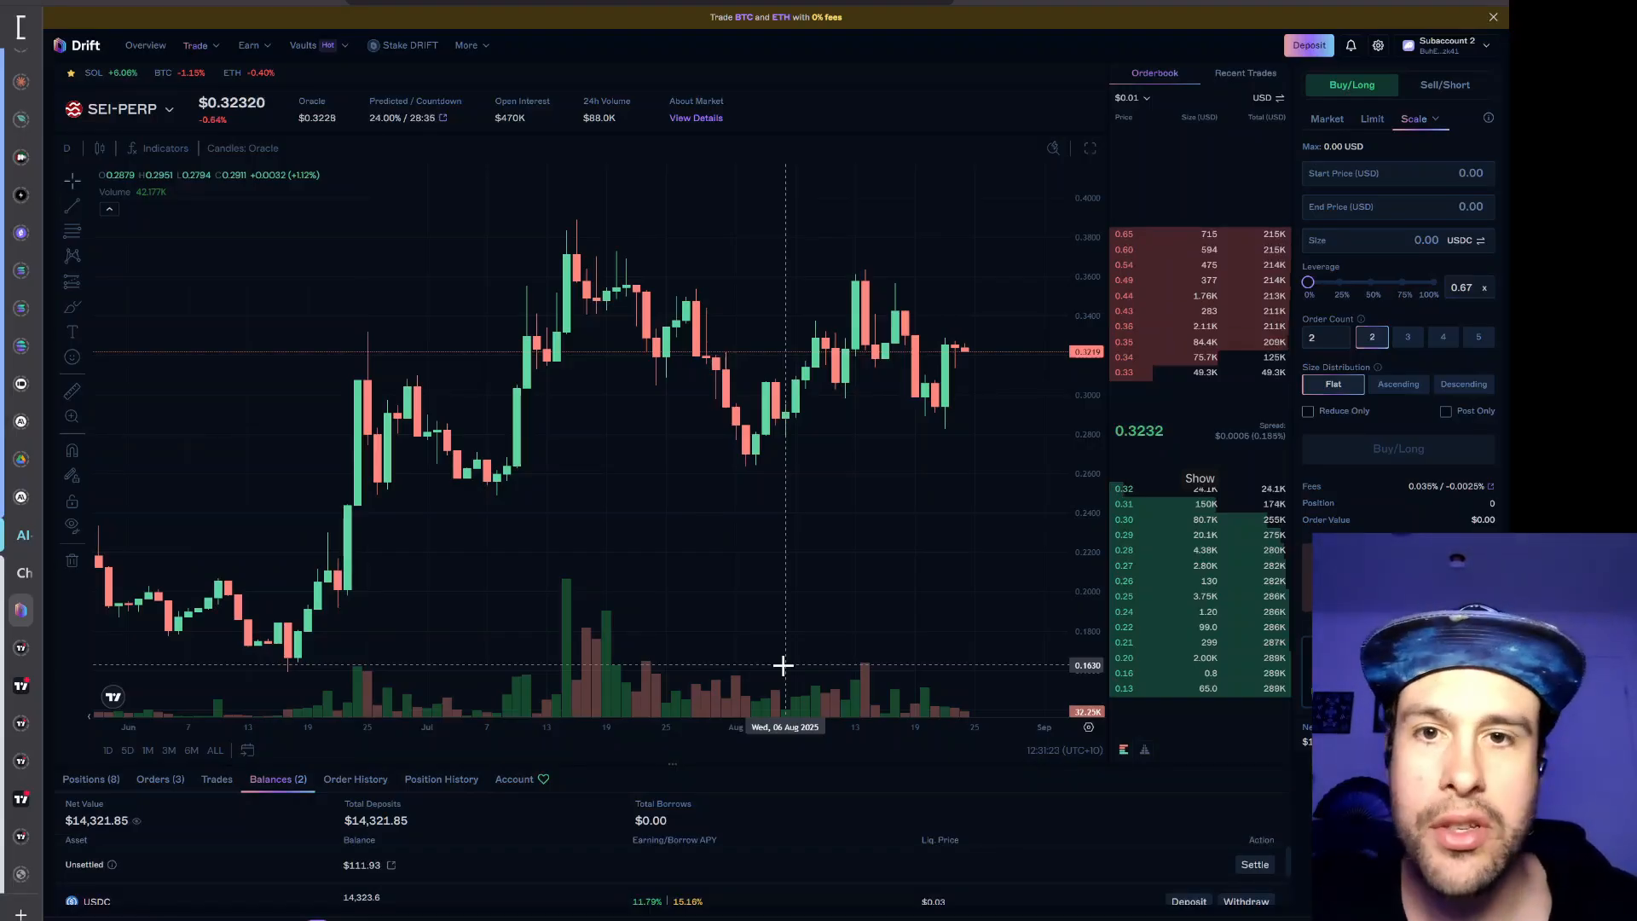
pyautogui.moveTo(787, 666)
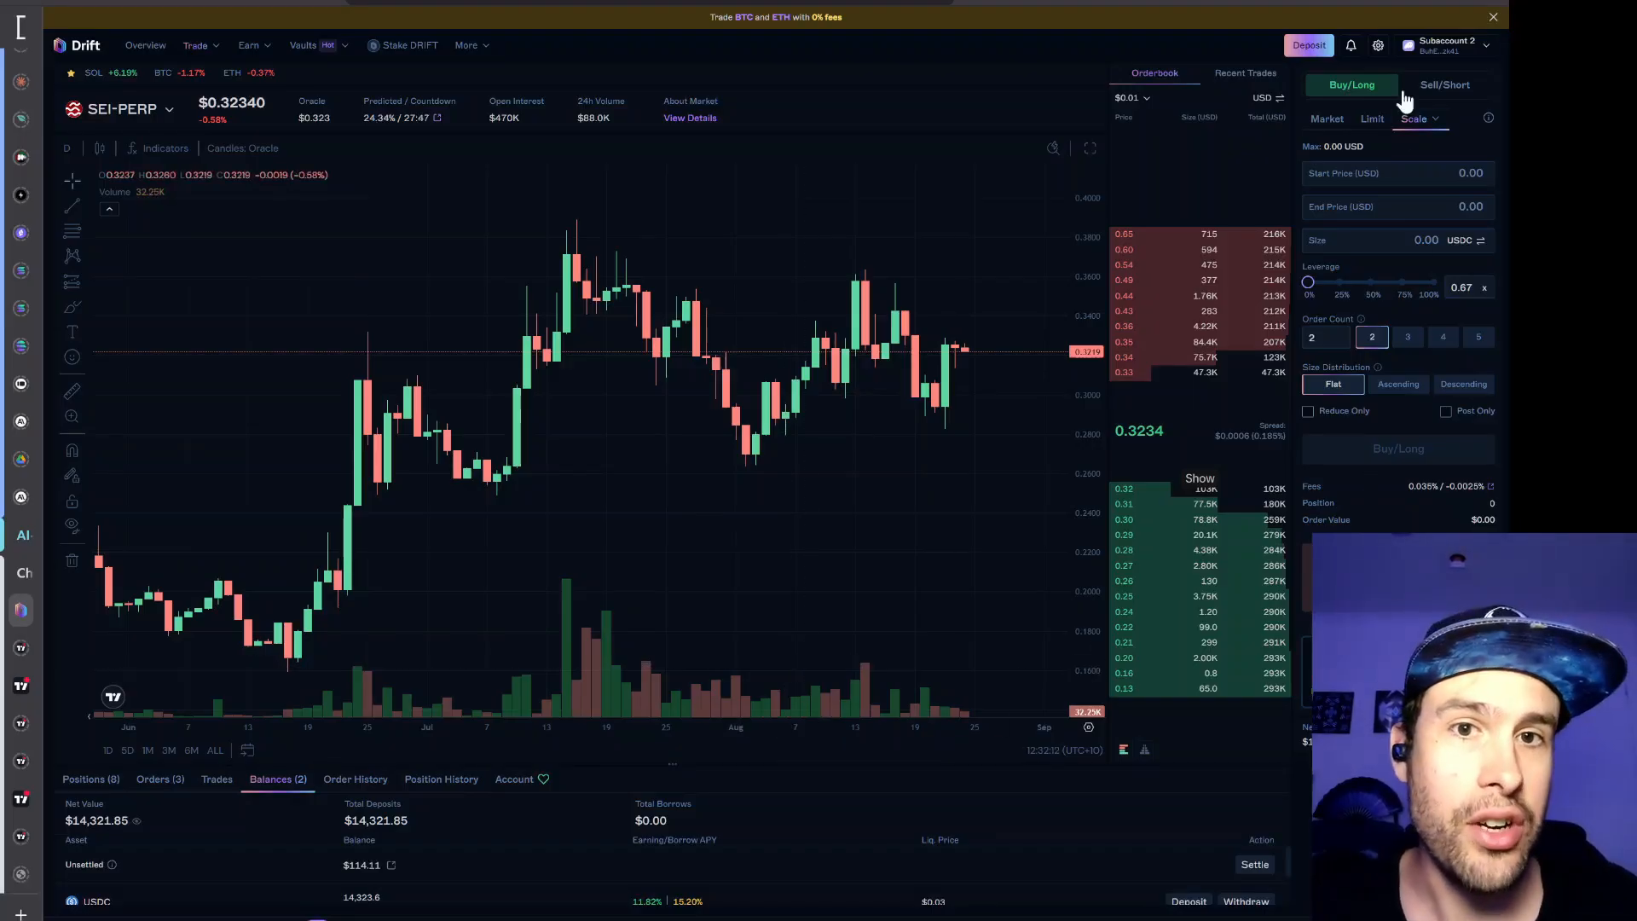
pyautogui.moveTo(947, 193)
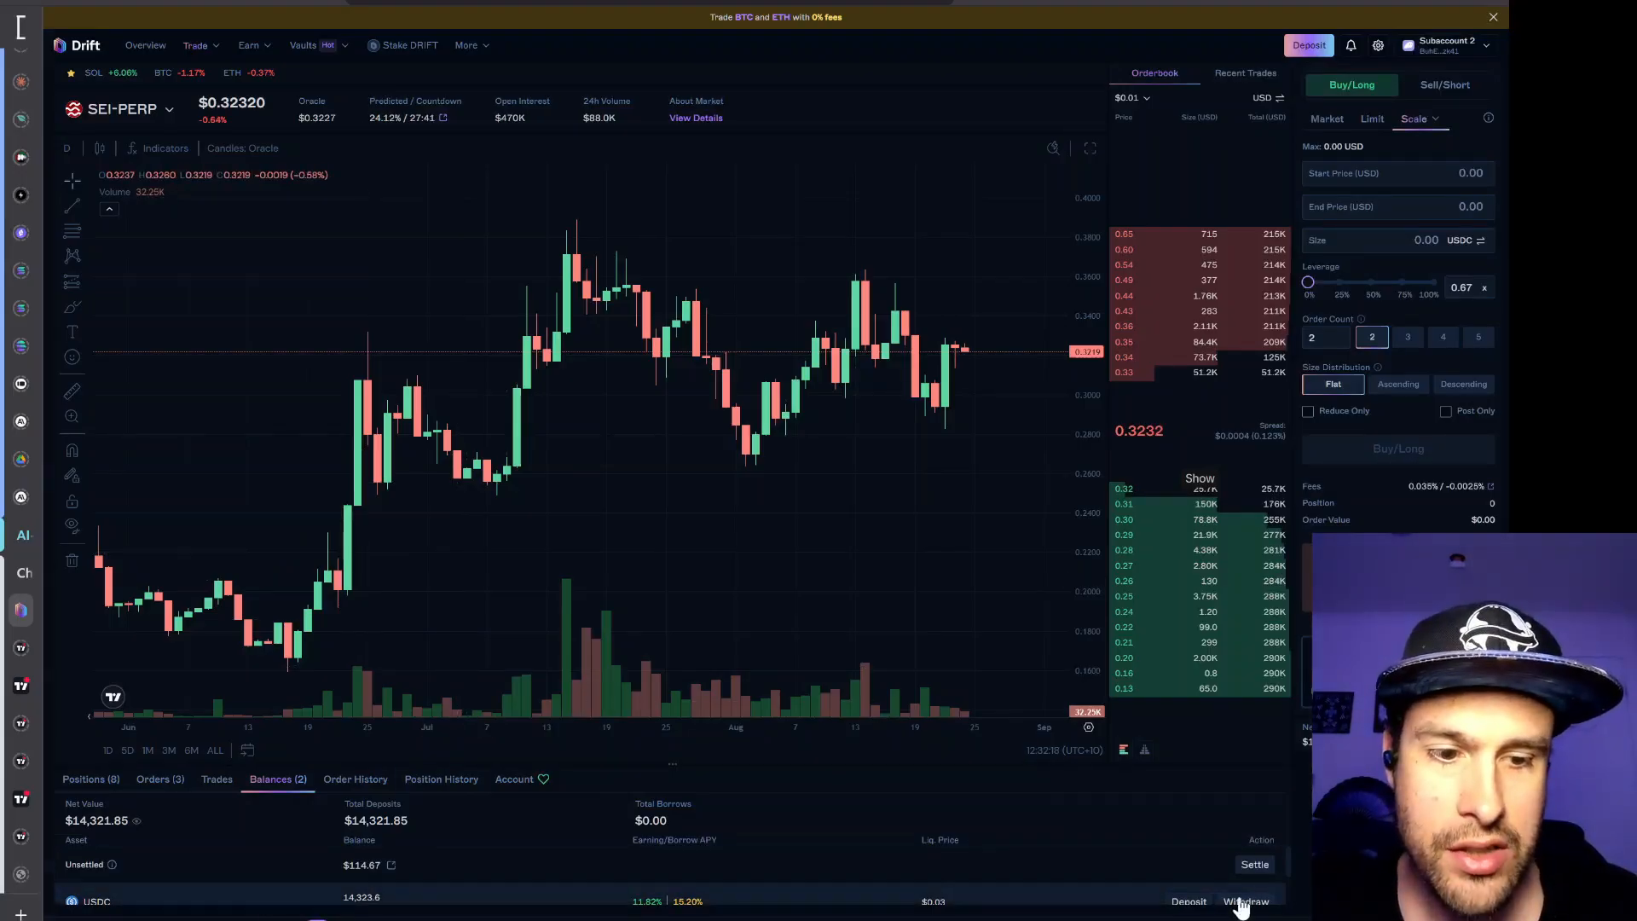
# Open the Transfer form to move USDC from Subaccount 2 to the Main Account
pyautogui.click(1446, 44)
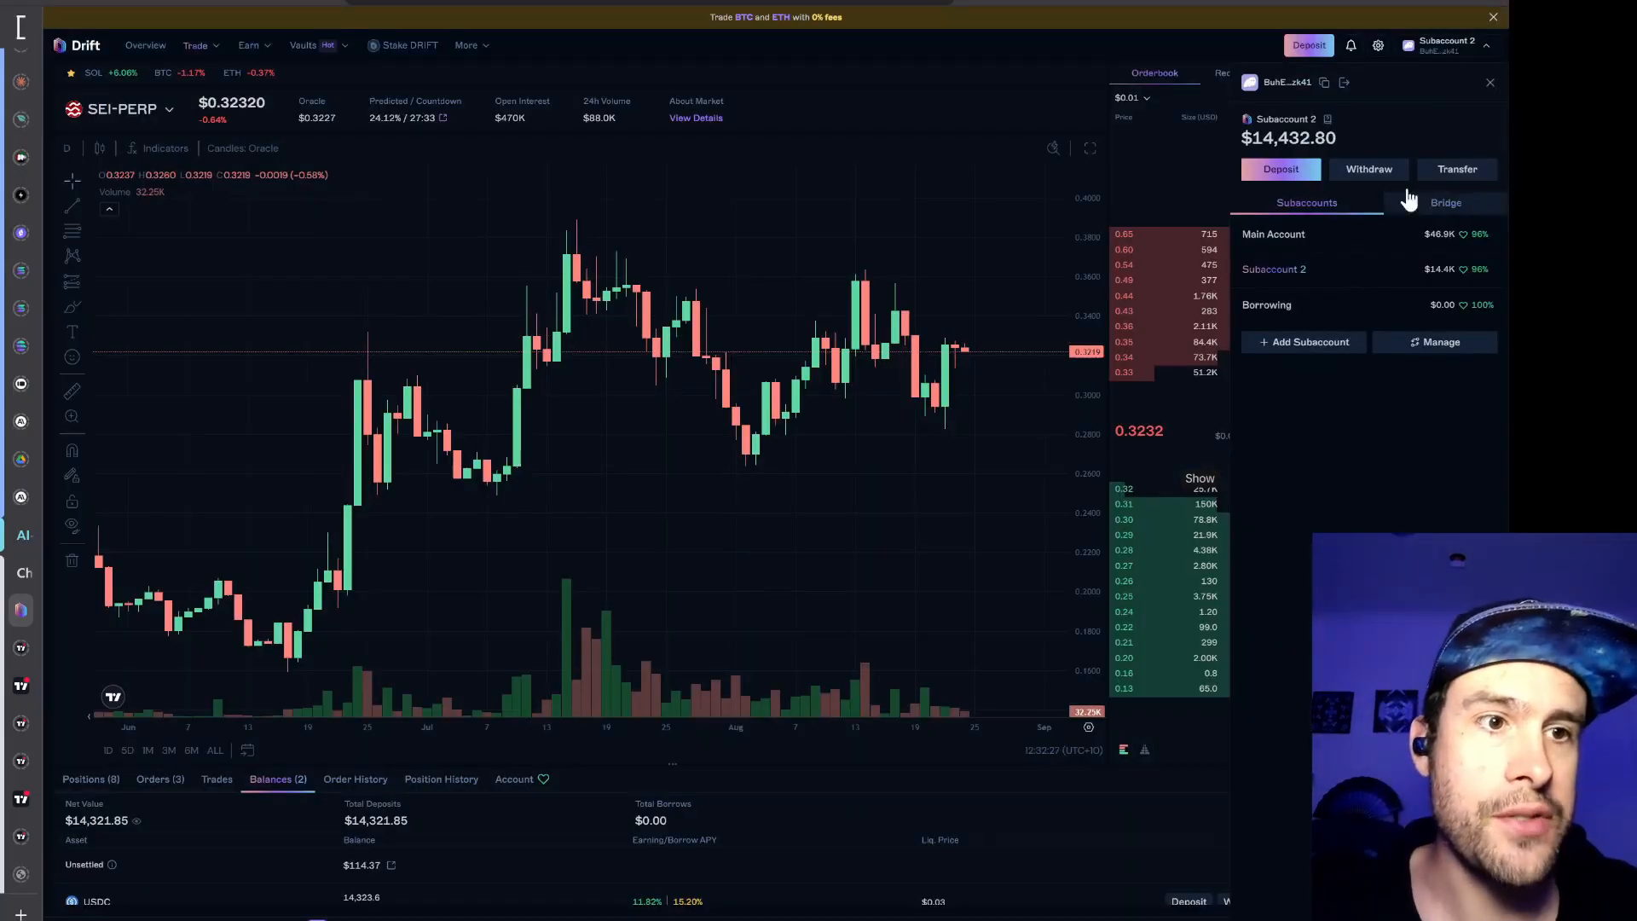
pyautogui.click(1457, 169)
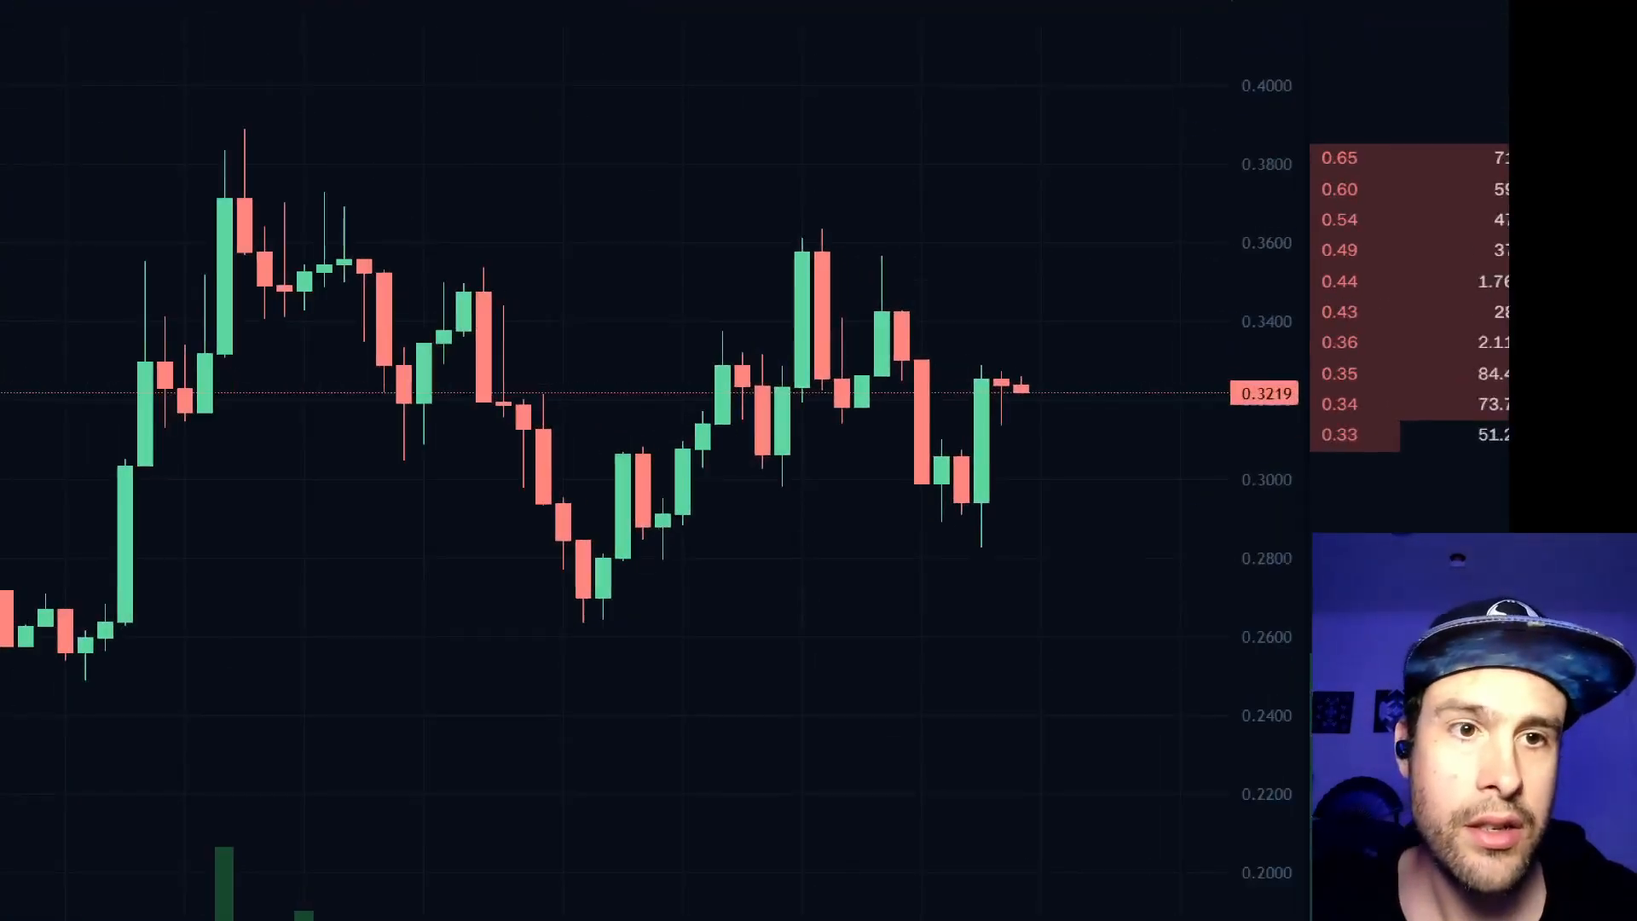
pyautogui.click(1380, 70)
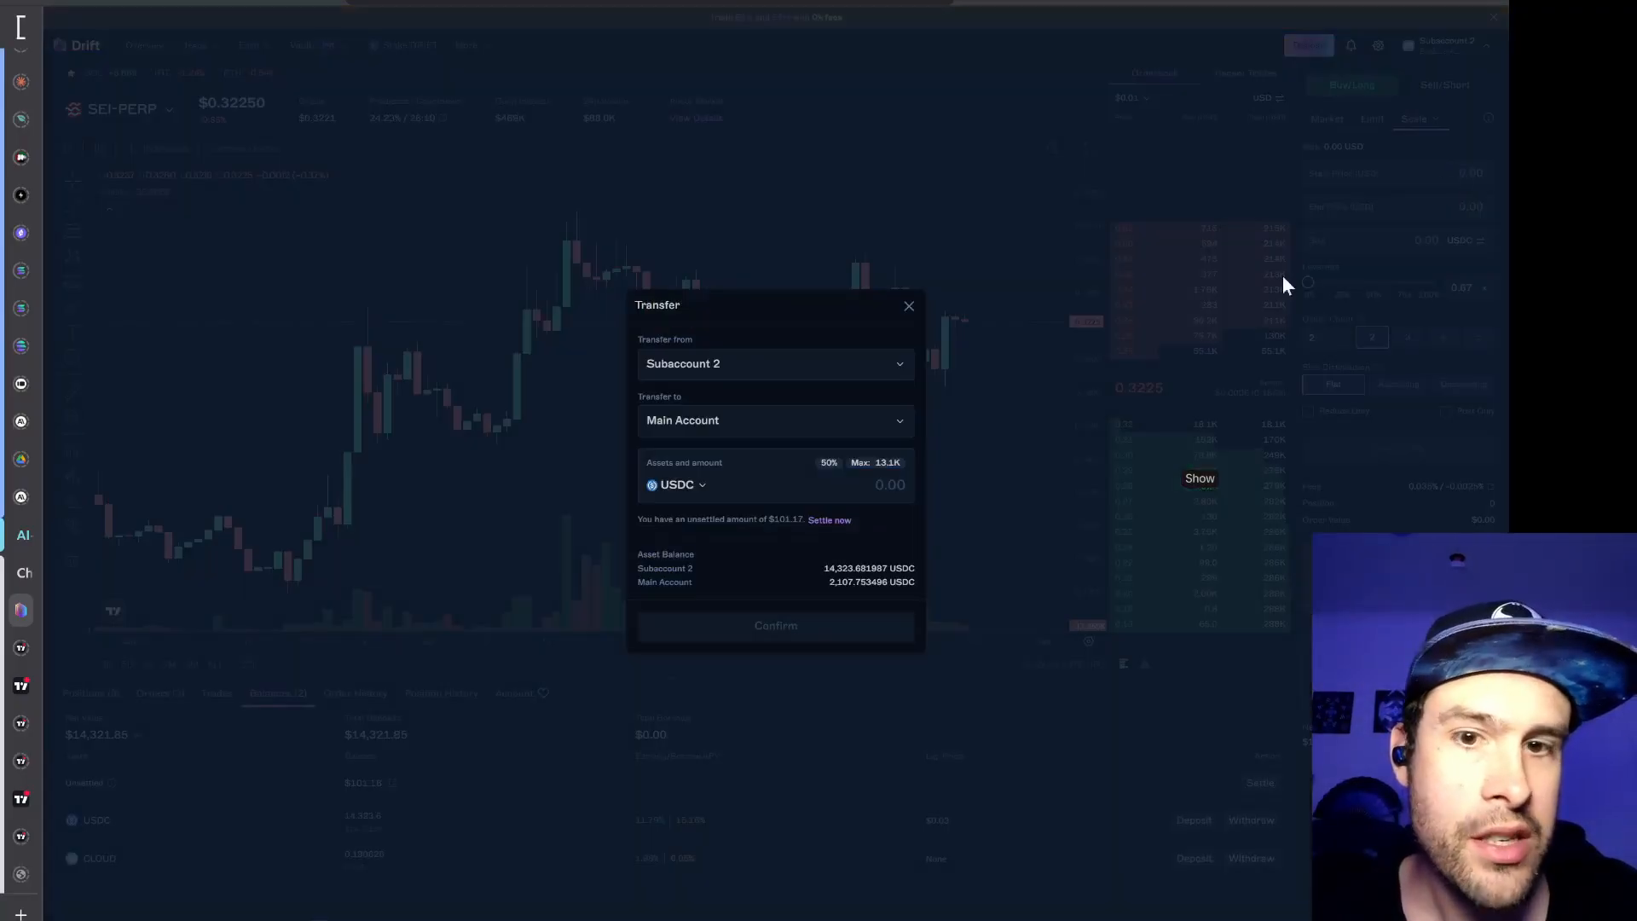
# Send 200 USDC from Subaccount 2 to Borrowing and confirm the transfer
pyautogui.click(775, 364)
pyautogui.write('2')
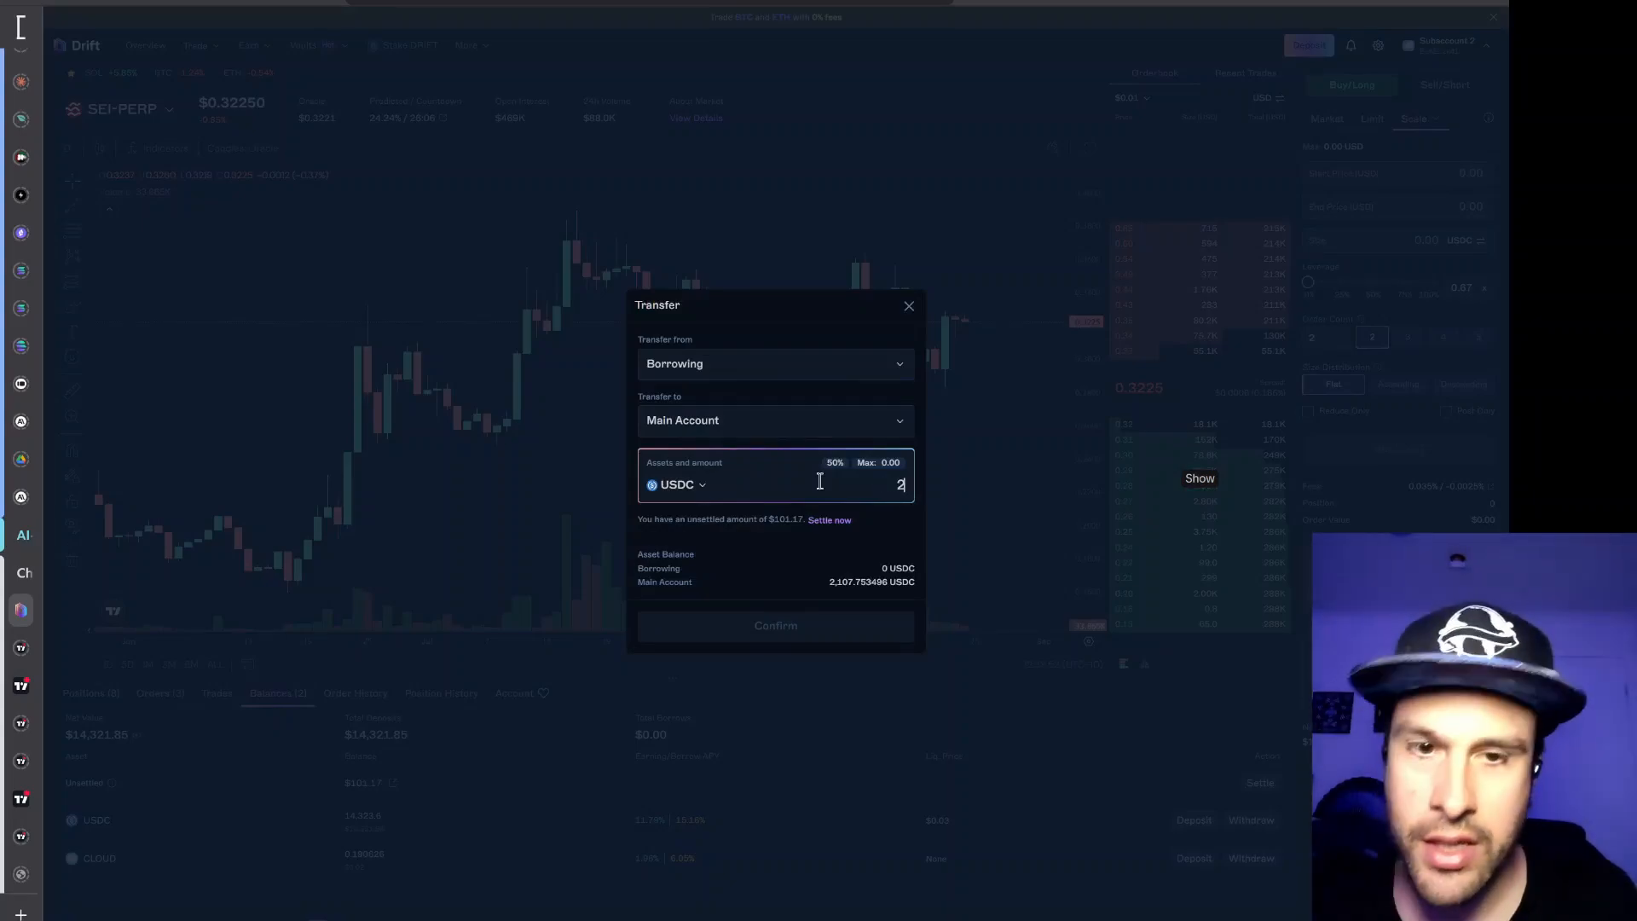
pyautogui.click(775, 364)
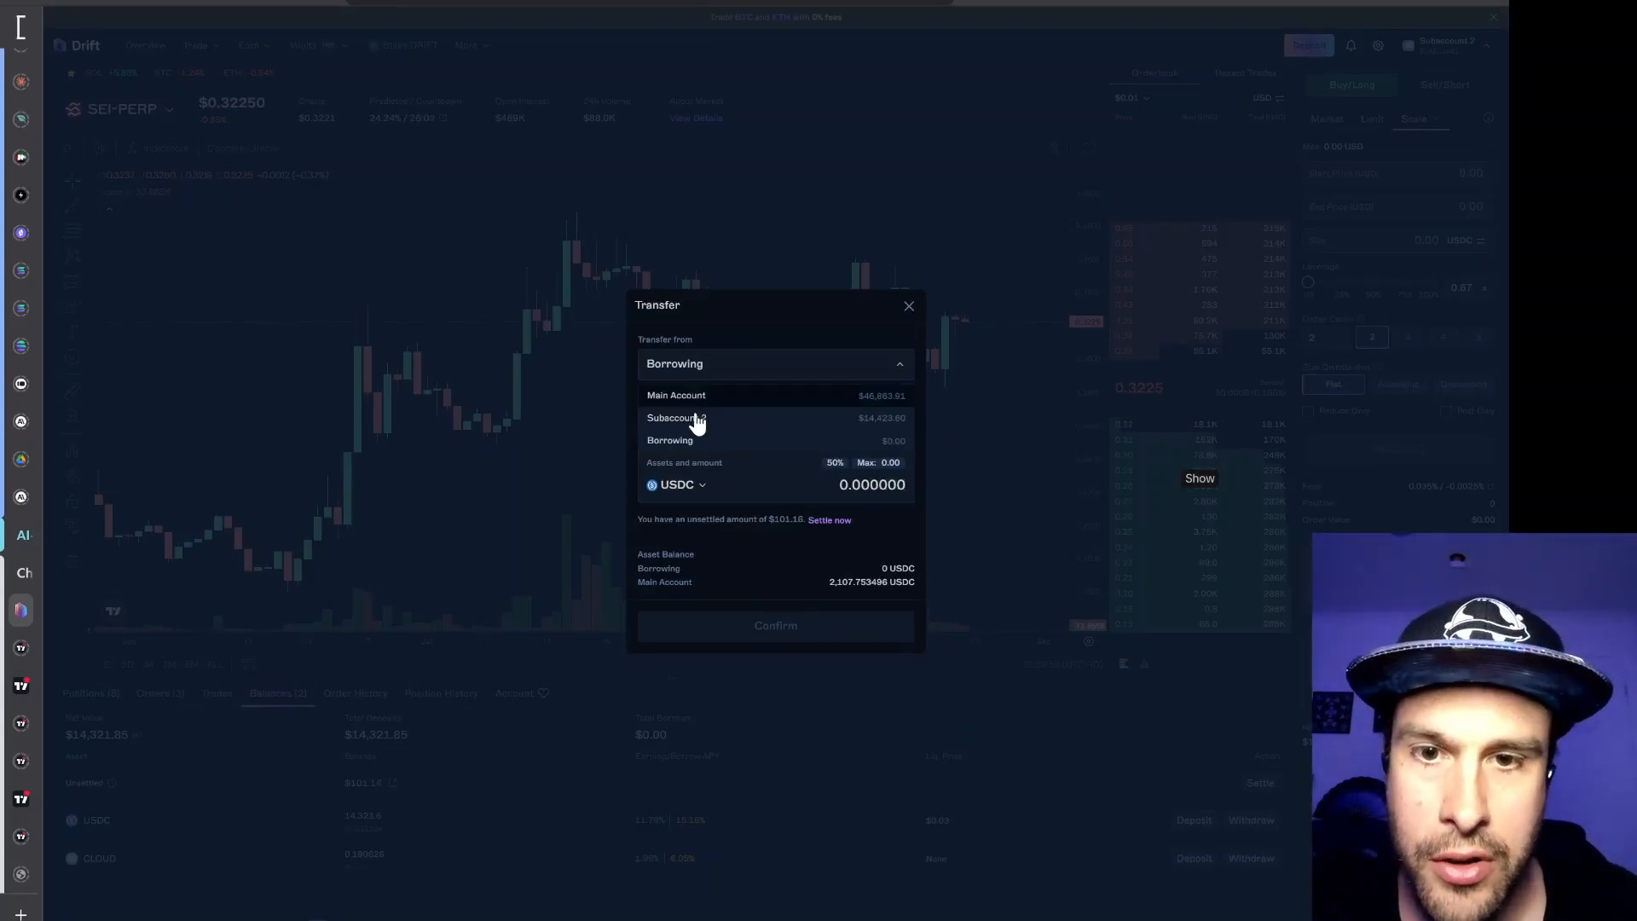
pyautogui.click(676, 417)
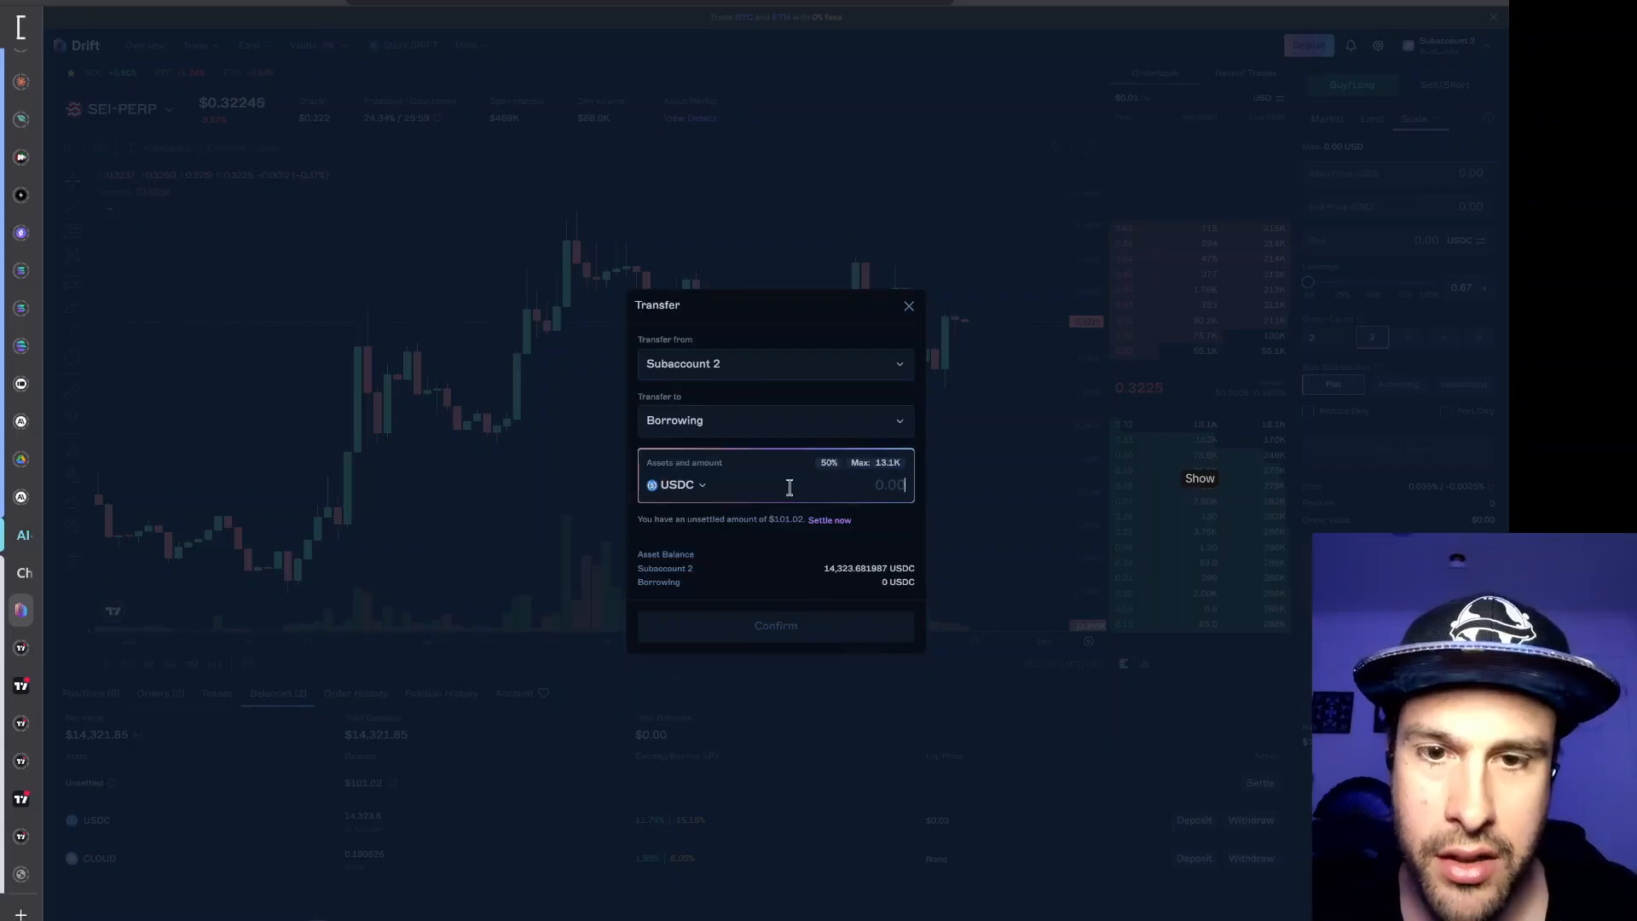
pyautogui.write('200')
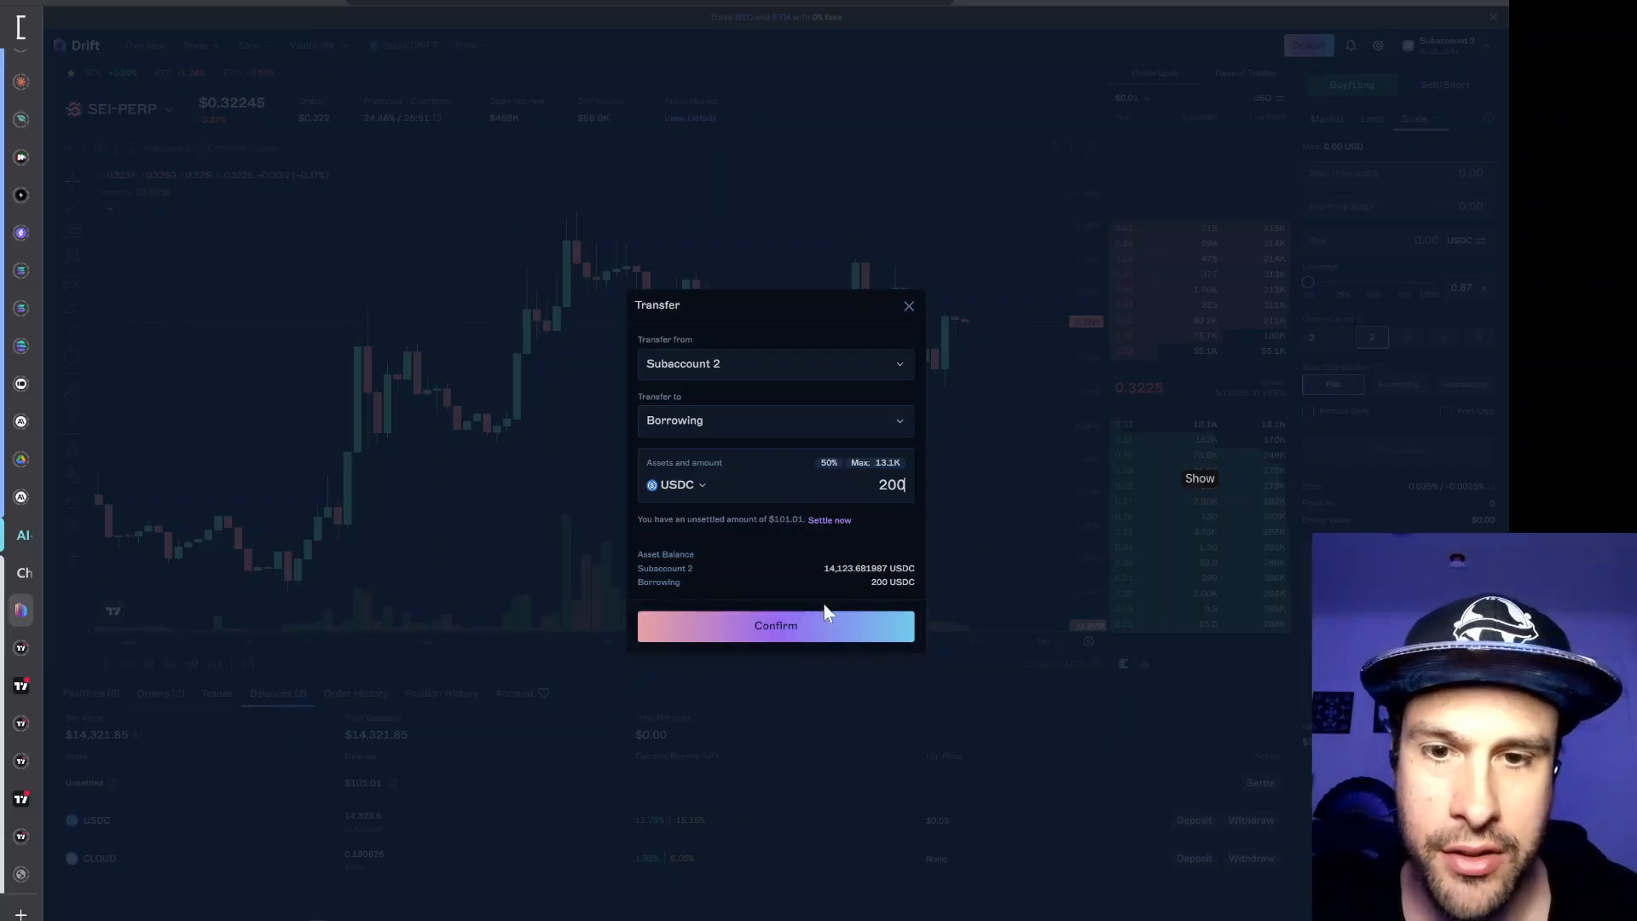
pyautogui.click(775, 625)
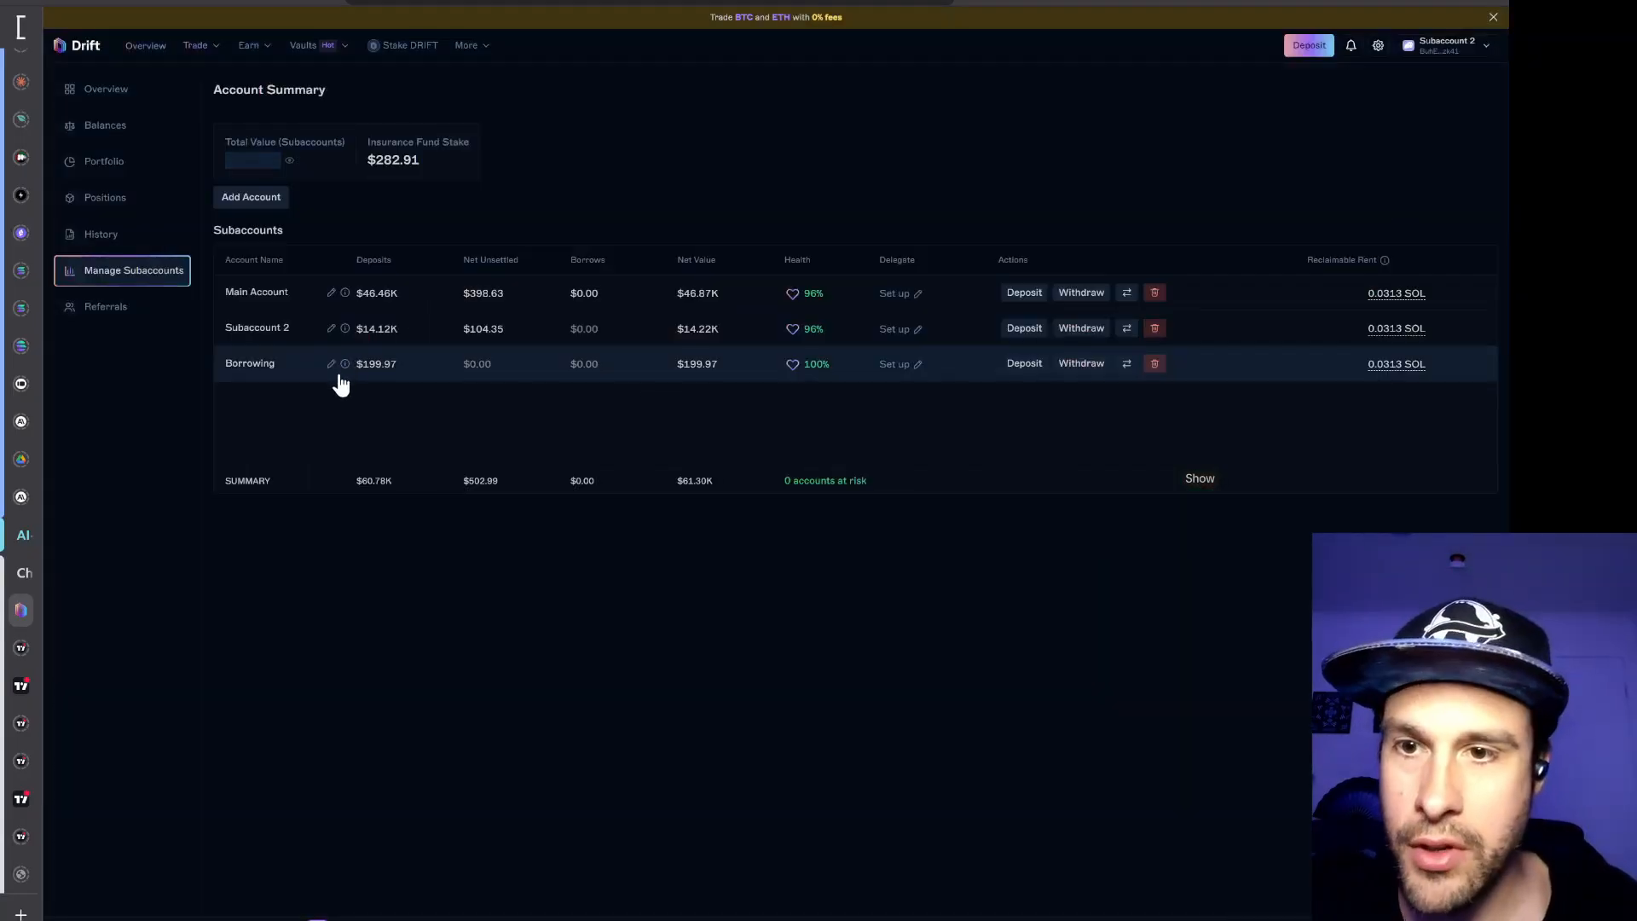
# Rename the Borrowing subaccount to 'SEI Gridbot' and approve the rename in the wallet
pyautogui.click(331, 363)
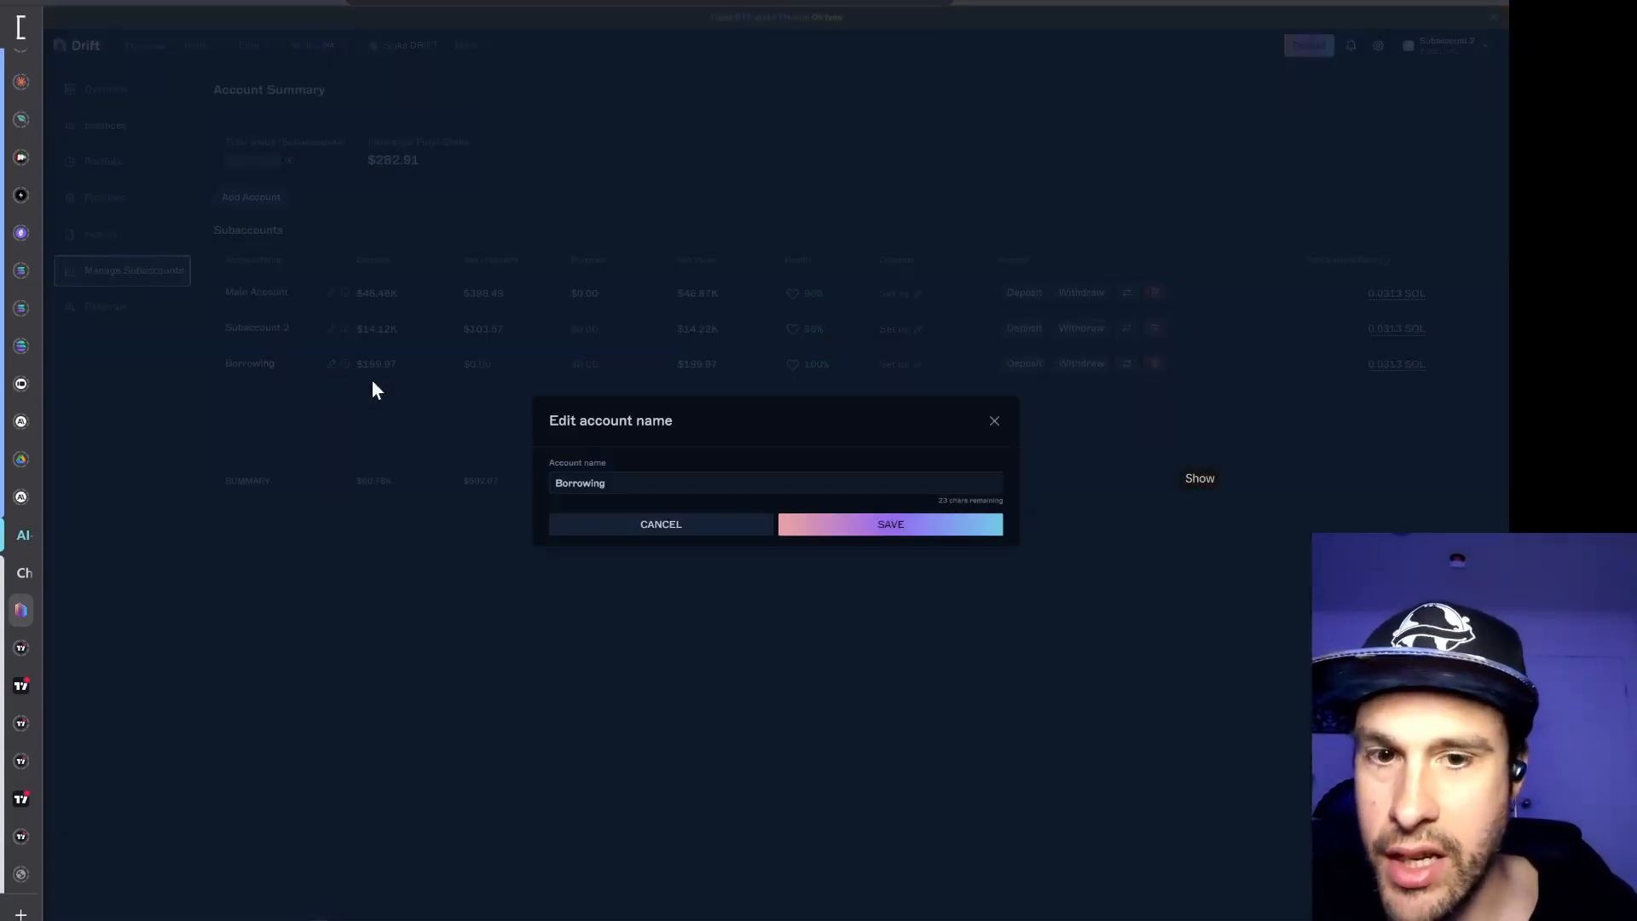
pyautogui.write('SEI Gridbot')
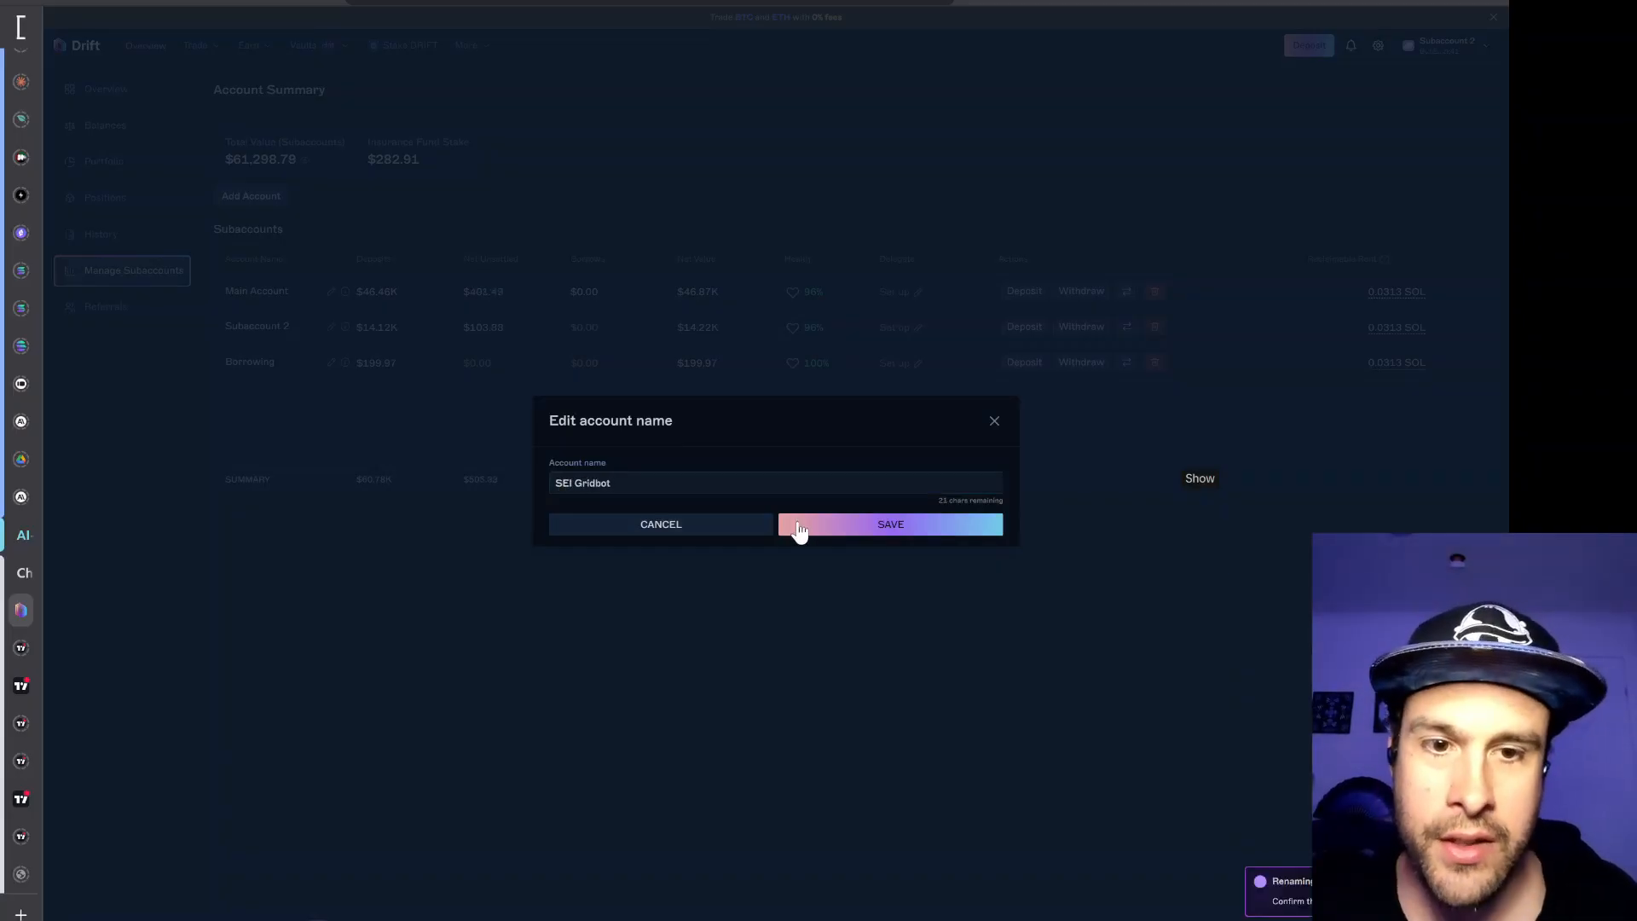
pyautogui.click(891, 524)
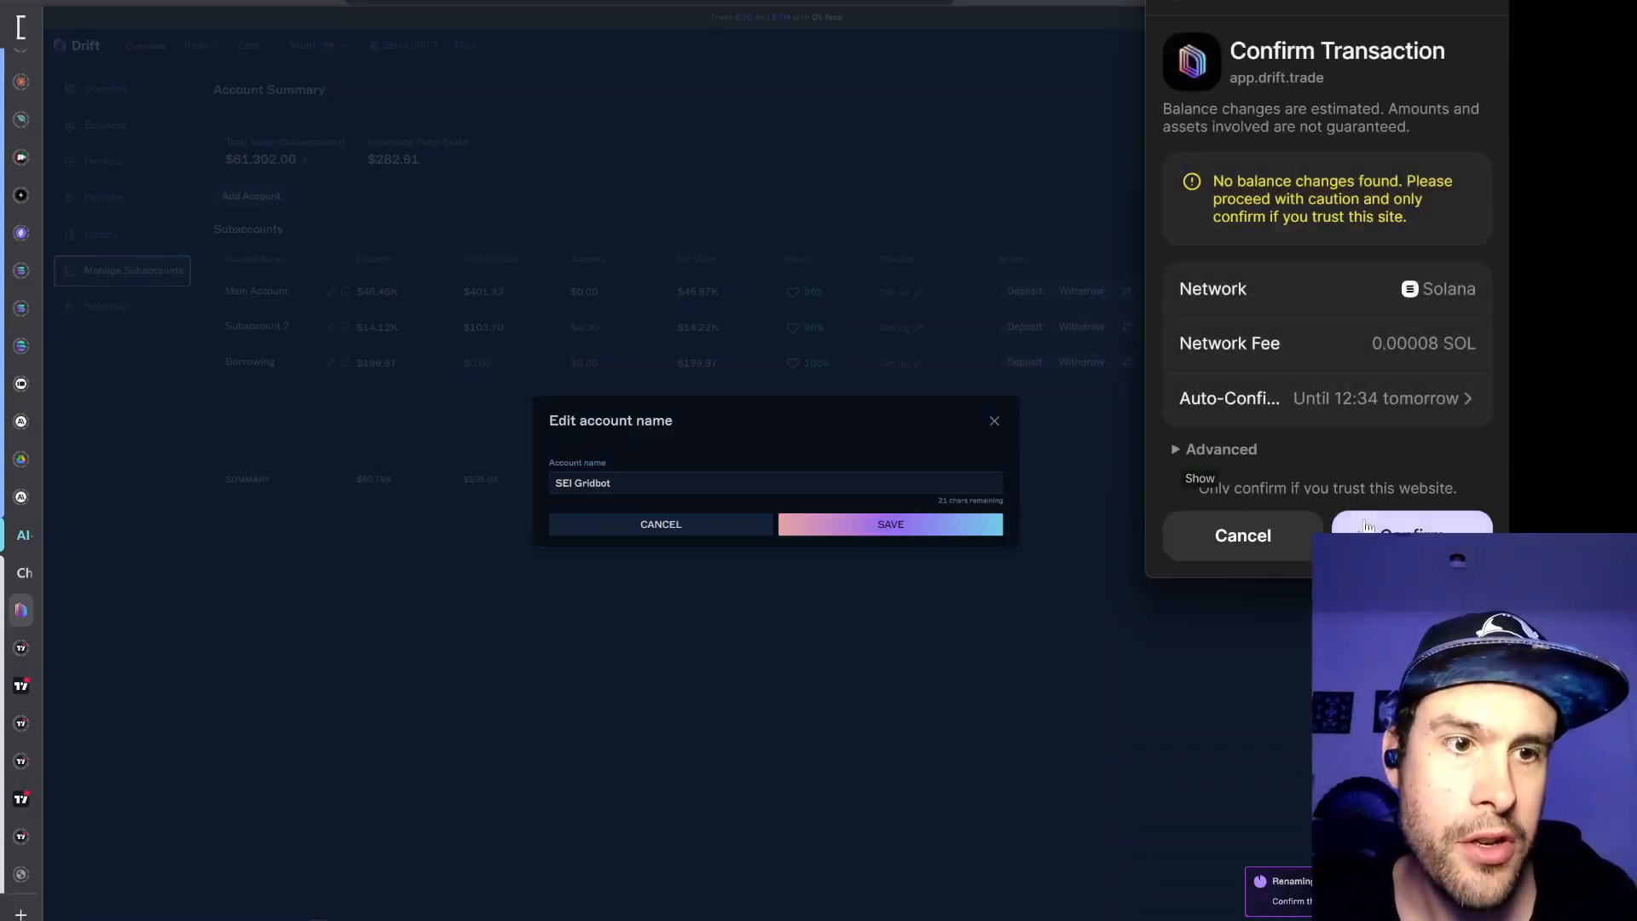
pyautogui.click(1410, 530)
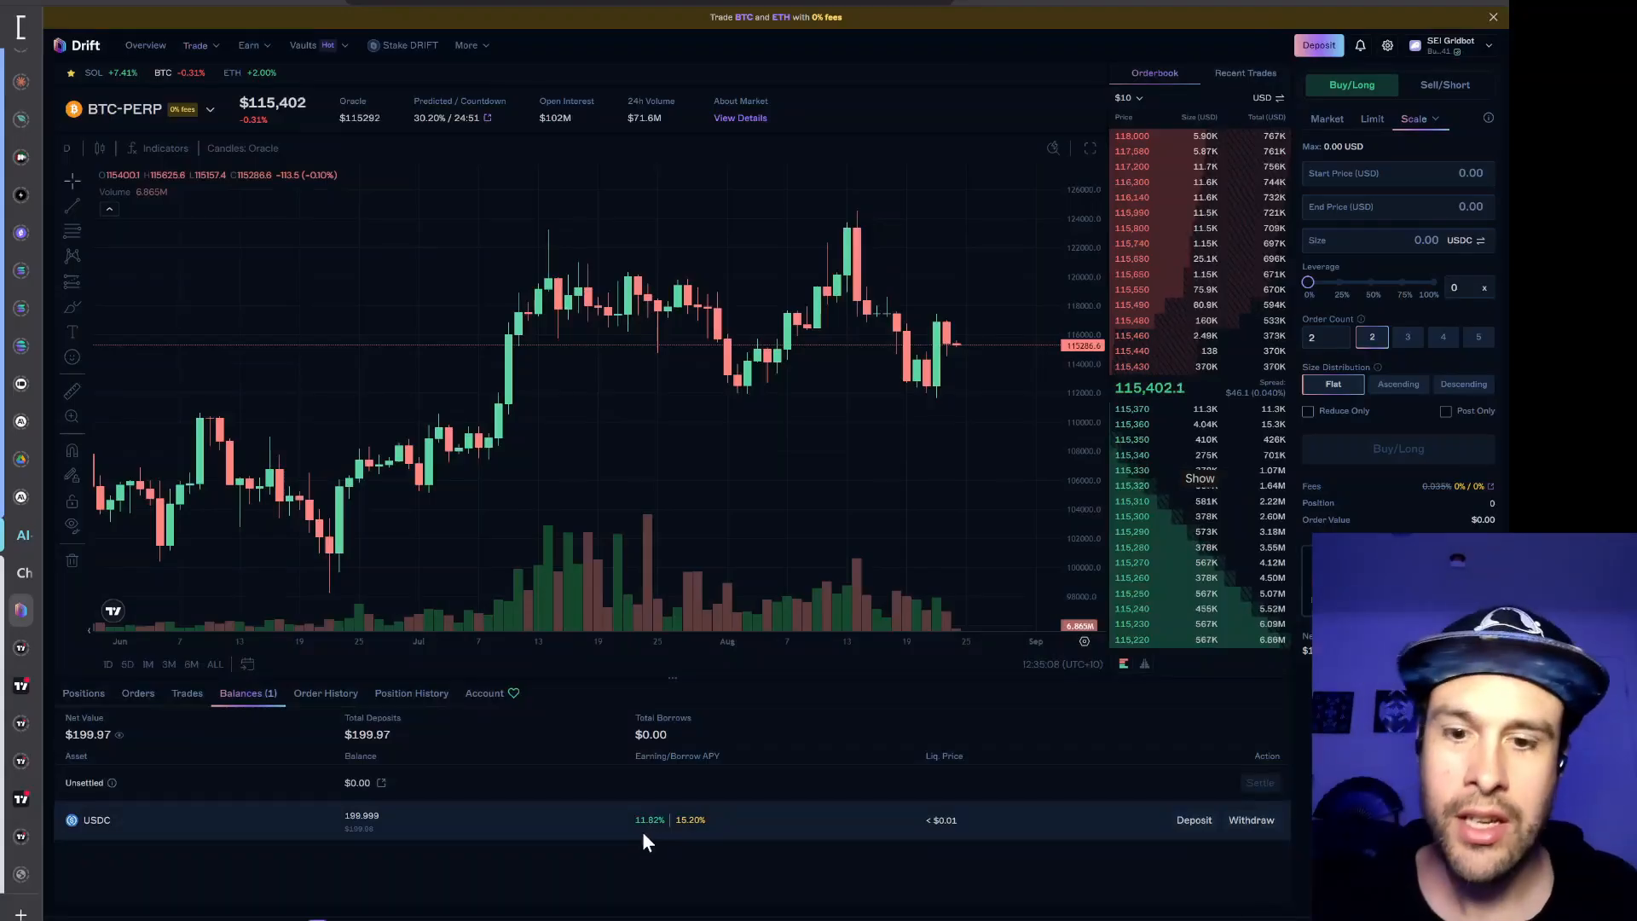
# Switch to the SEI-PERP market and set the scale order count to 15
pyautogui.click(136, 109)
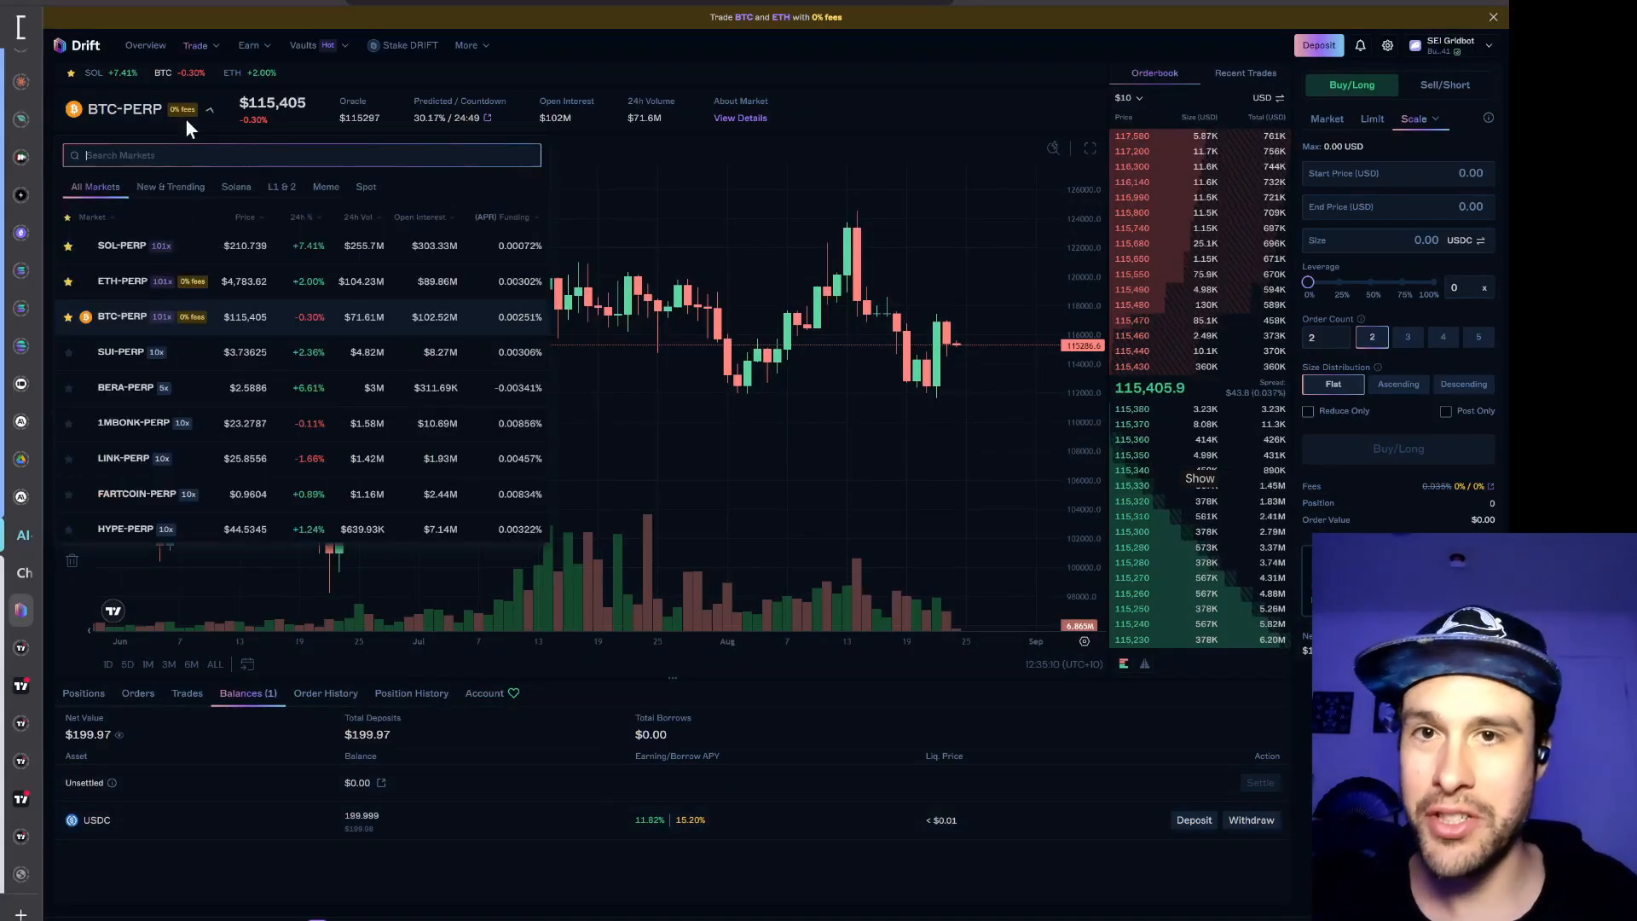
pyautogui.write('sei')
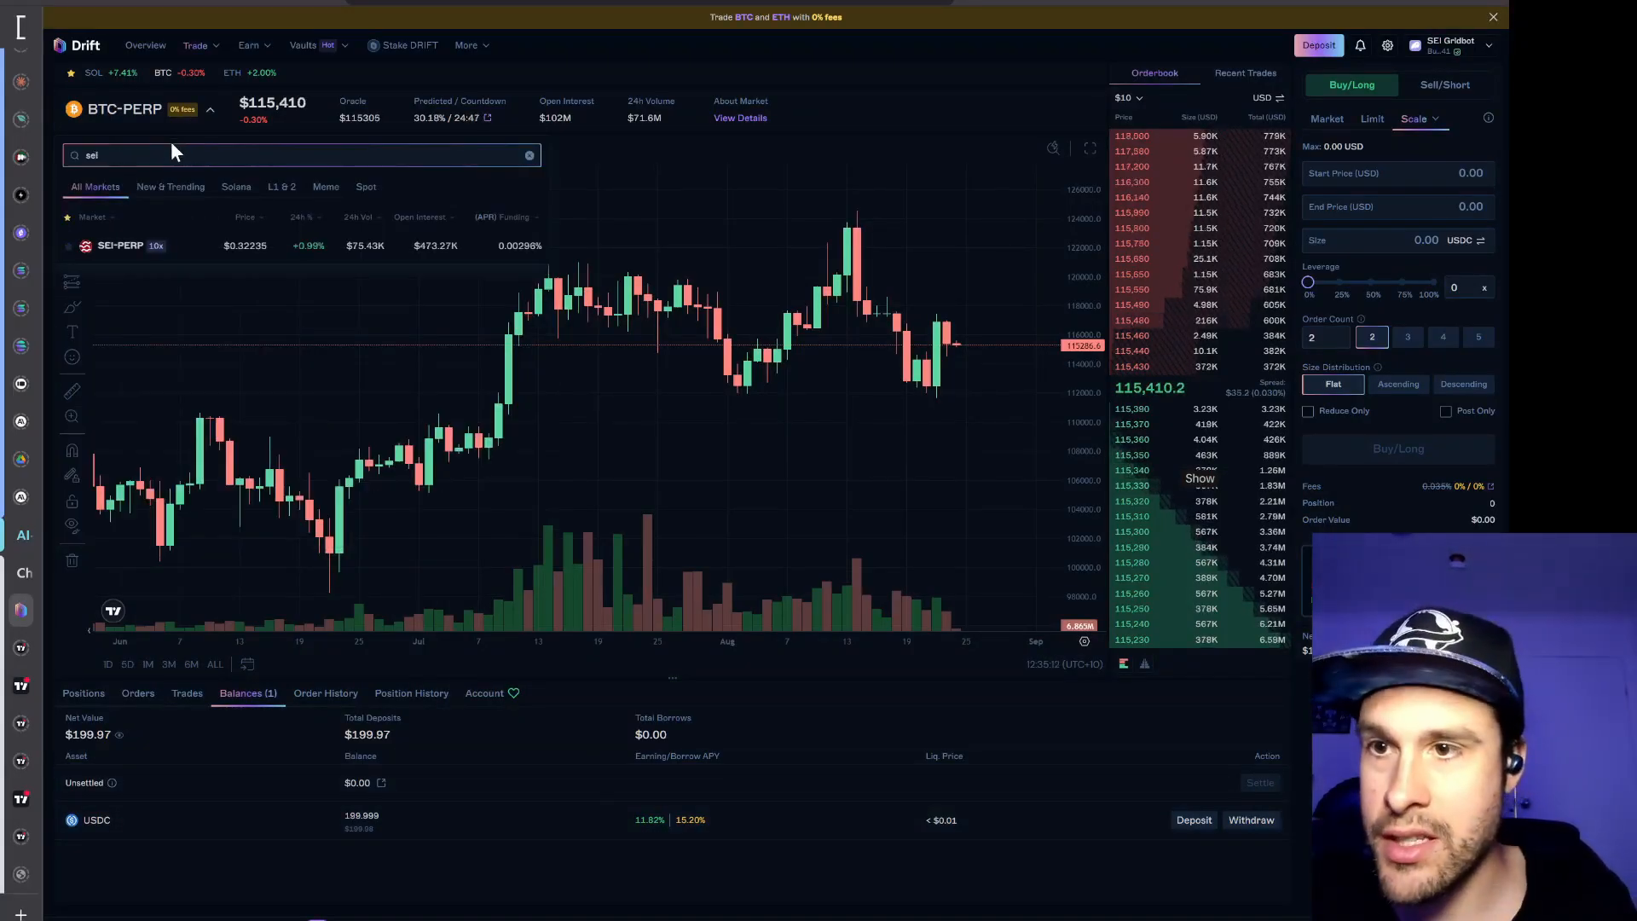
pyautogui.click(119, 246)
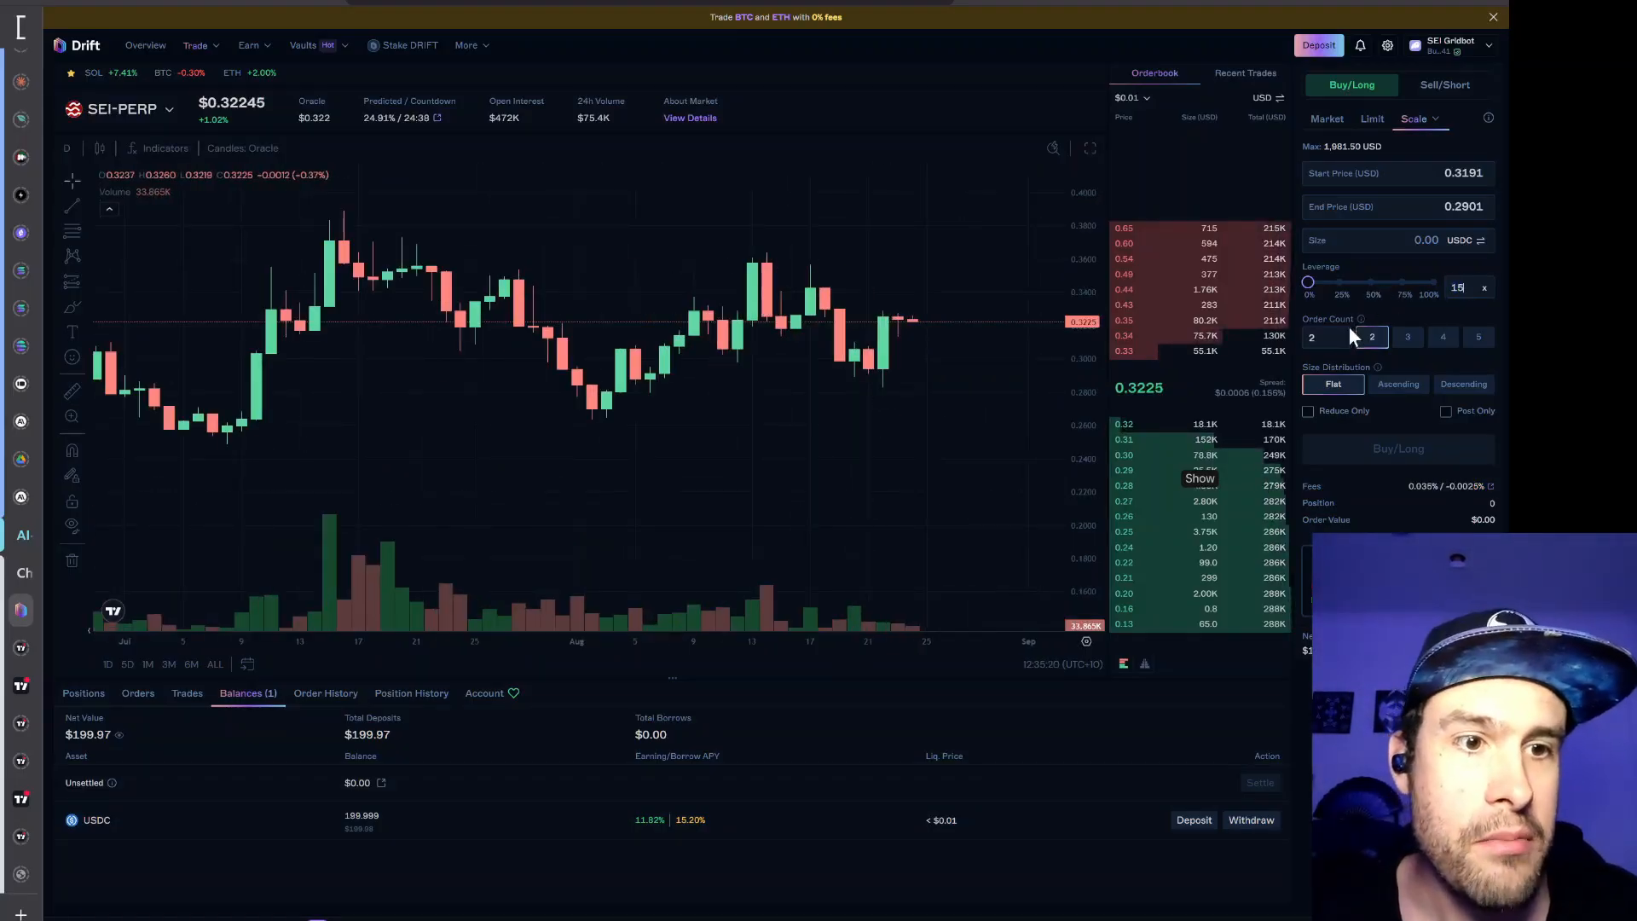
pyautogui.click(1398, 384)
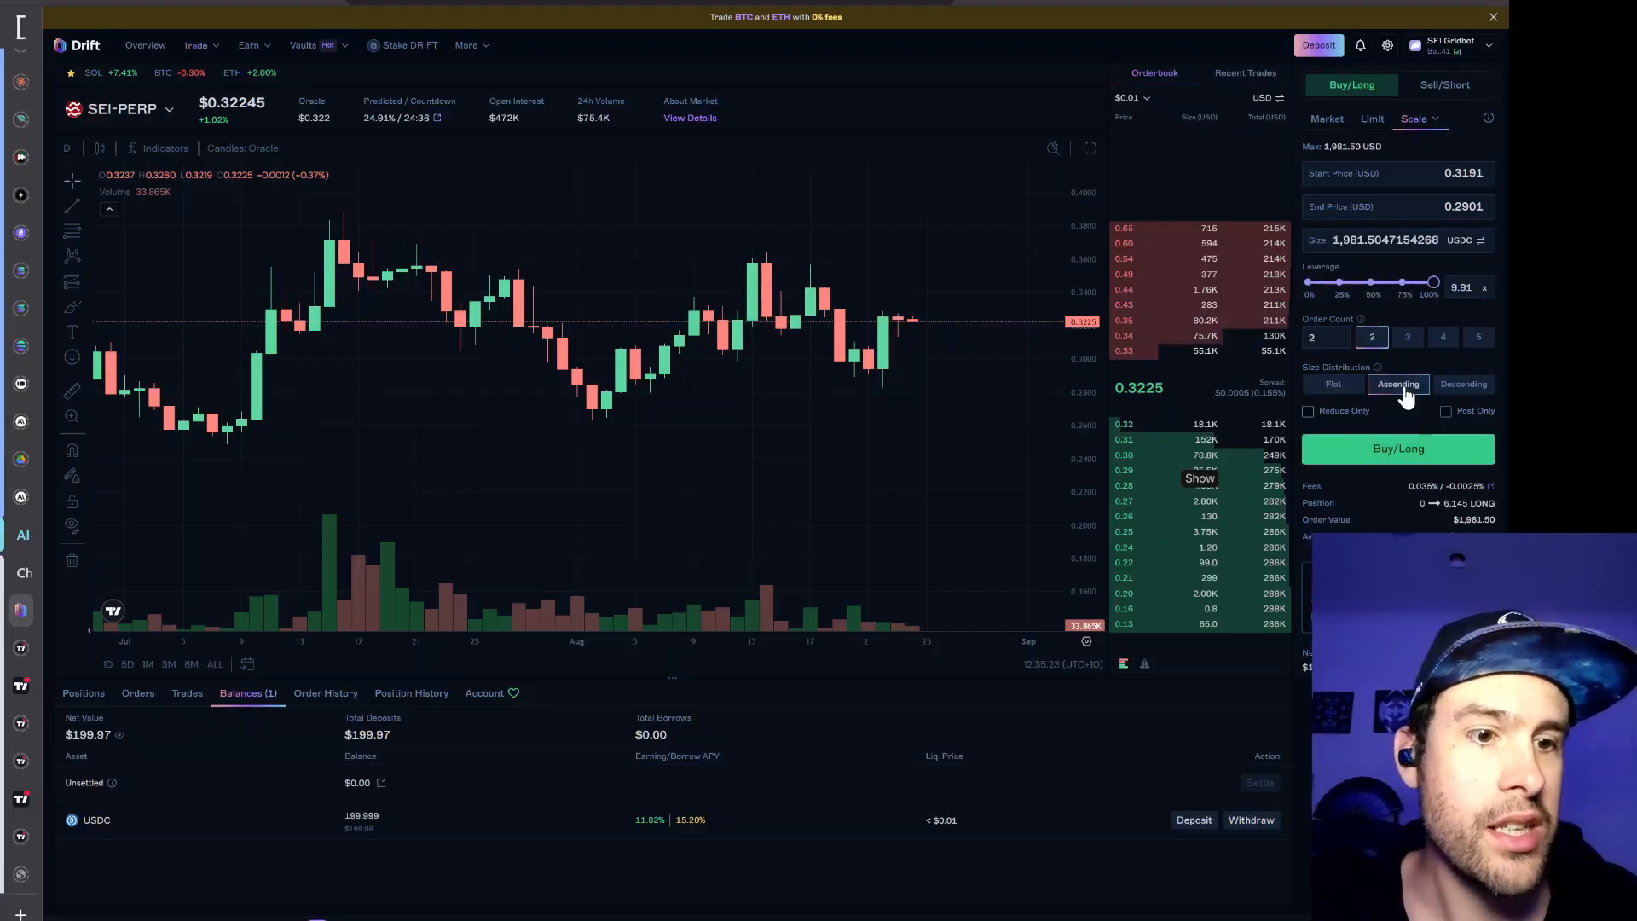
pyautogui.write('15')
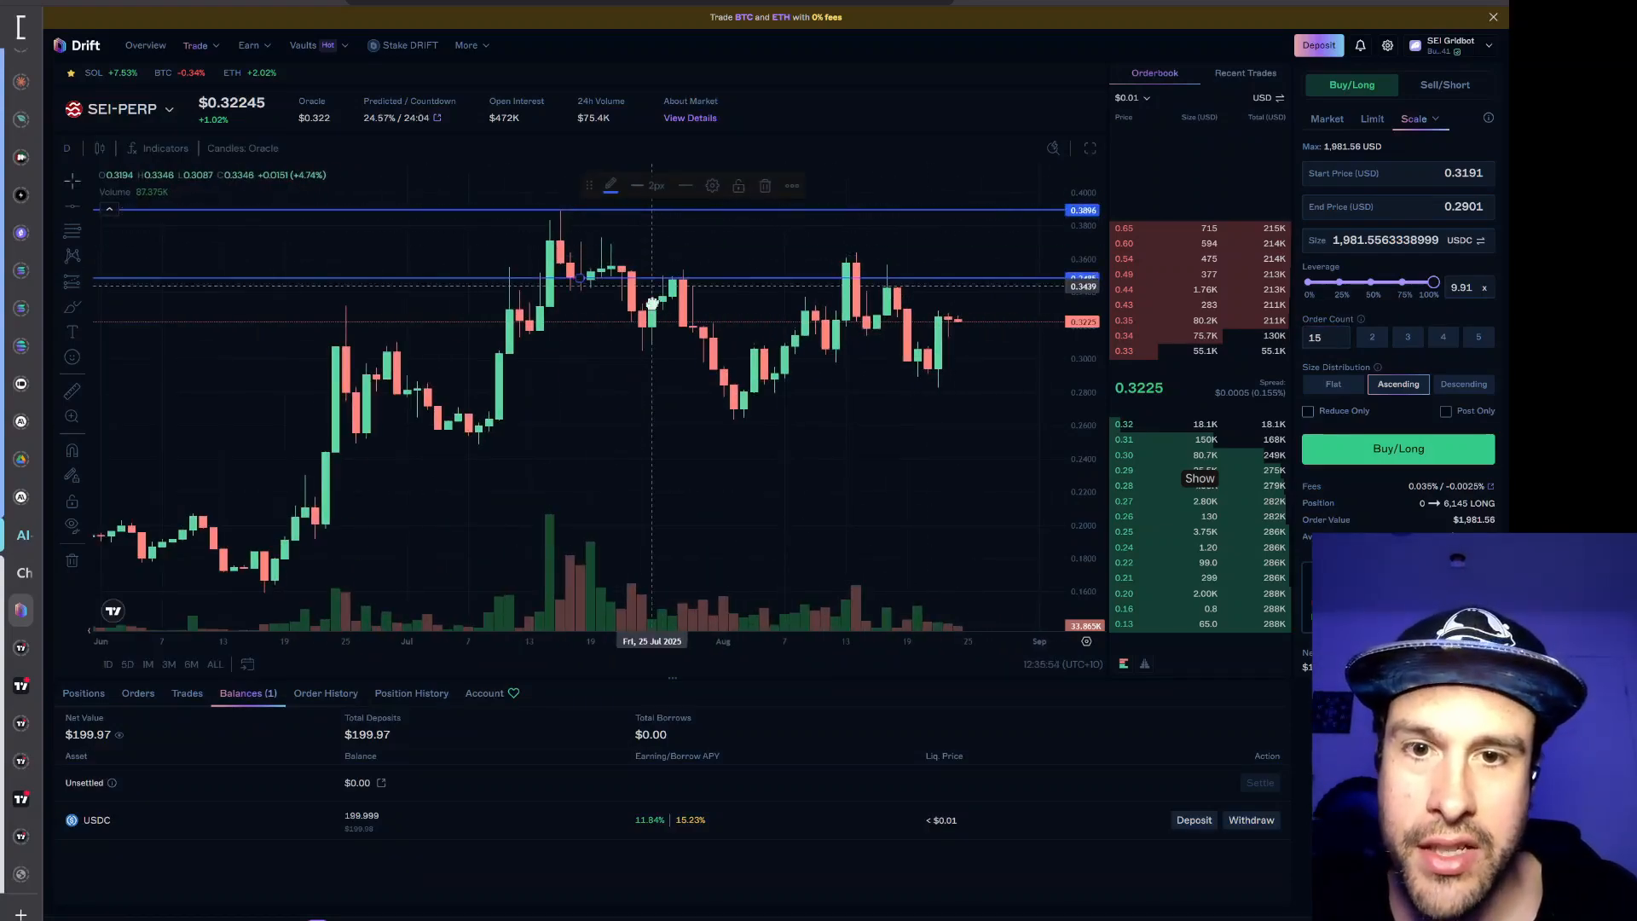
# Move the lower chart price line to set the scale buy end price to 0.2825
pyautogui.moveTo(650, 303); pyautogui.dragTo(652, 427)
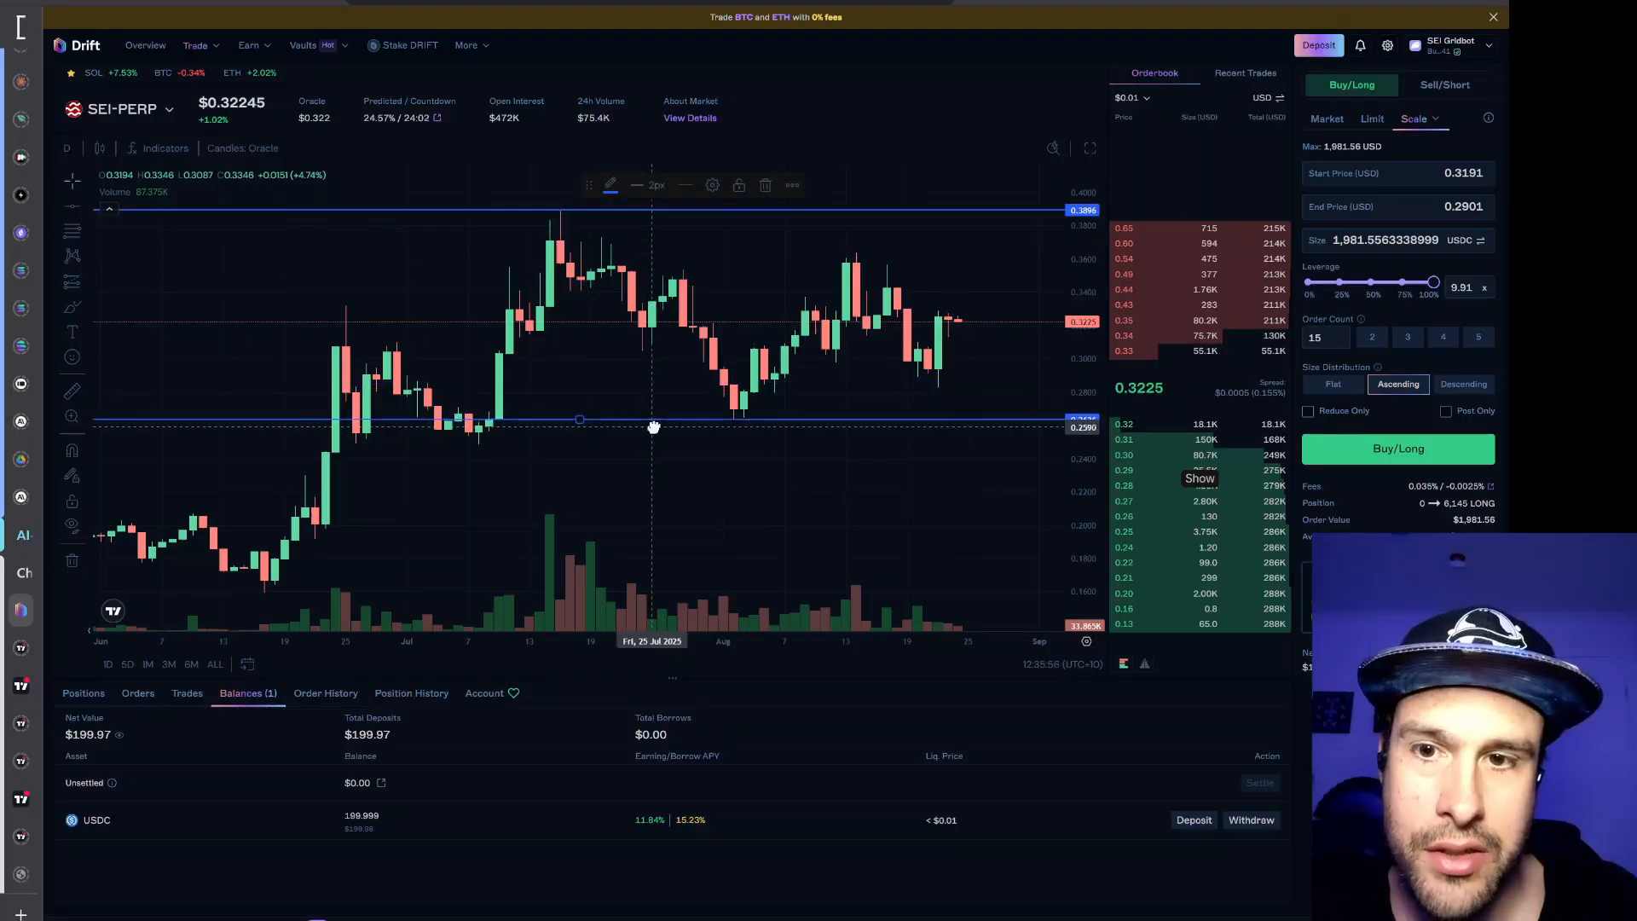
pyautogui.moveTo(787, 287)
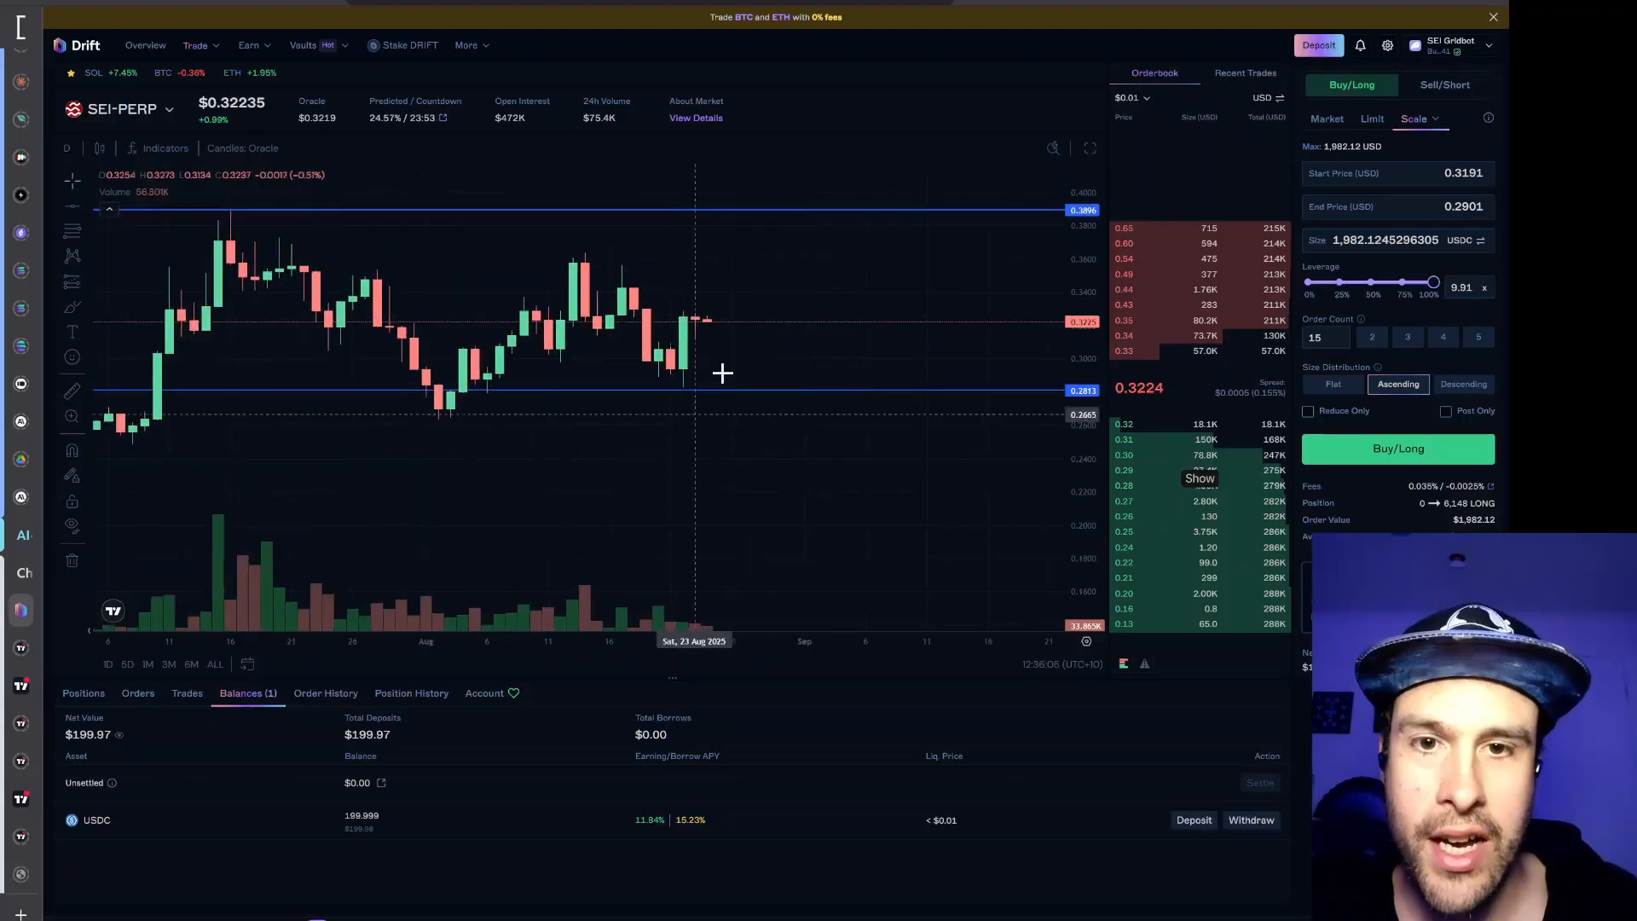
pyautogui.rightClick(723, 371)
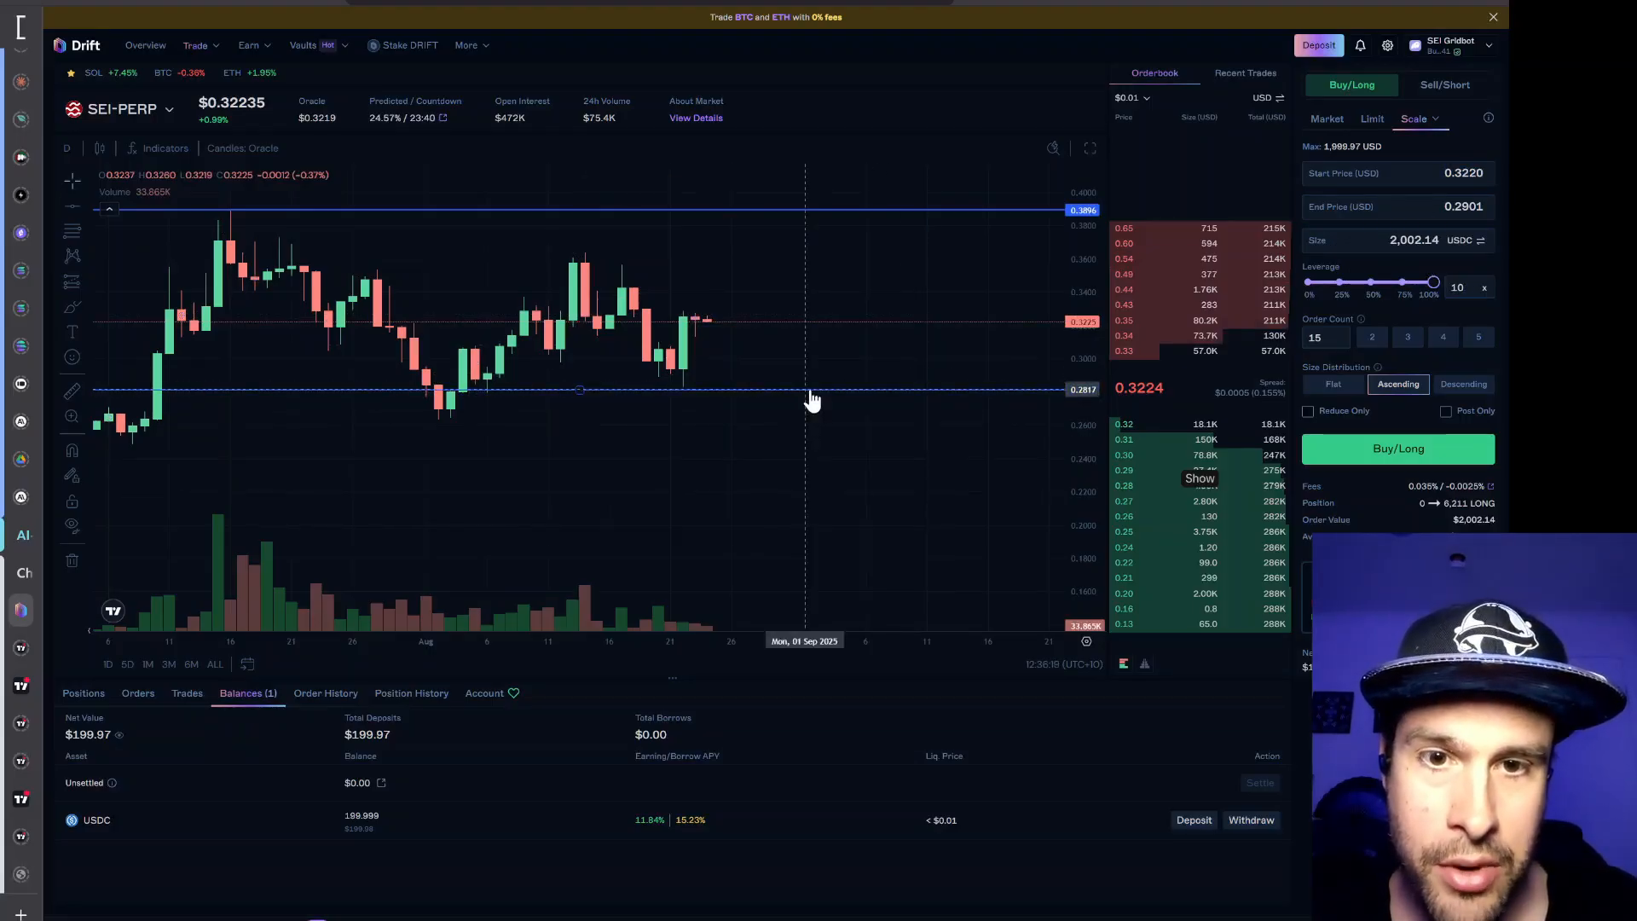
pyautogui.moveTo(720, 400)
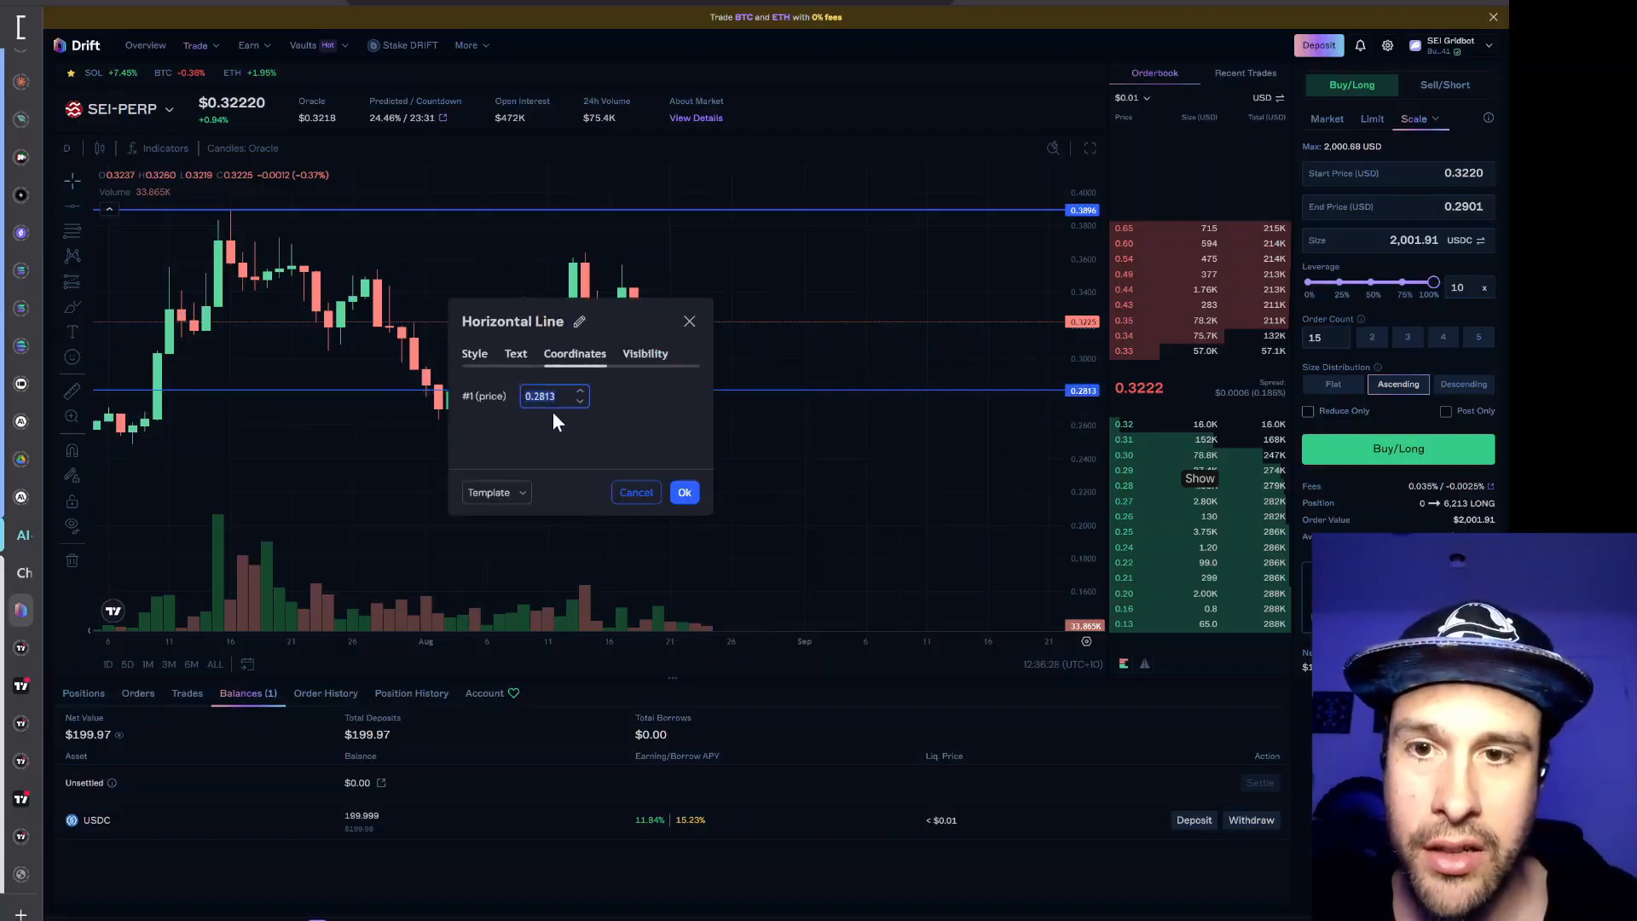
pyautogui.click(684, 492)
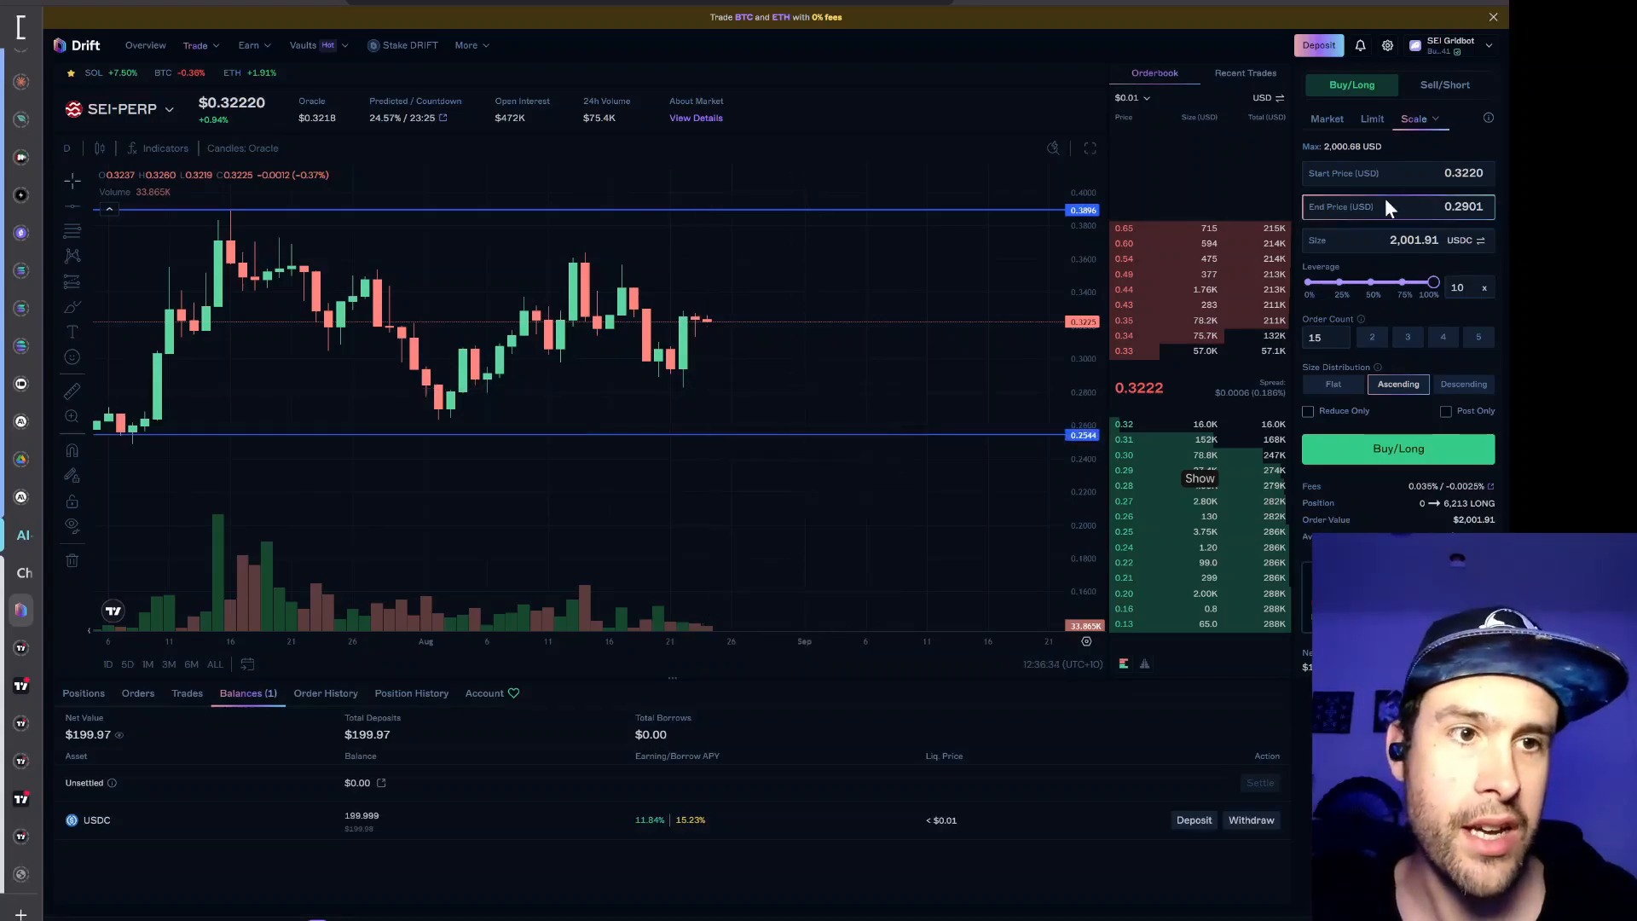
pyautogui.write('0.2825')
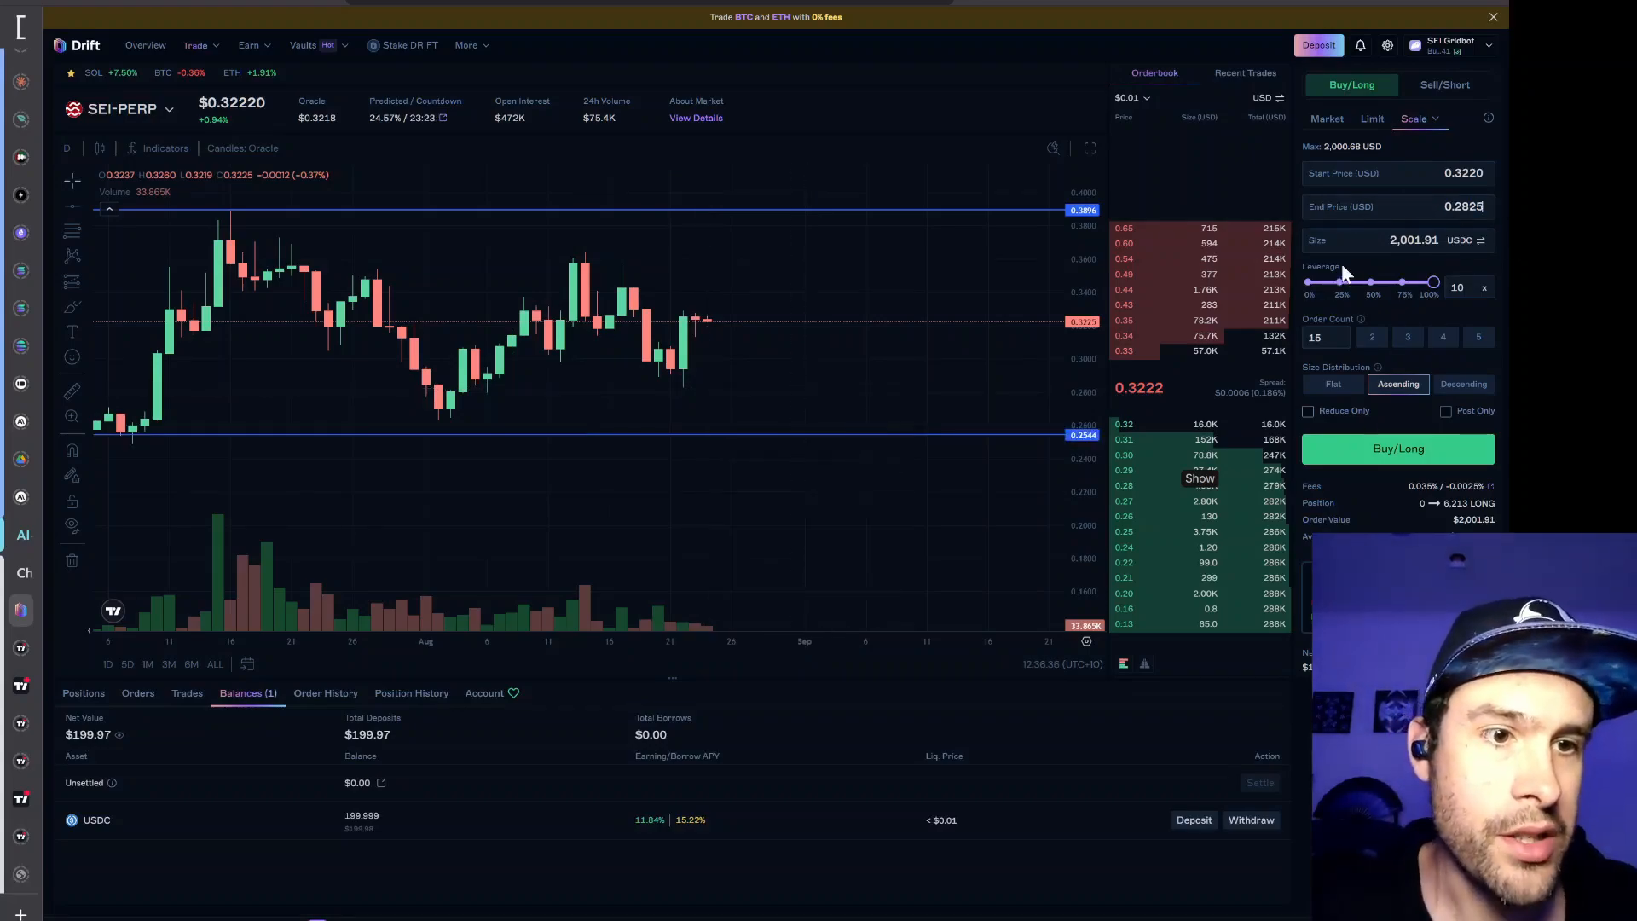
pyautogui.click(1459, 286)
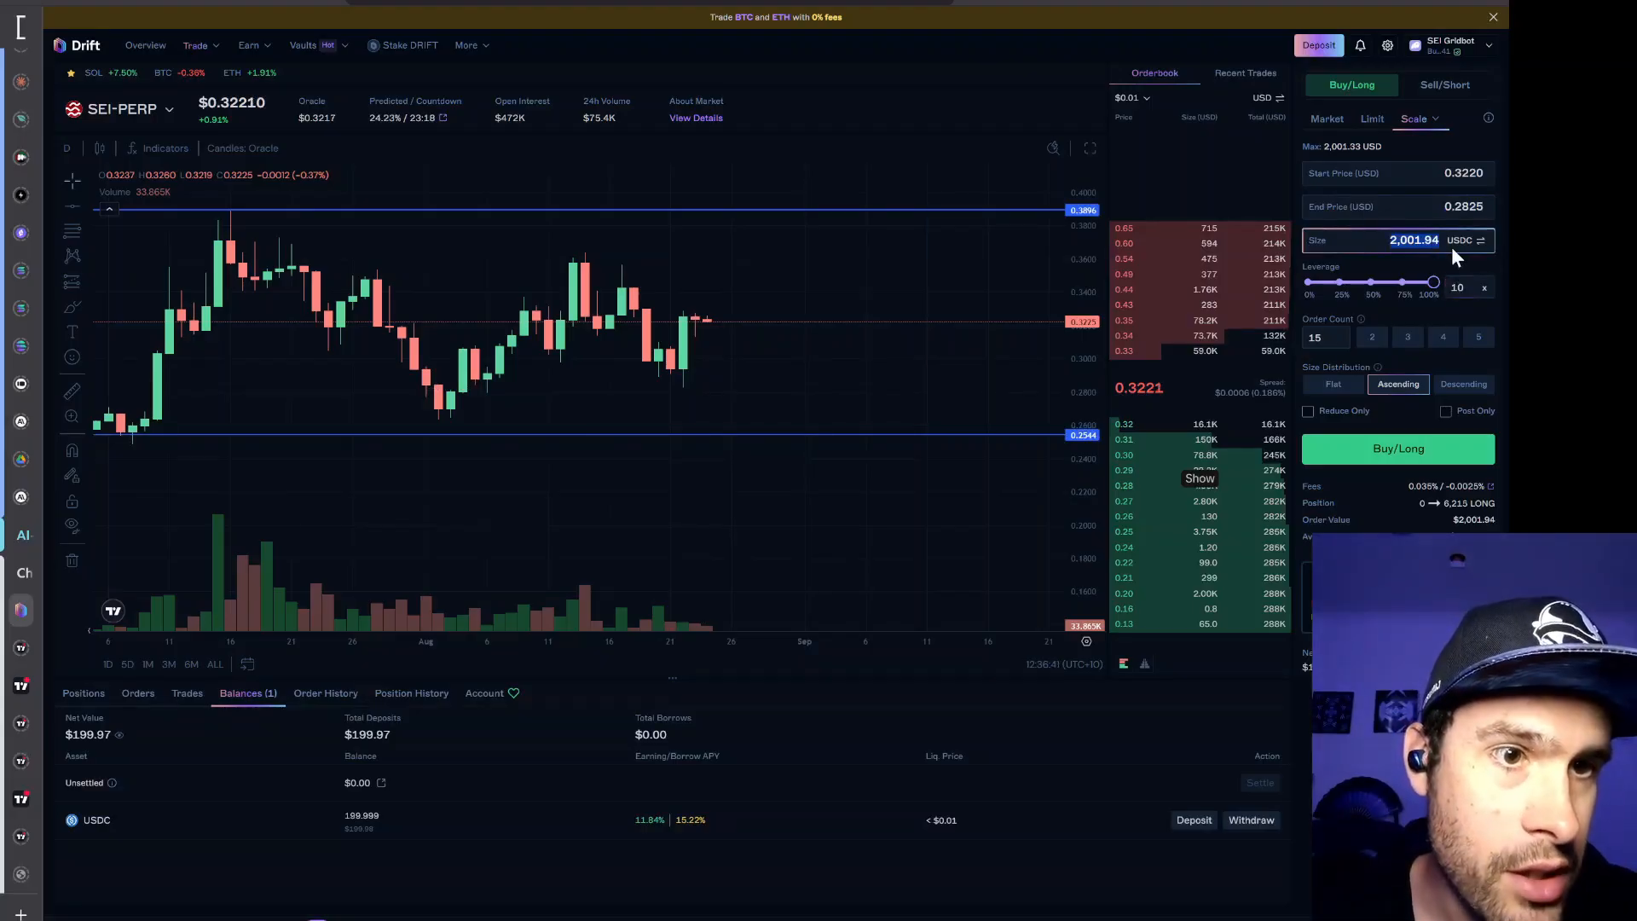
# Lower leverage to 5x for about a $1,000 order, briefly trying 3x
pyautogui.moveTo(1432, 282); pyautogui.dragTo(1367, 282)
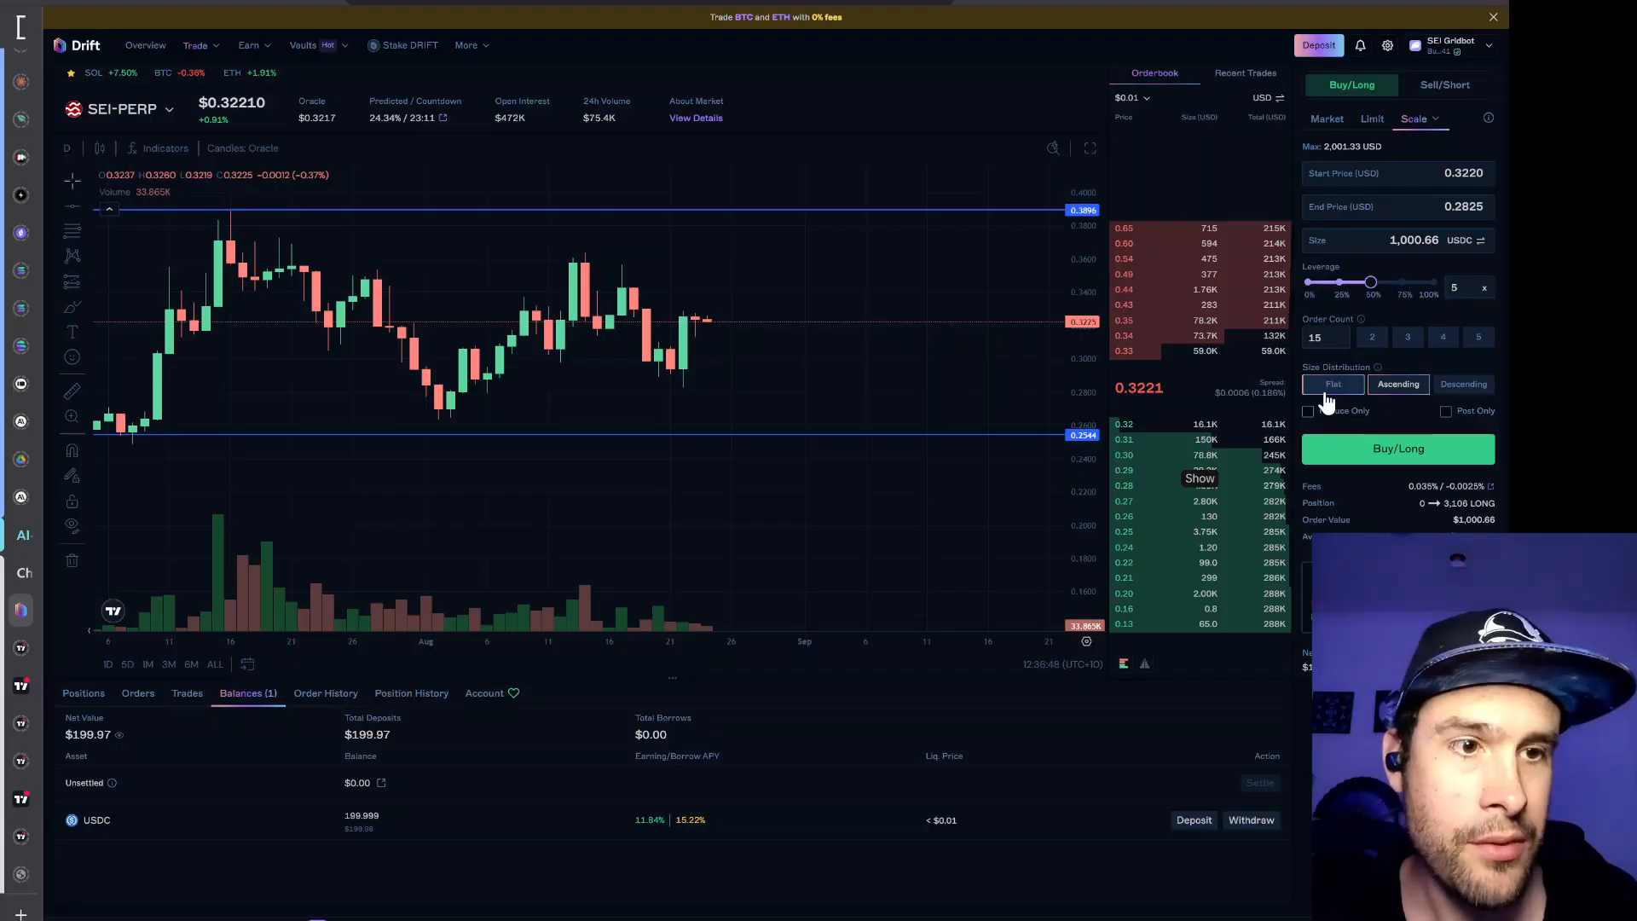
pyautogui.click(1398, 384)
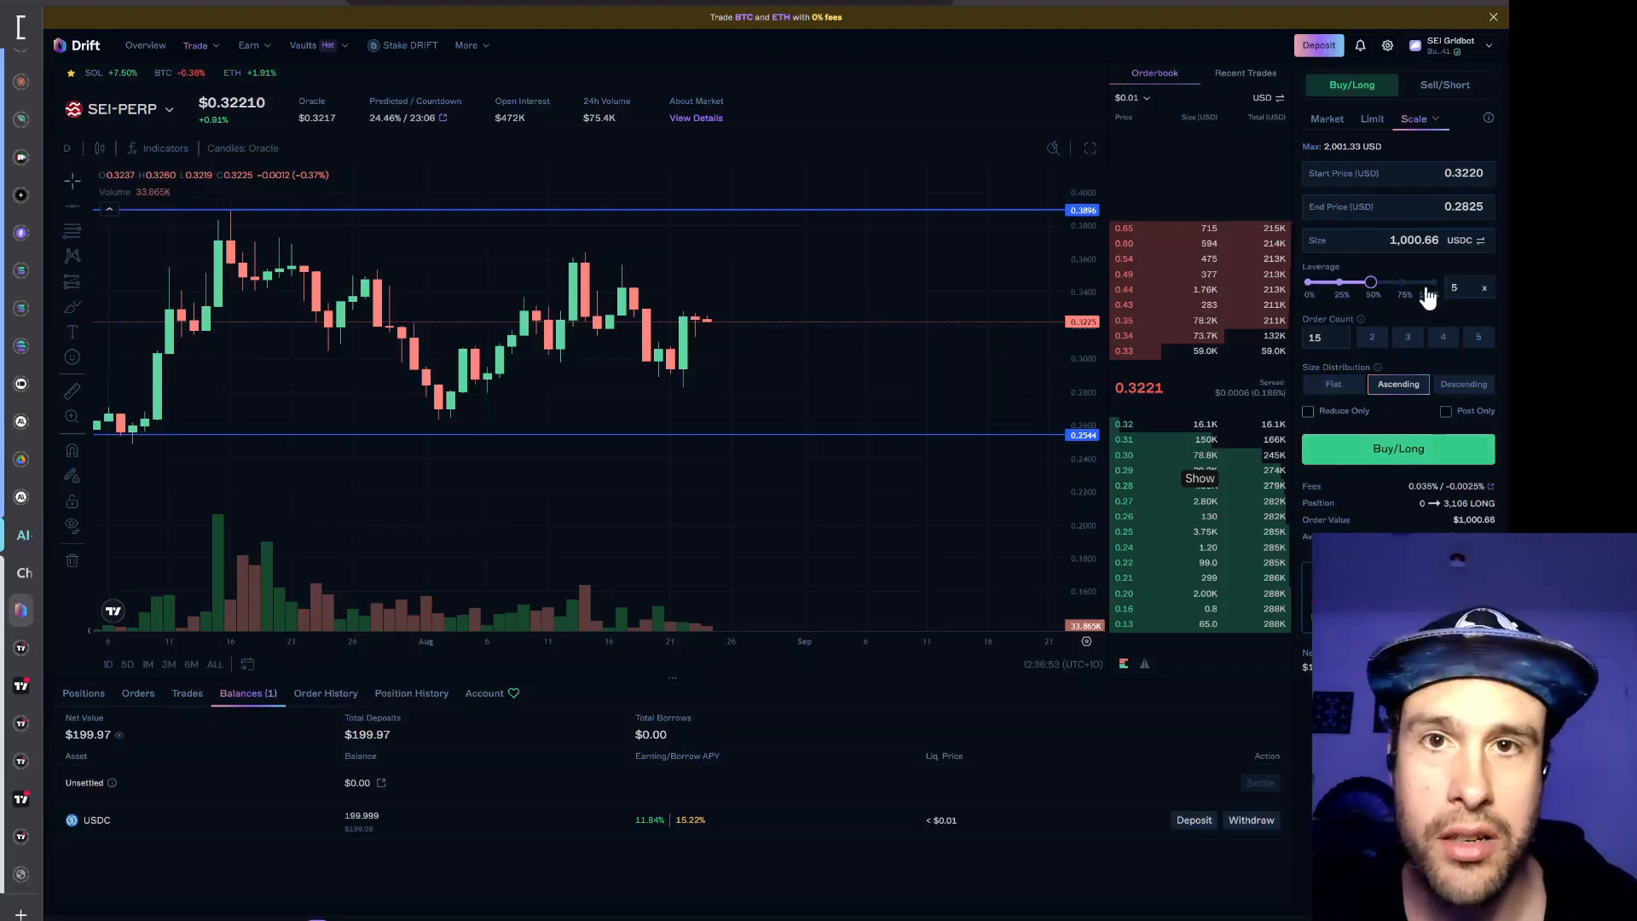
pyautogui.click(123, 109)
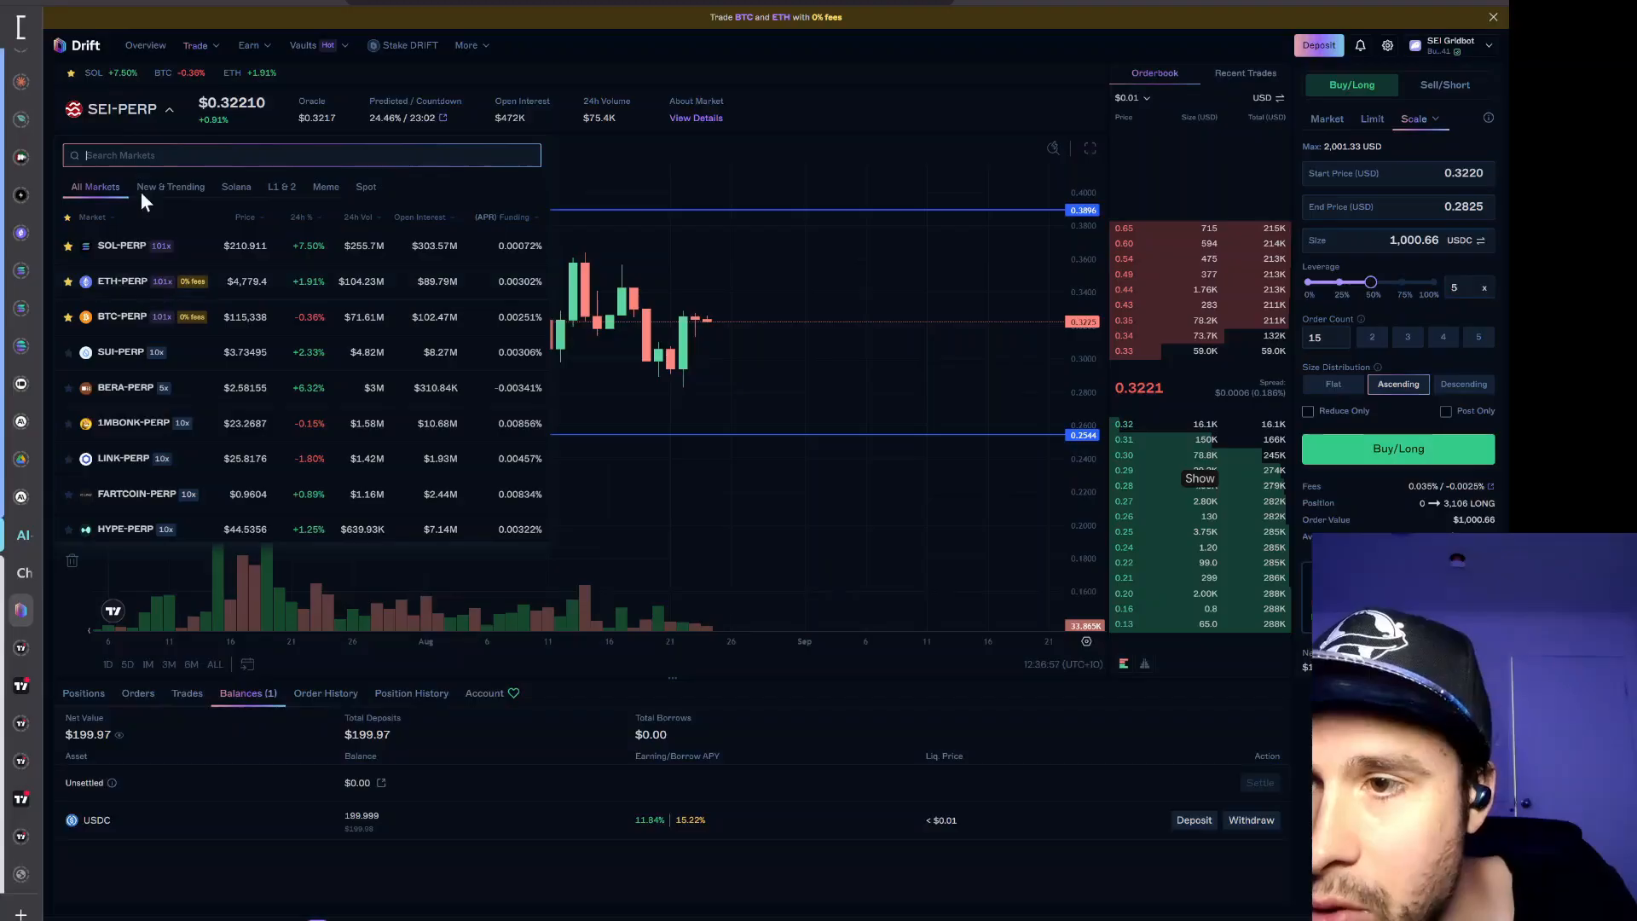
pyautogui.write('sei')
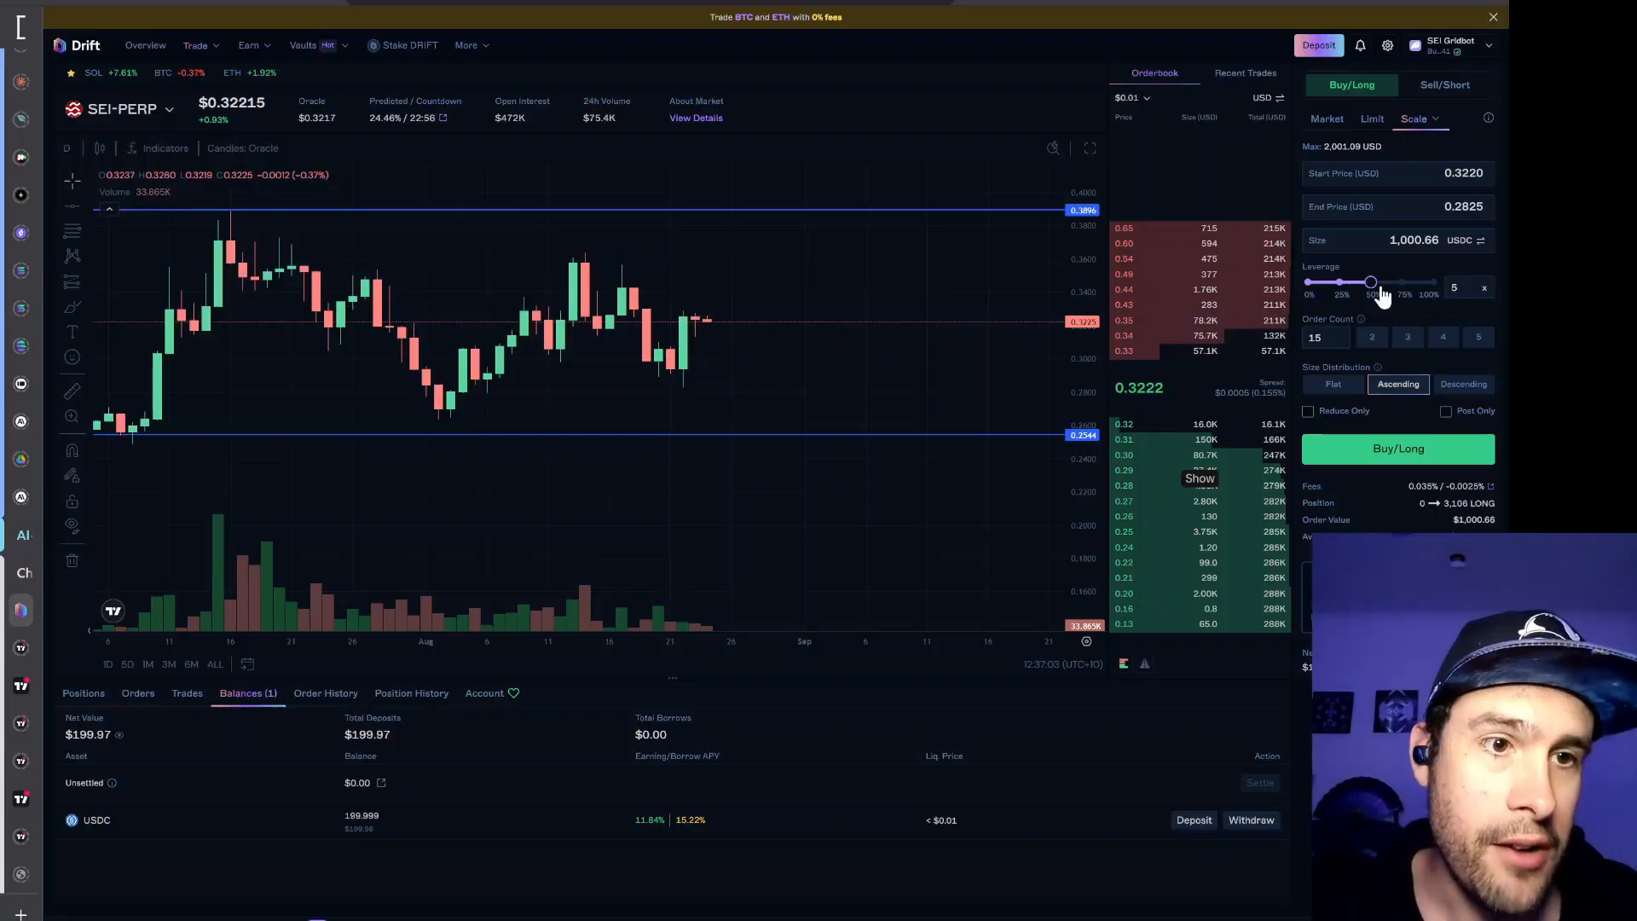
pyautogui.moveTo(1370, 282); pyautogui.dragTo(1345, 282)
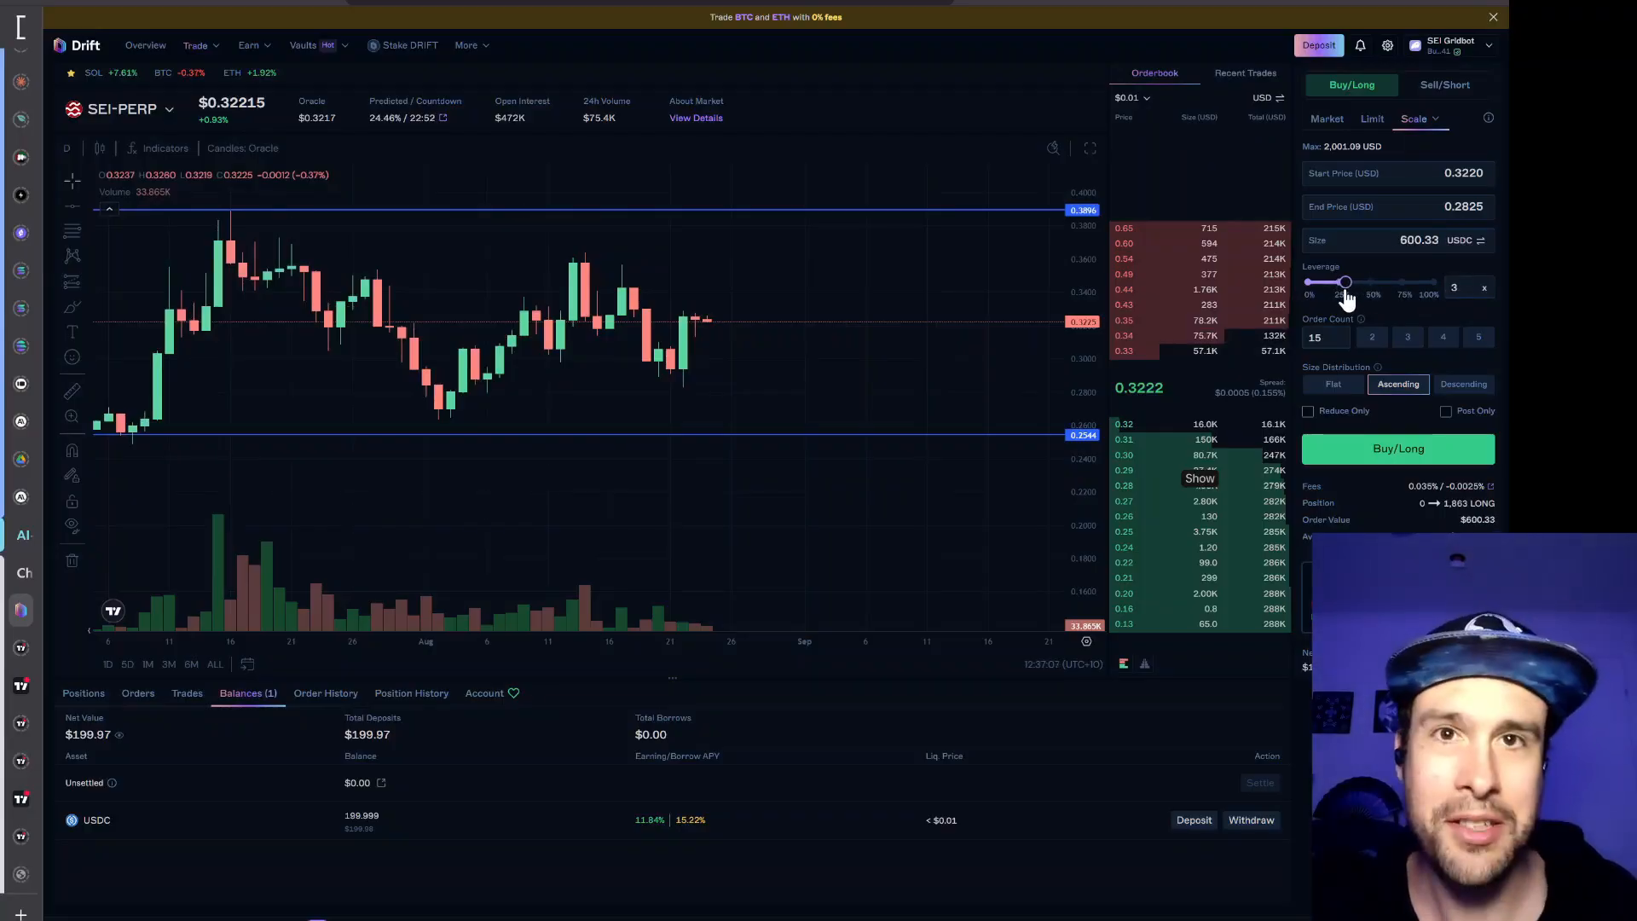
pyautogui.moveTo(1346, 282); pyautogui.dragTo(1371, 282)
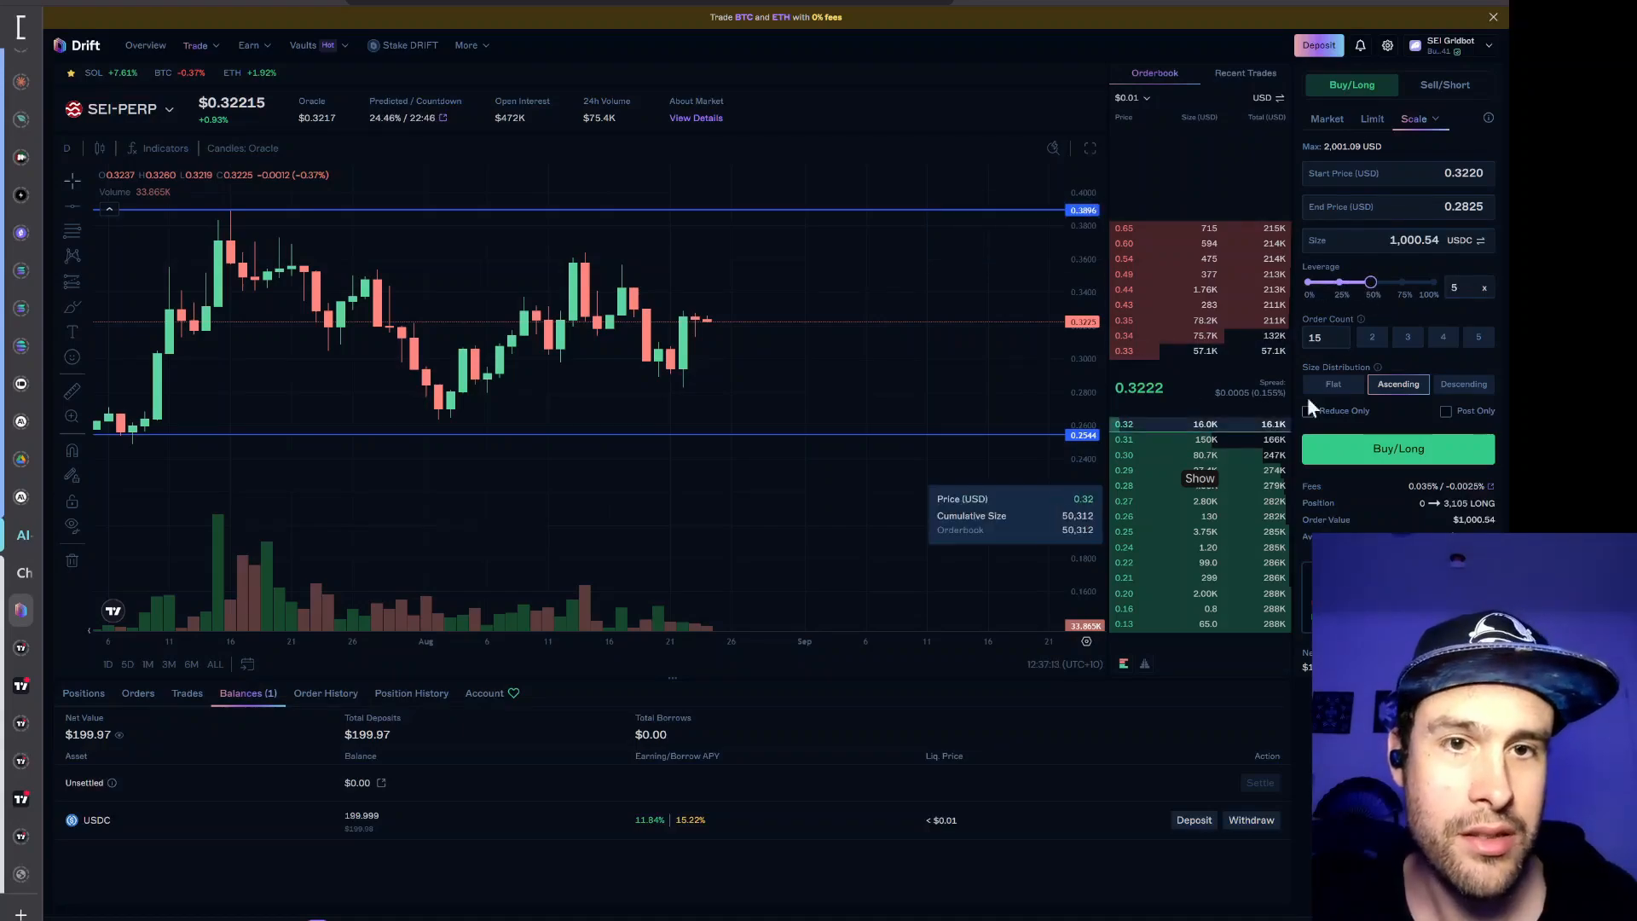
pyautogui.moveTo(903, 303)
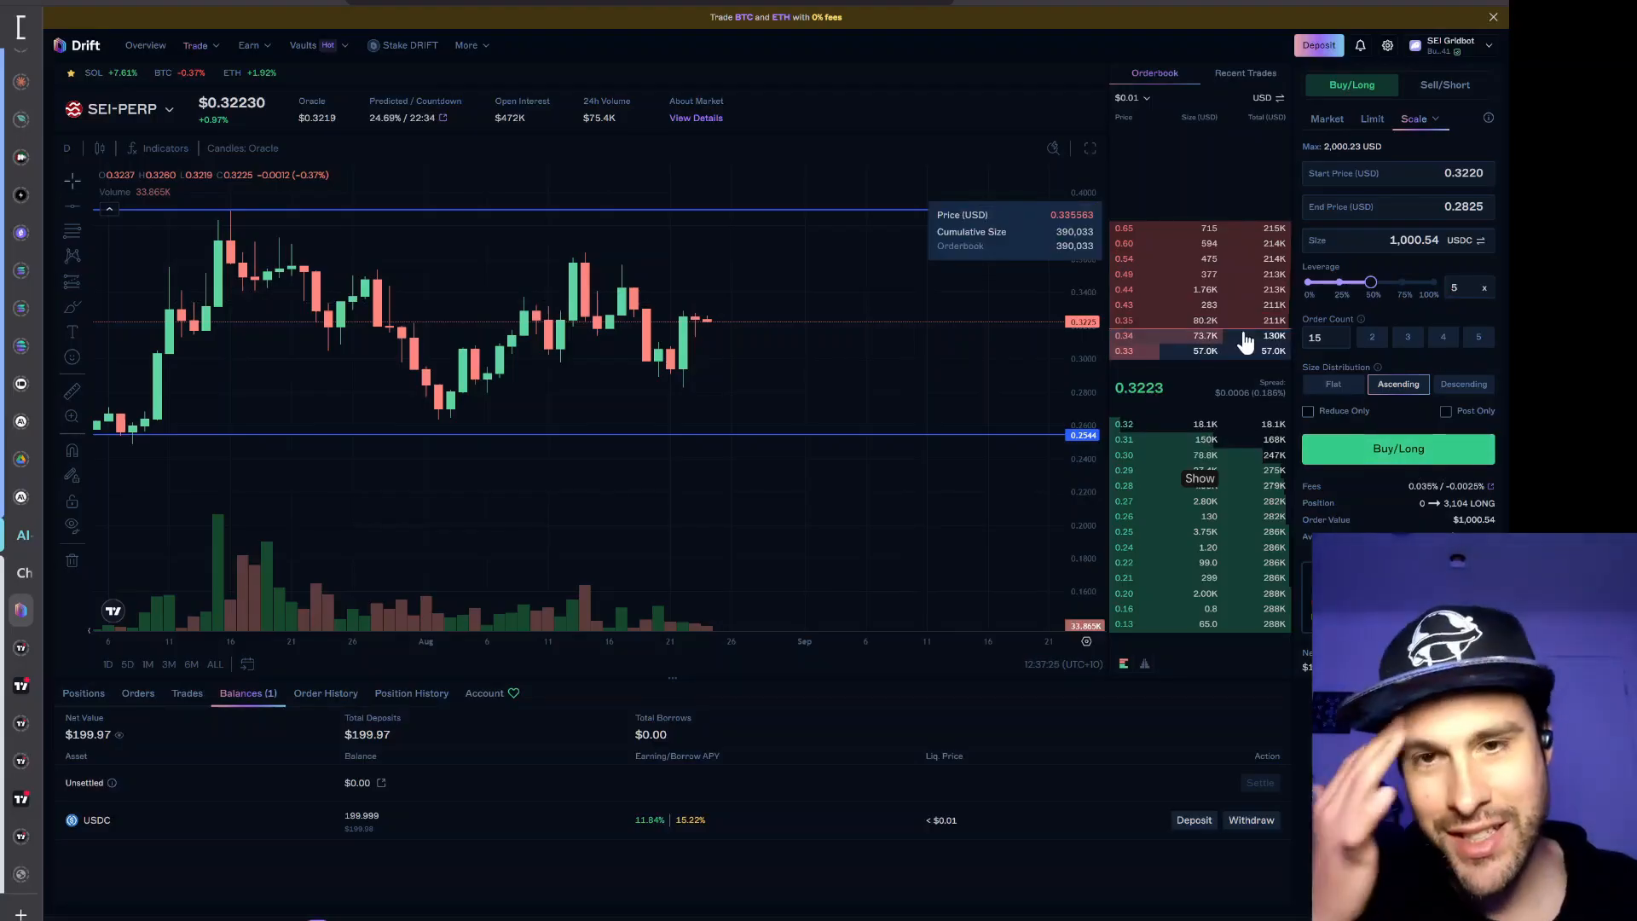
# Submit and approve the 15 scale buy orders, then cancel all open orders
pyautogui.click(1399, 449)
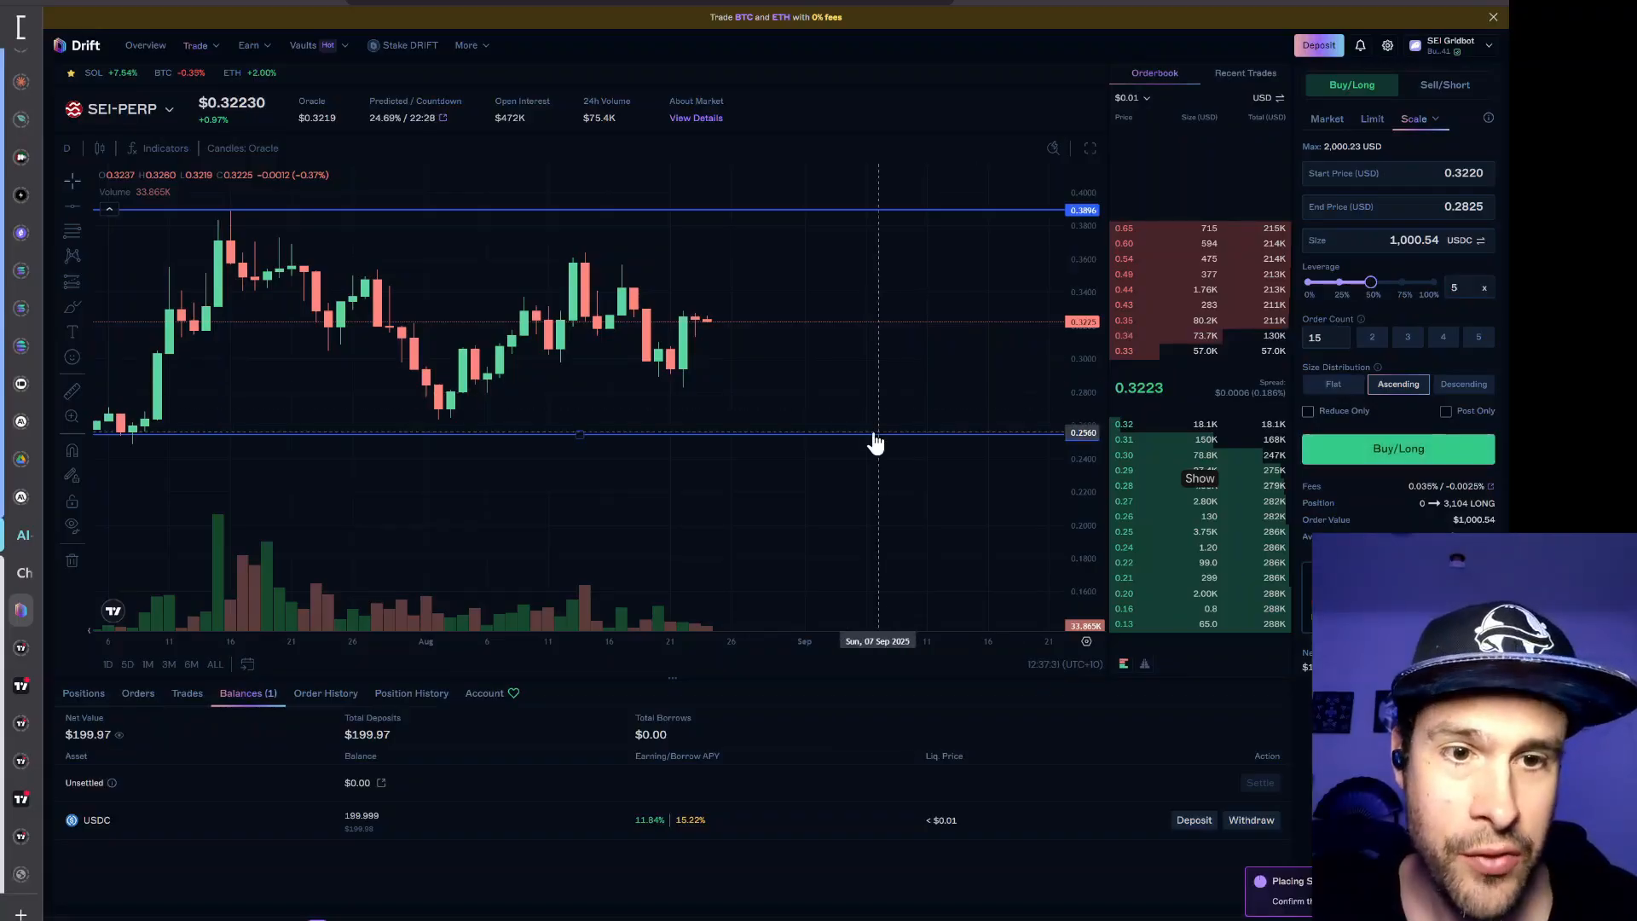
pyautogui.click(1399, 448)
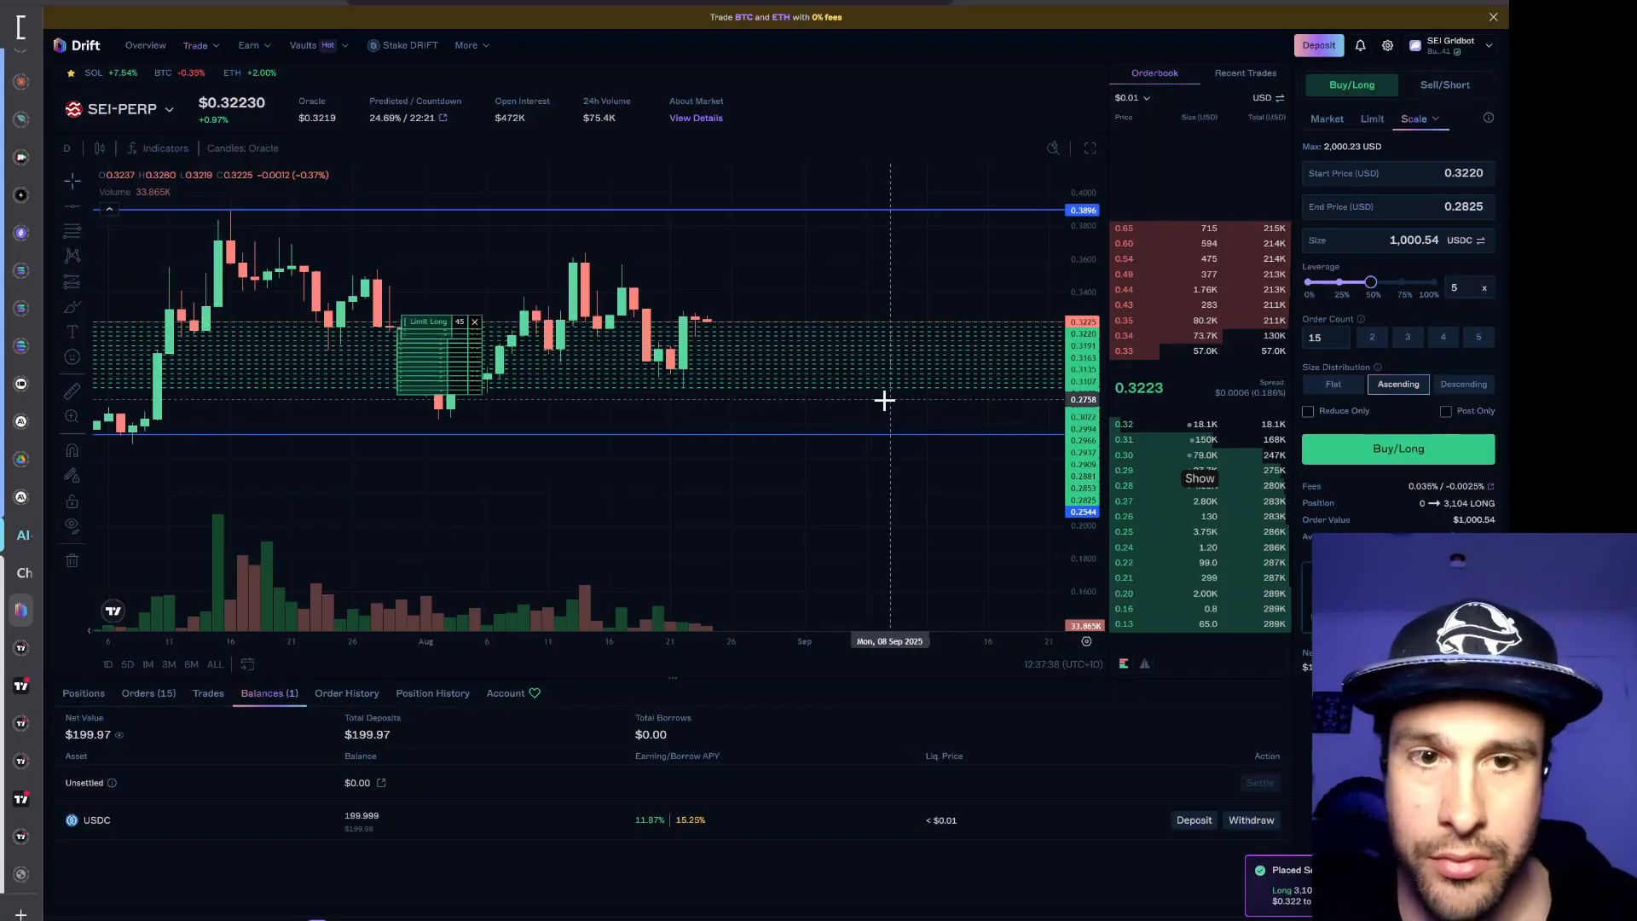
pyautogui.click(148, 692)
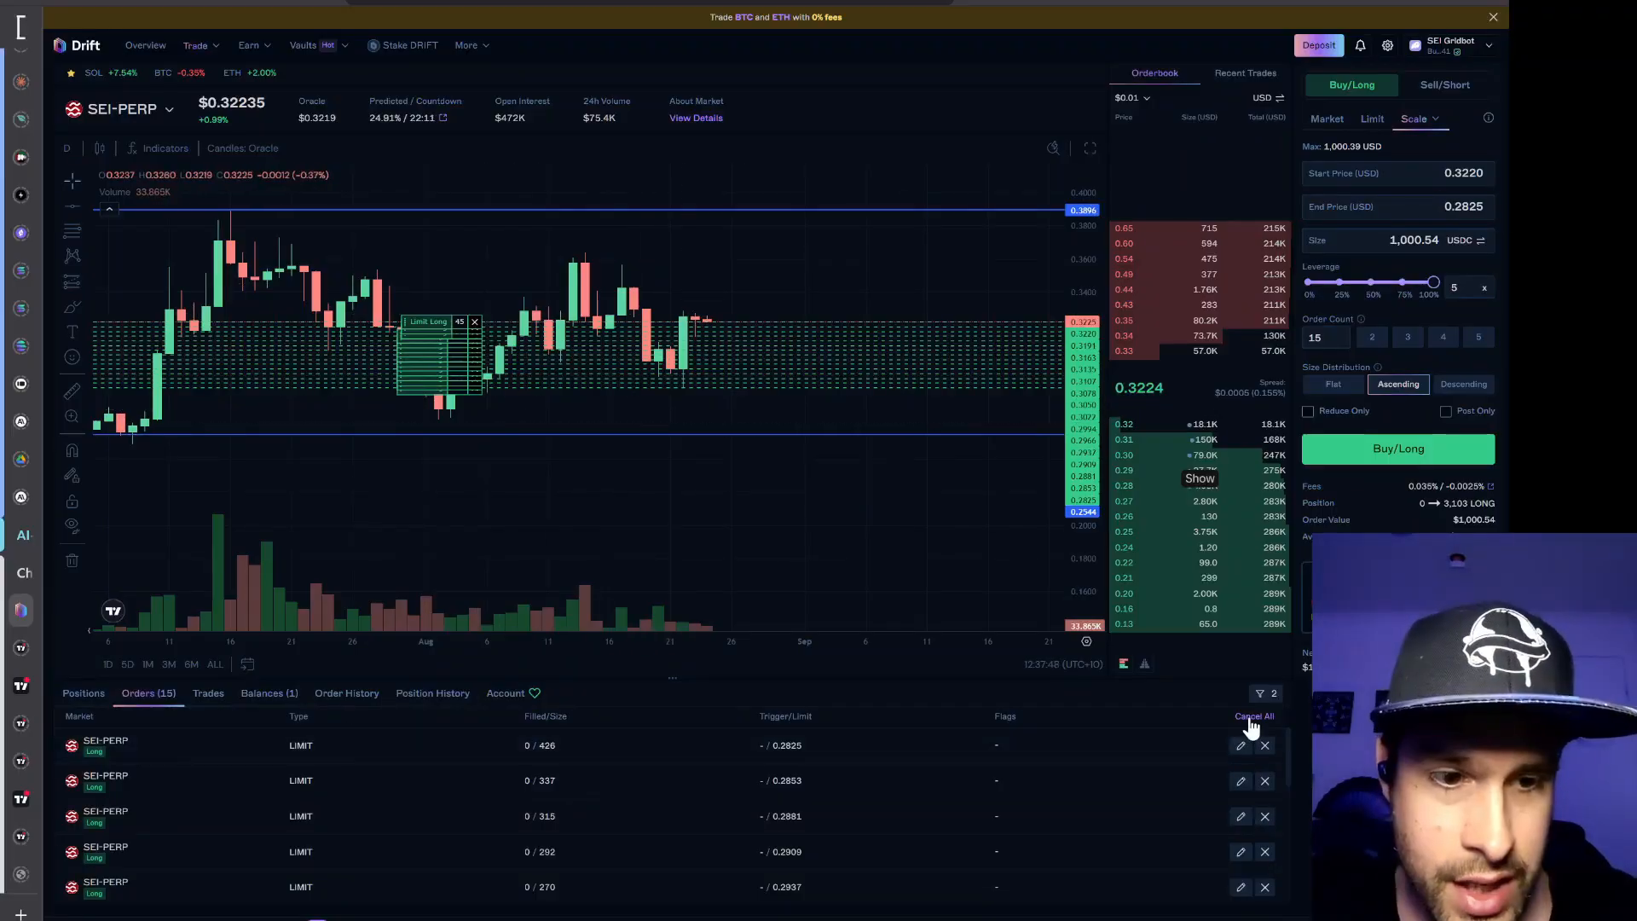
pyautogui.click(1254, 716)
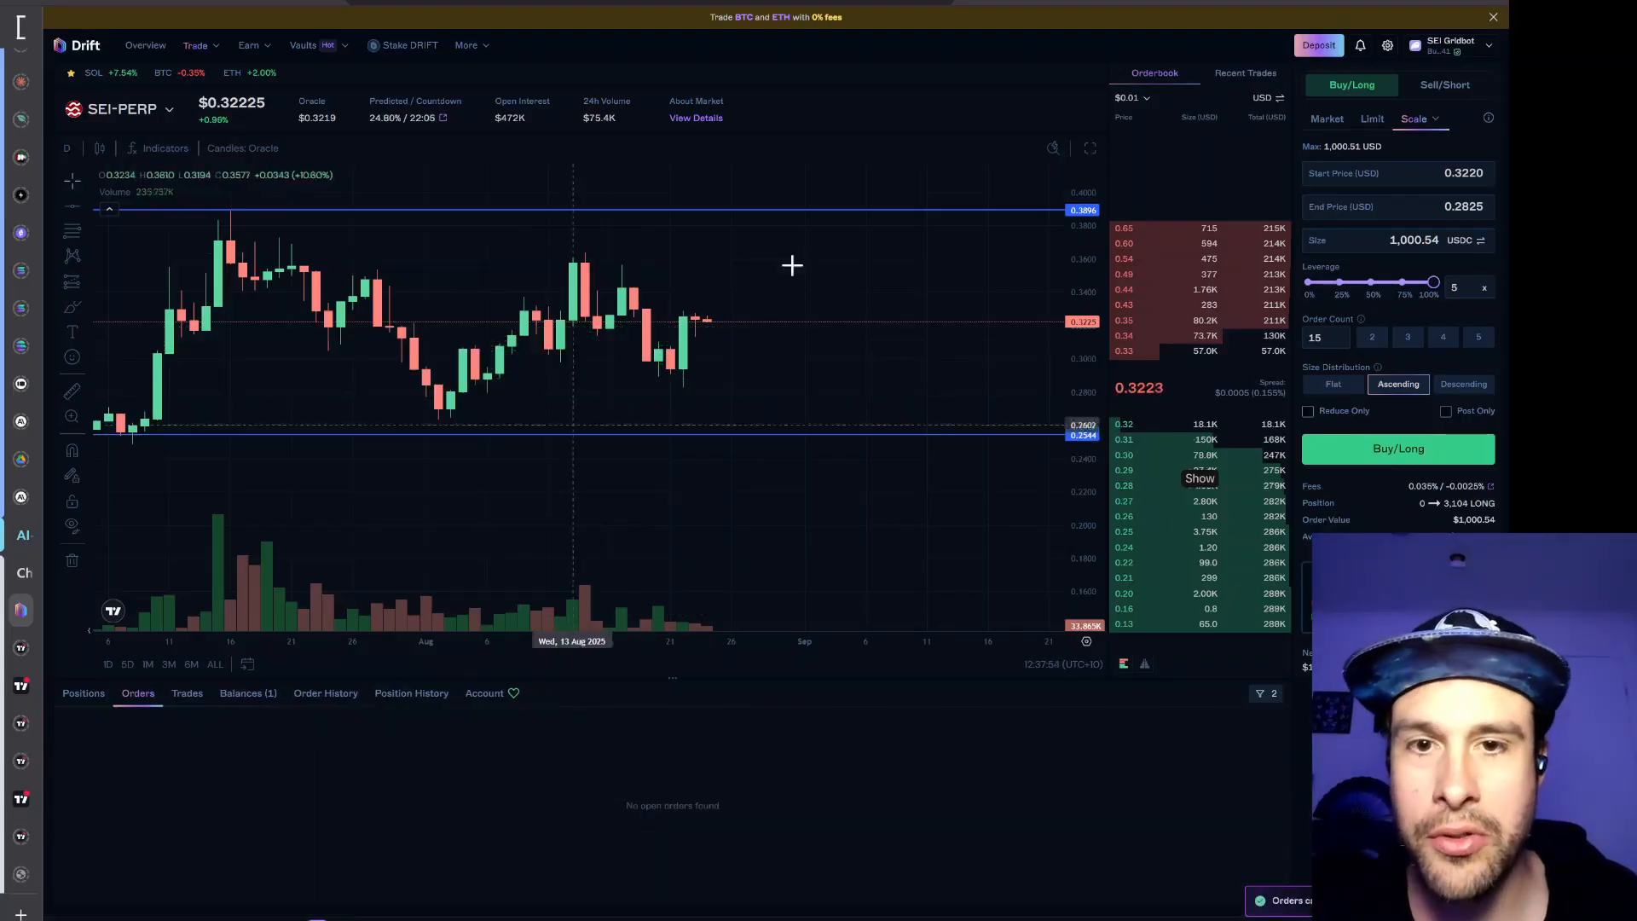
pyautogui.moveTo(972, 297)
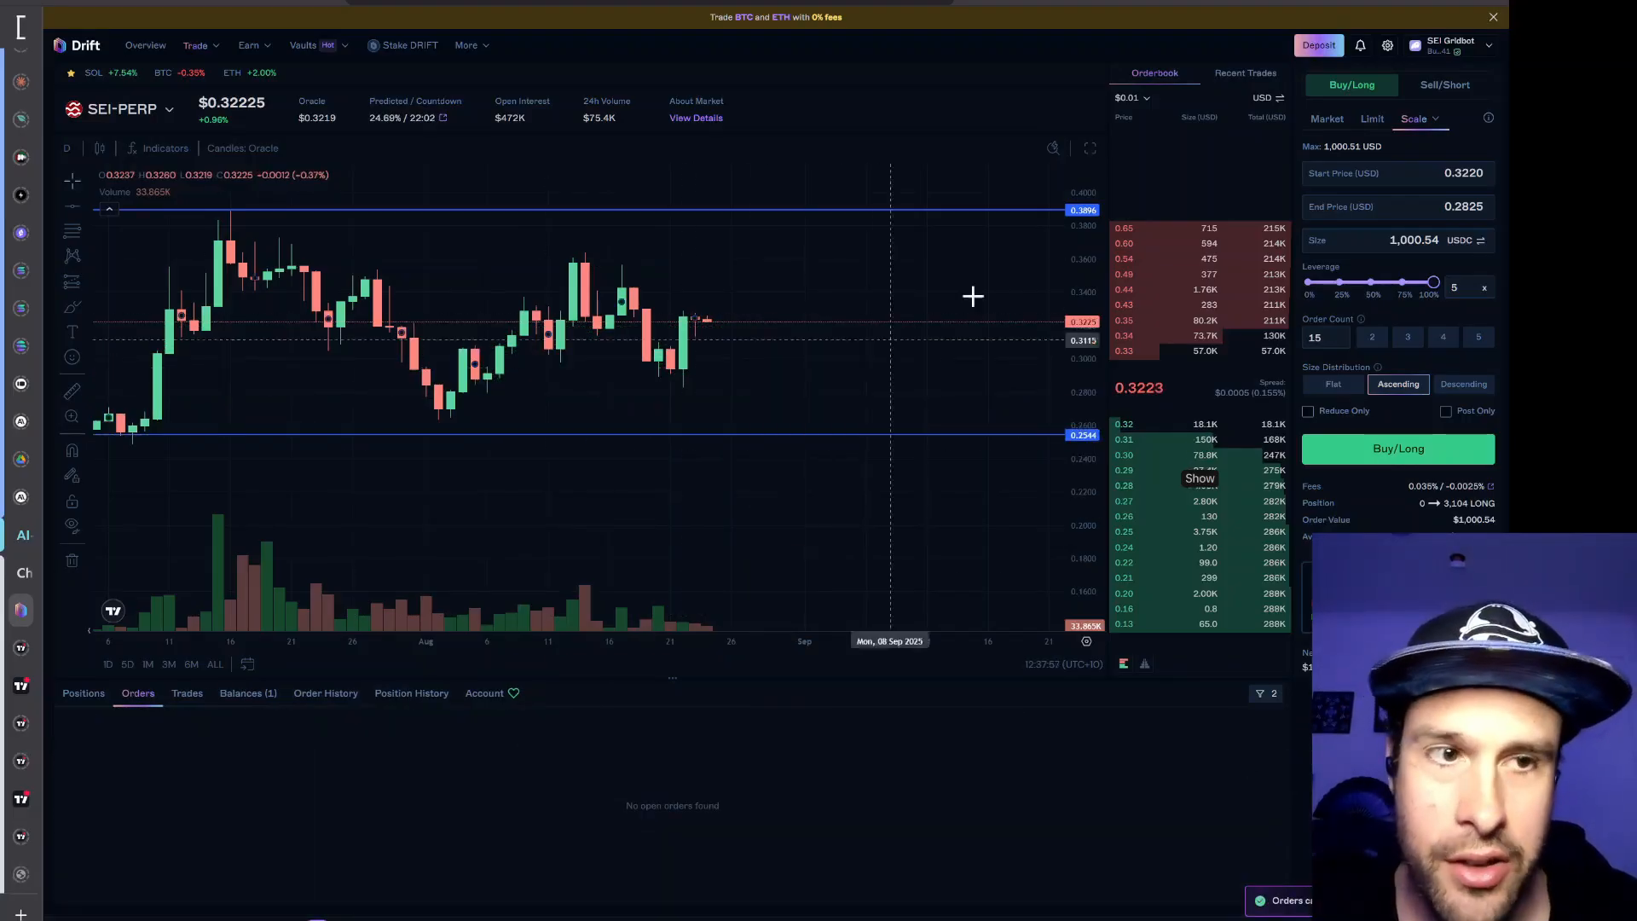
pyautogui.moveTo(769, 449)
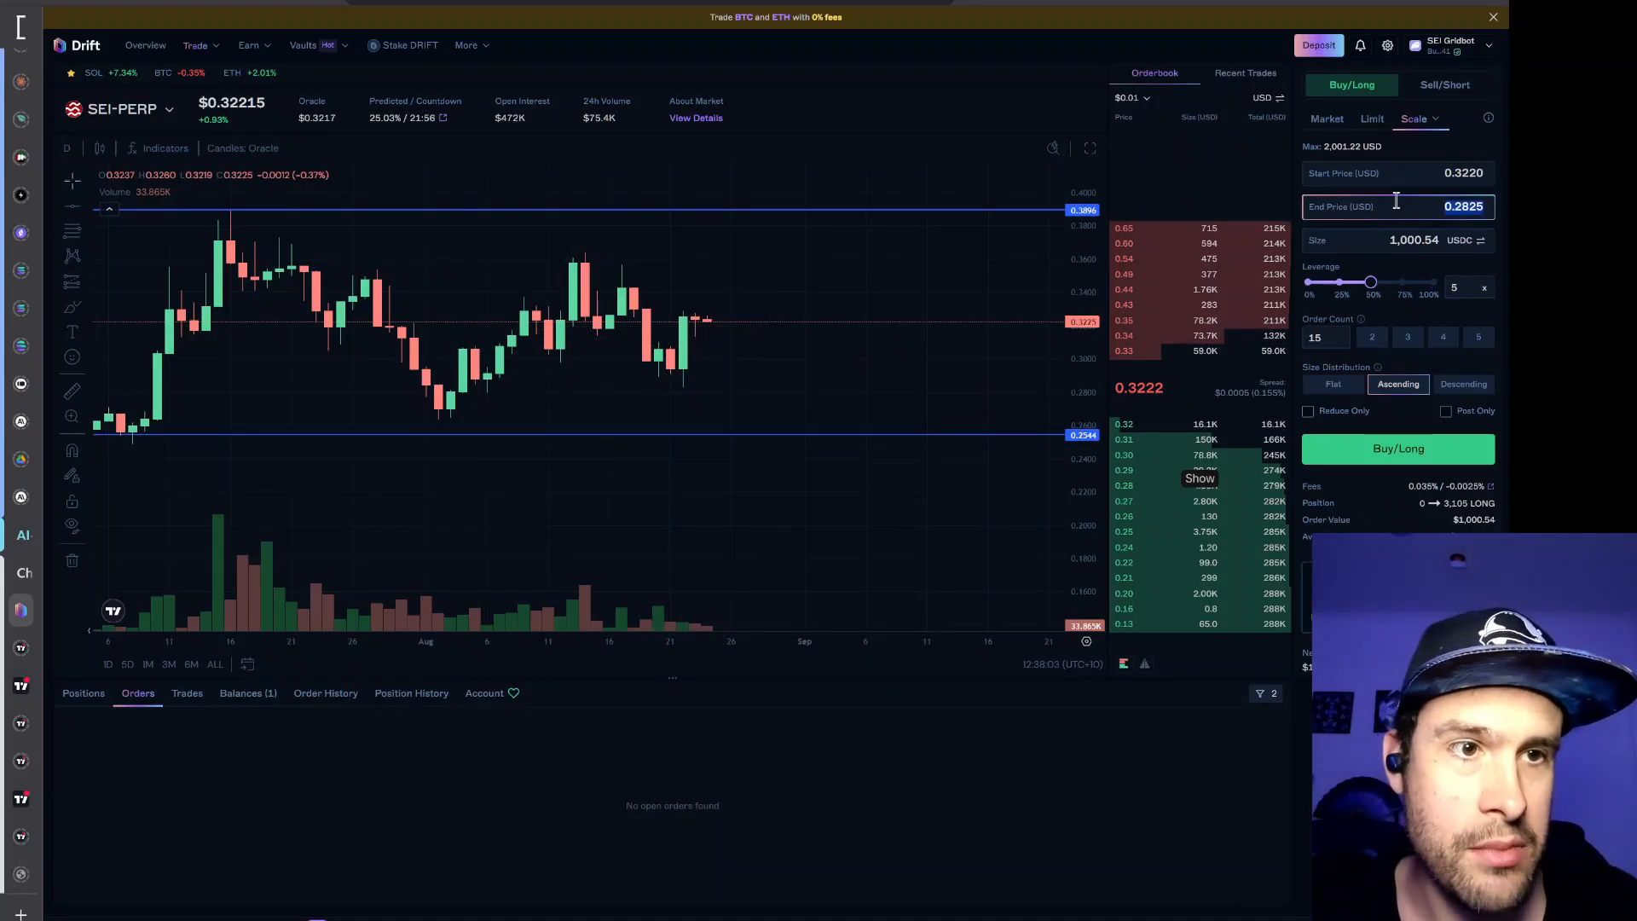
# Change the end price to 0.2632 and place the 15 ascending buy orders
pyautogui.write('0.2632')
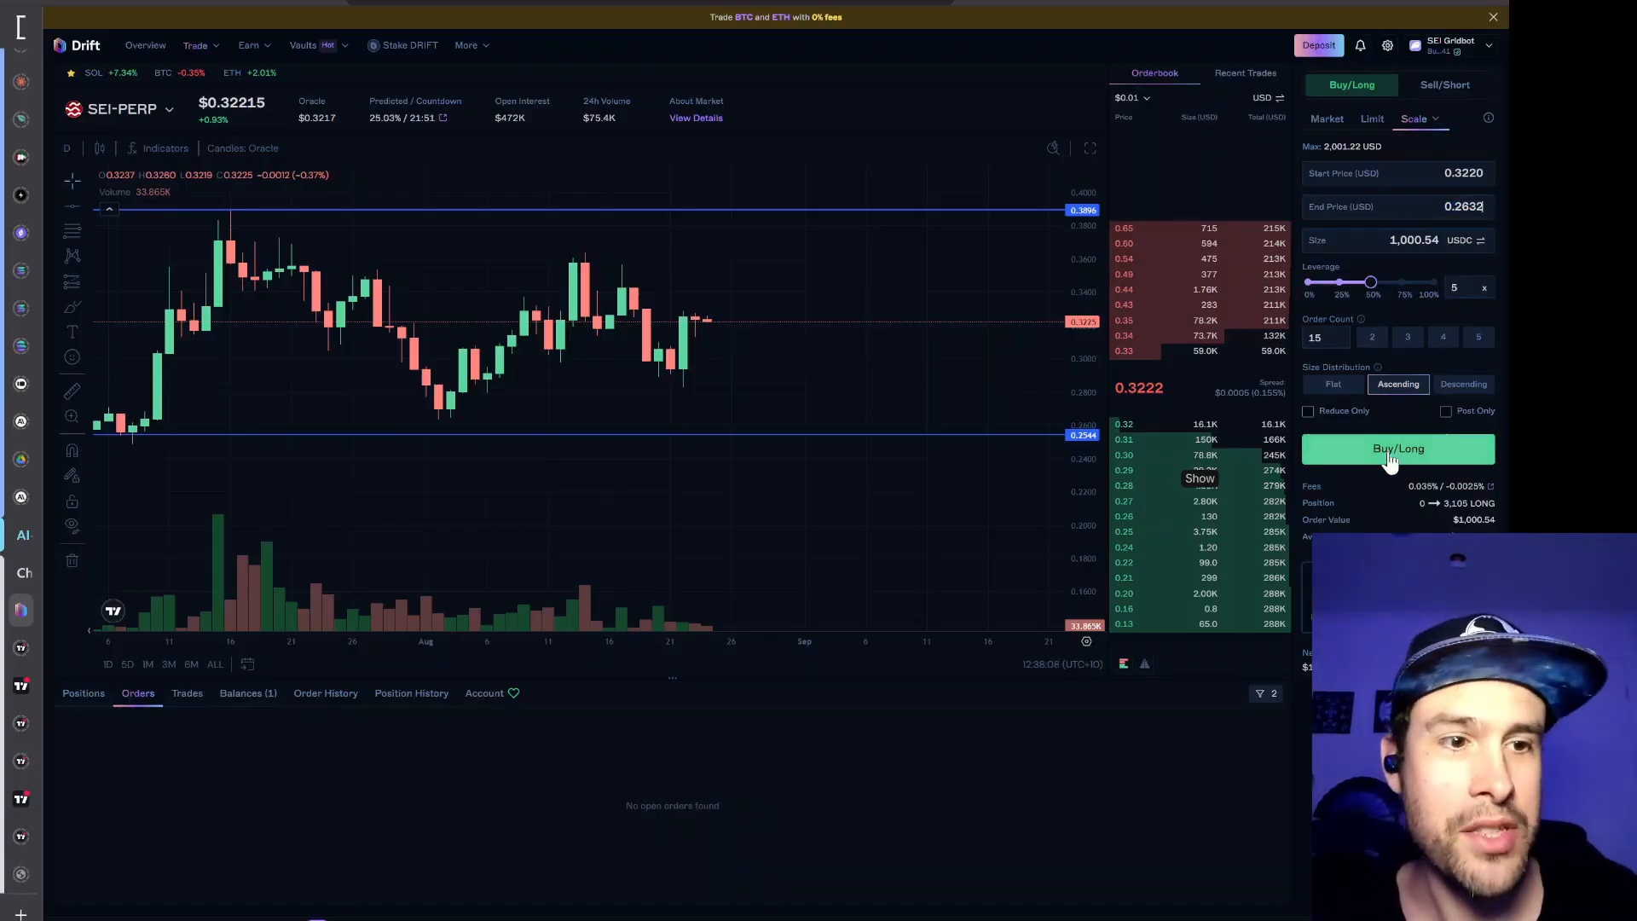
pyautogui.click(1398, 449)
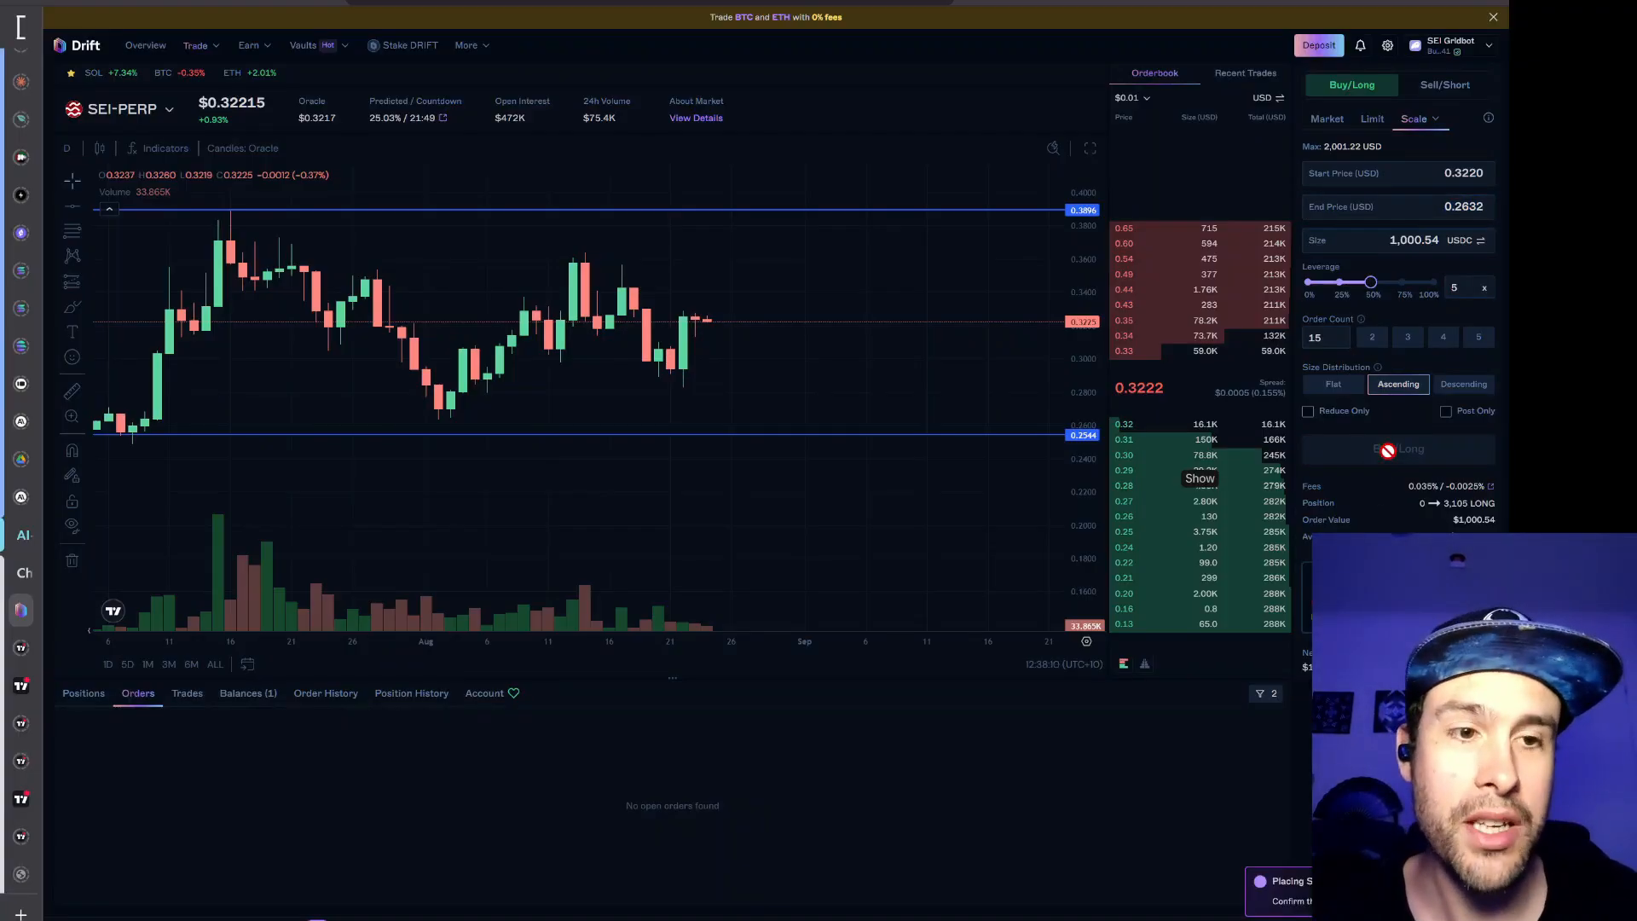
pyautogui.click(1399, 449)
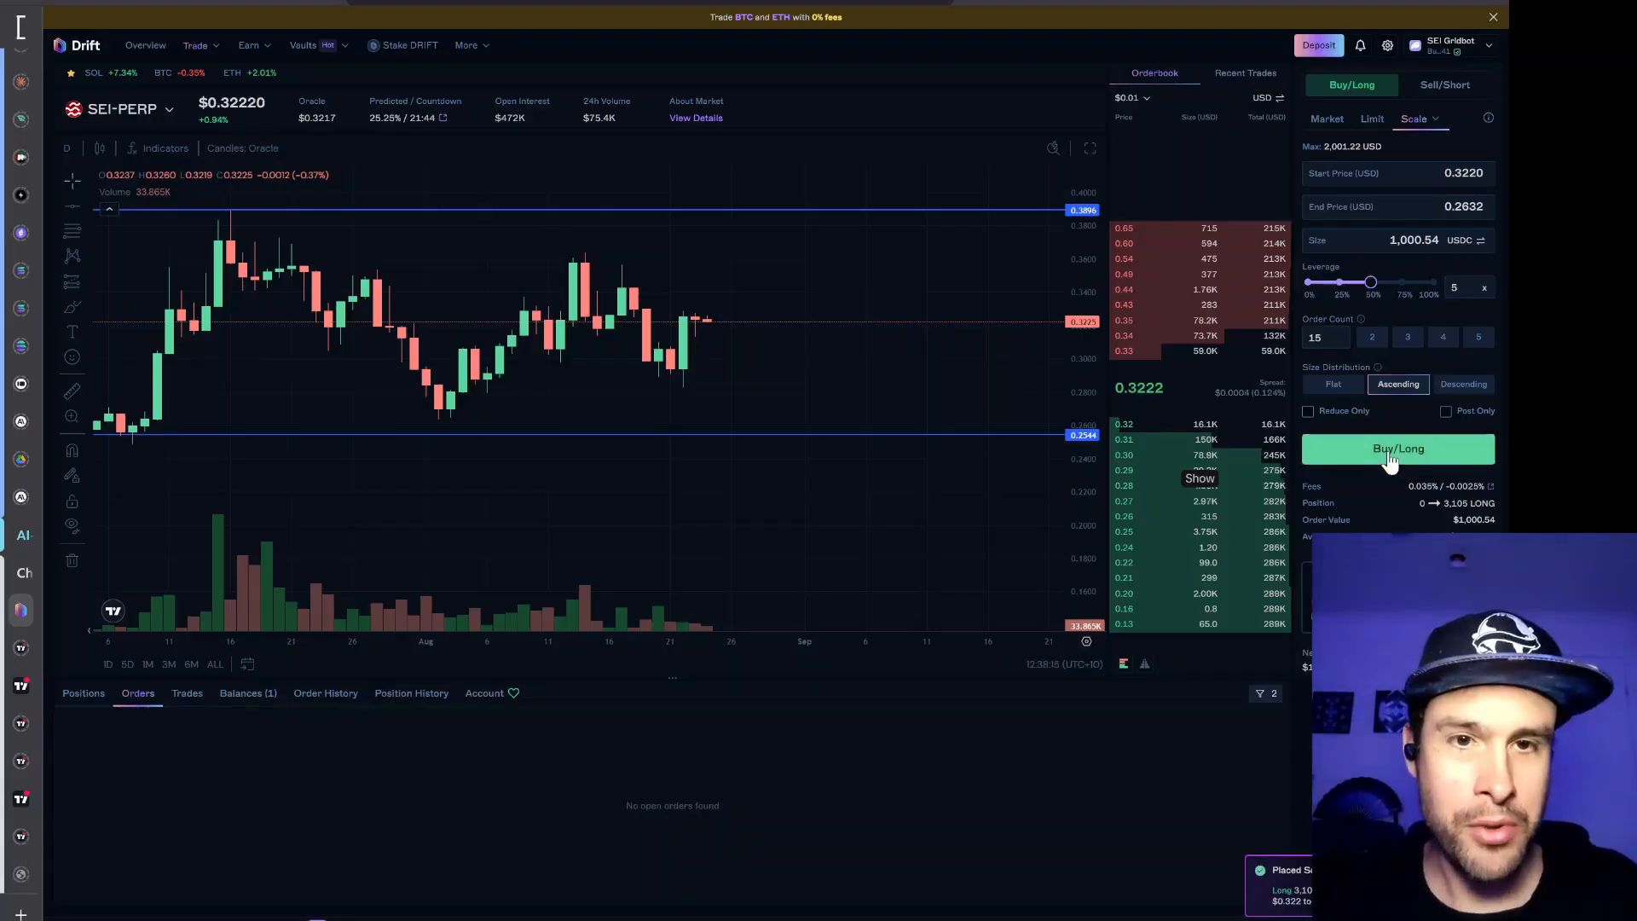
pyautogui.click(1398, 449)
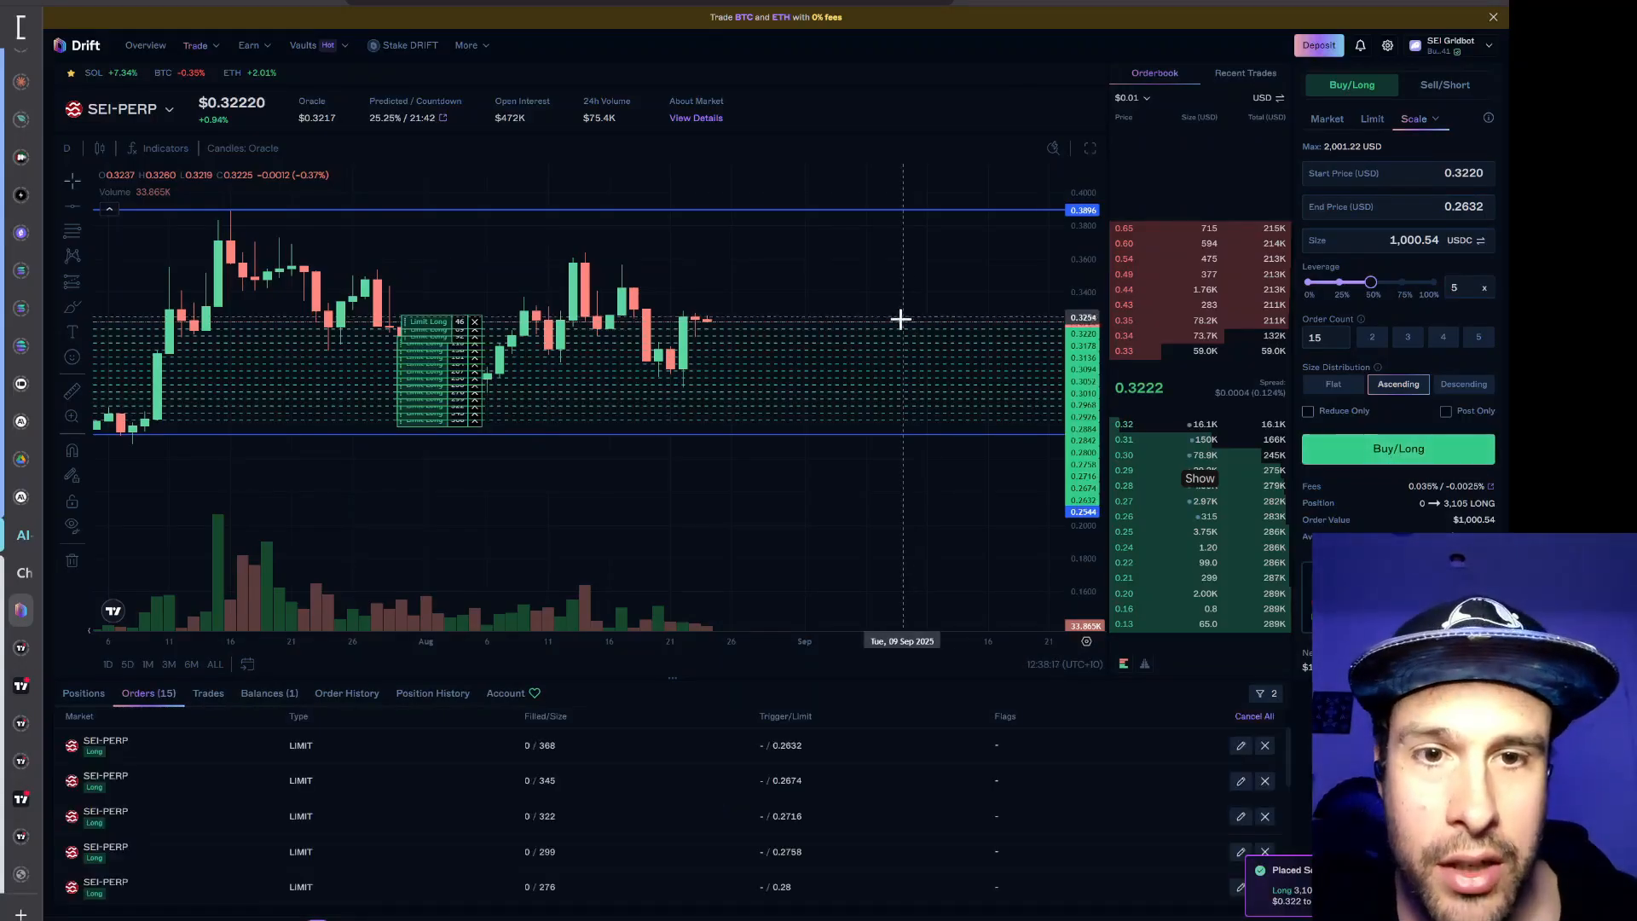
pyautogui.rightClick(901, 318)
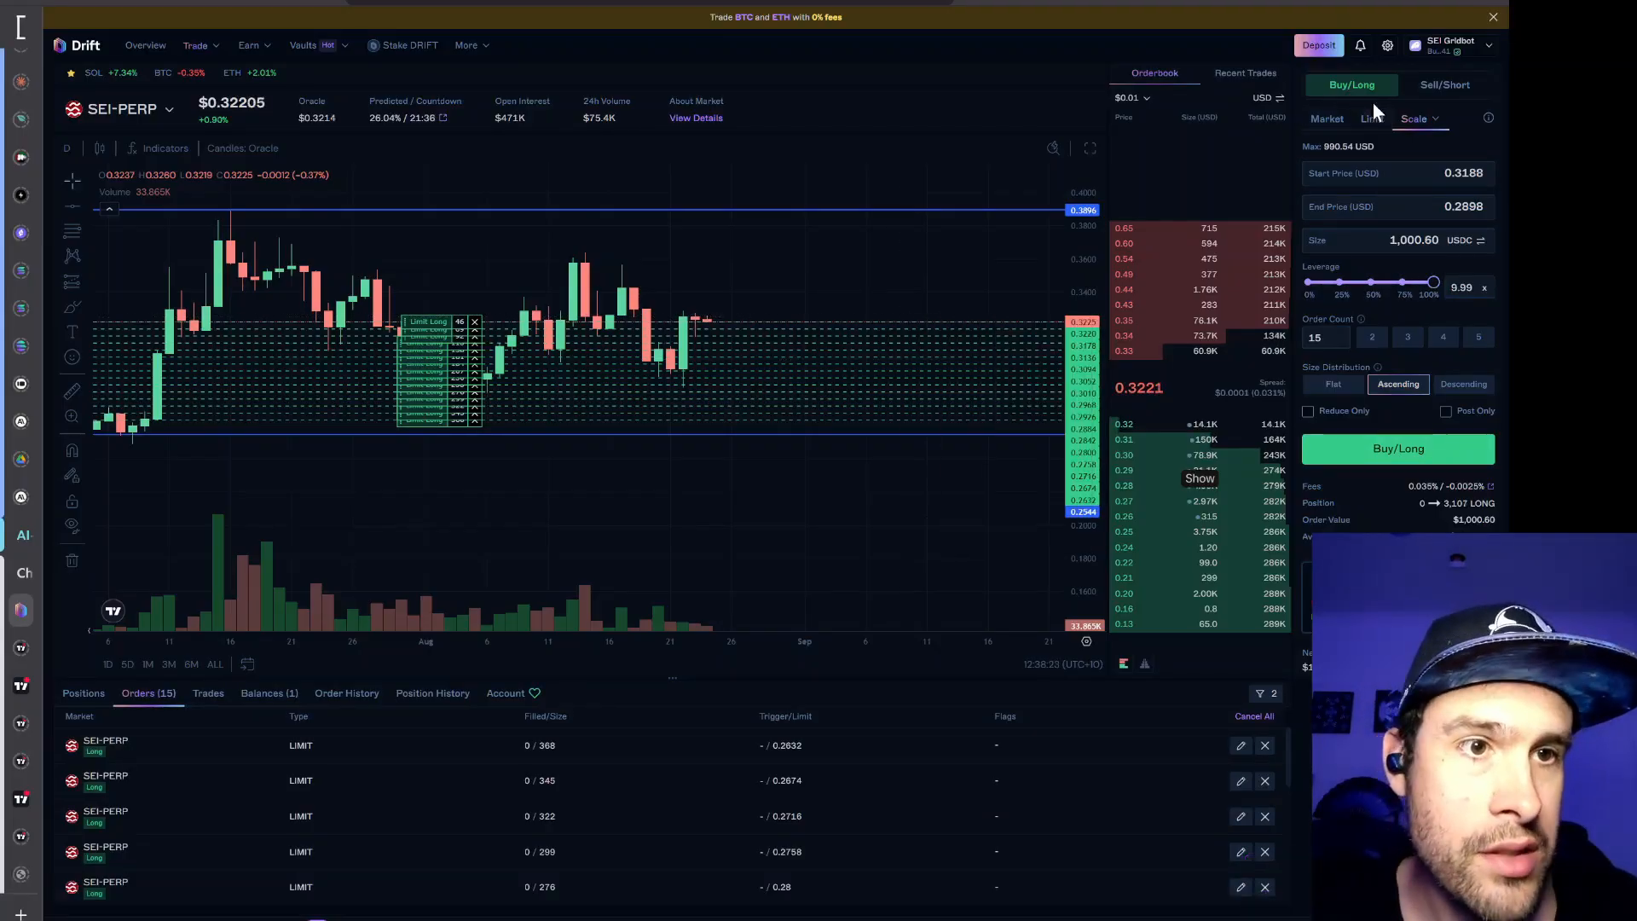
# Switch to selling and enter the upper line's price 0.3896 as end price
pyautogui.click(1445, 84)
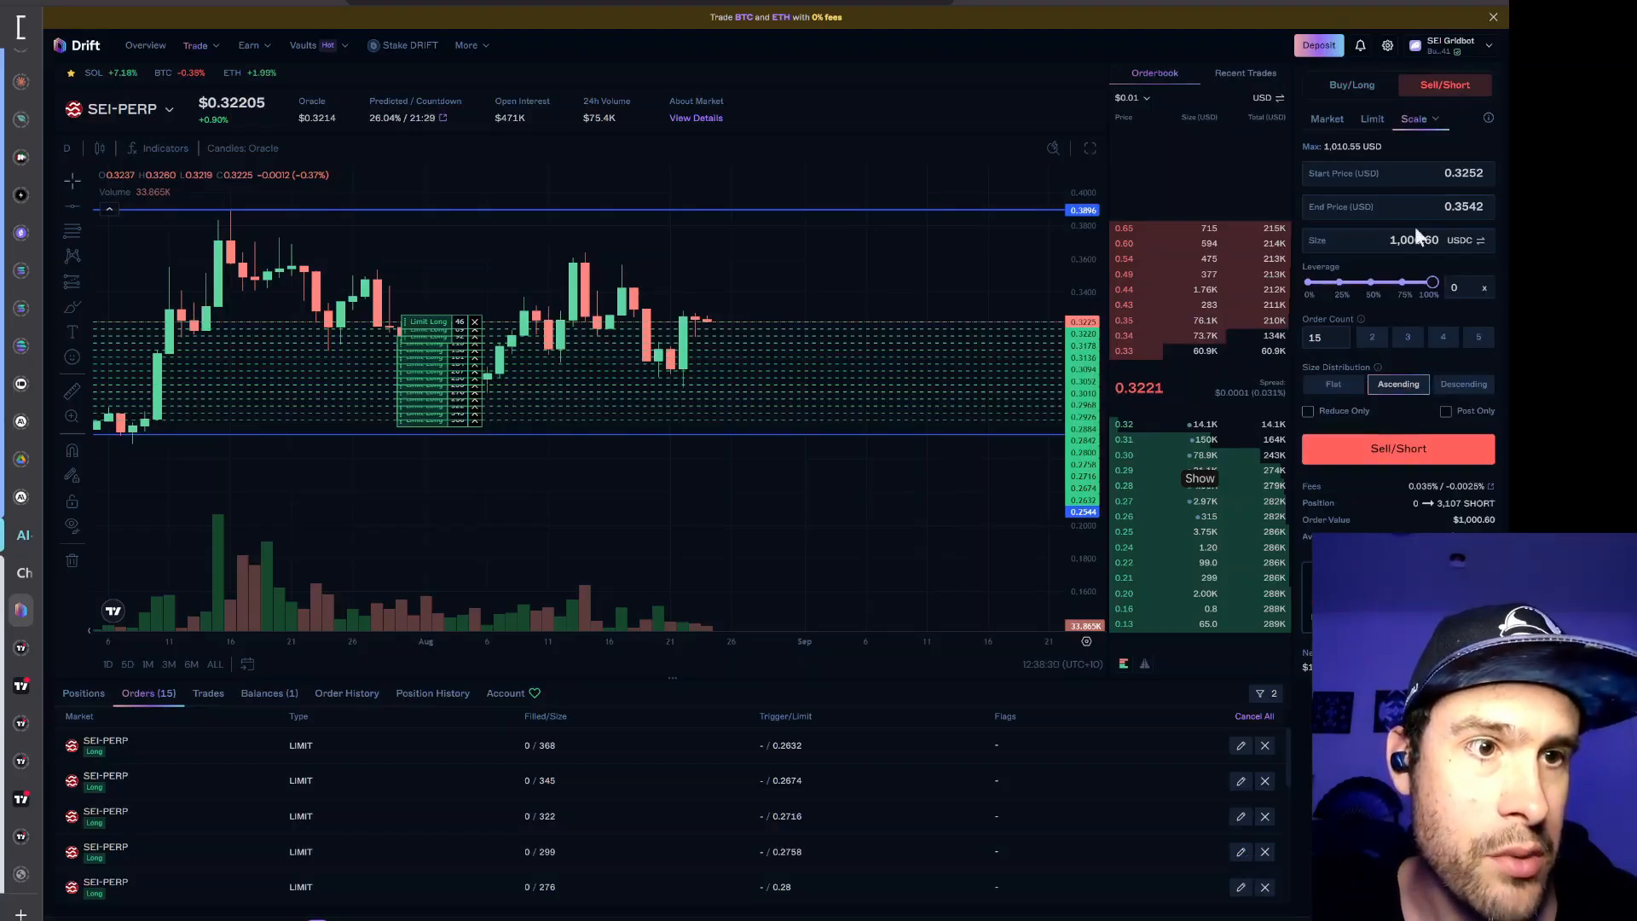
pyautogui.click(1463, 174)
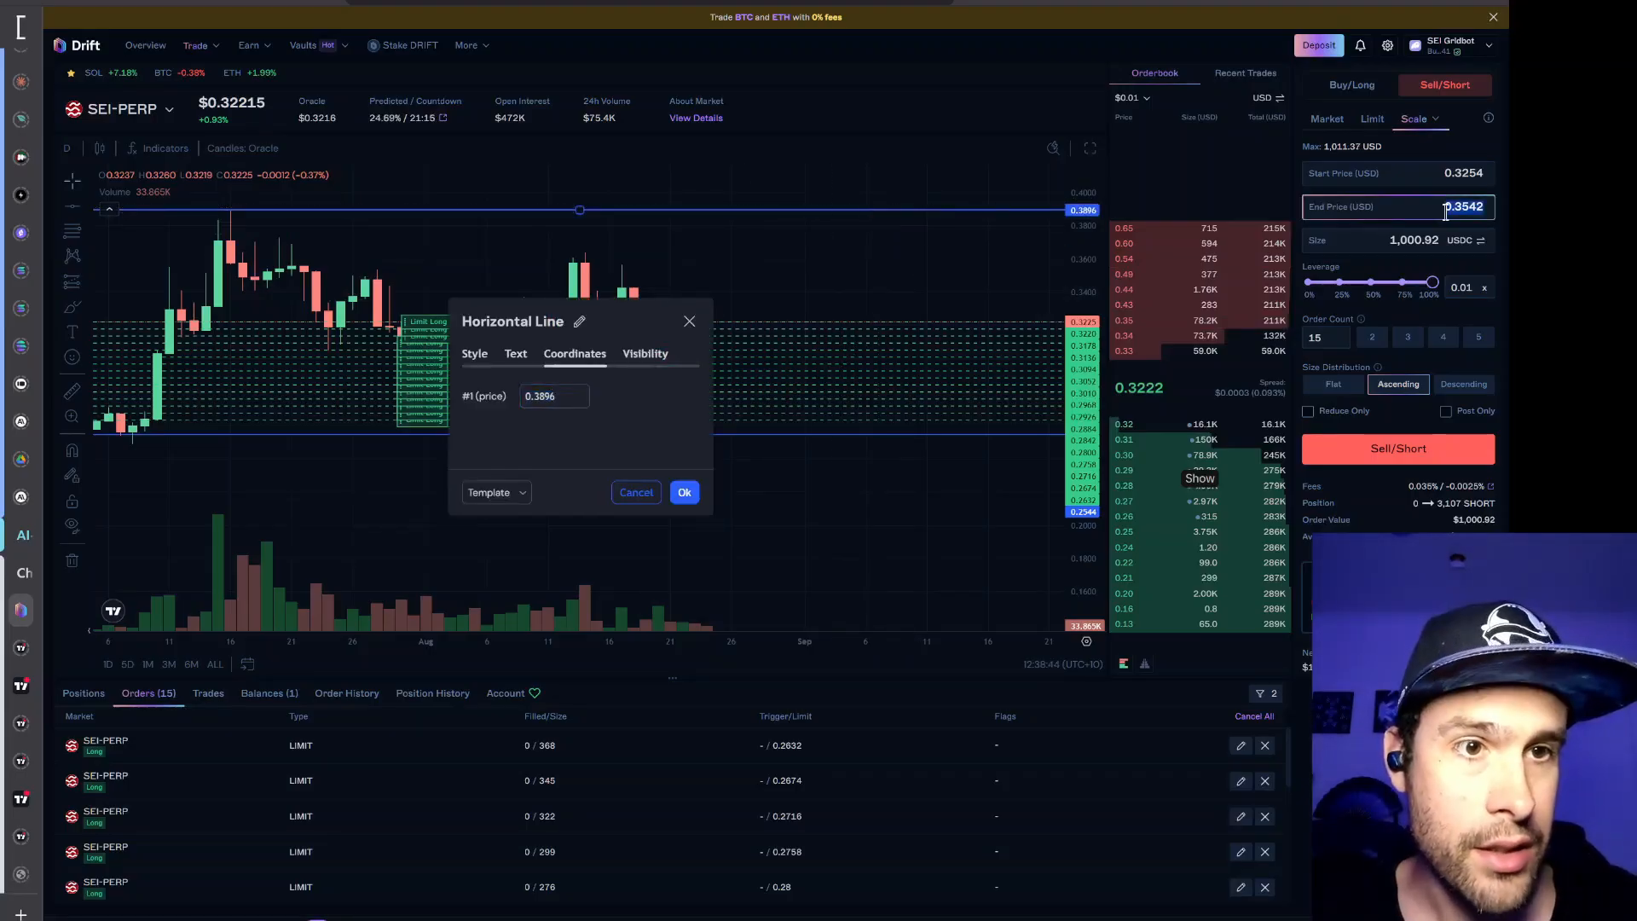
pyautogui.write('0.3896')
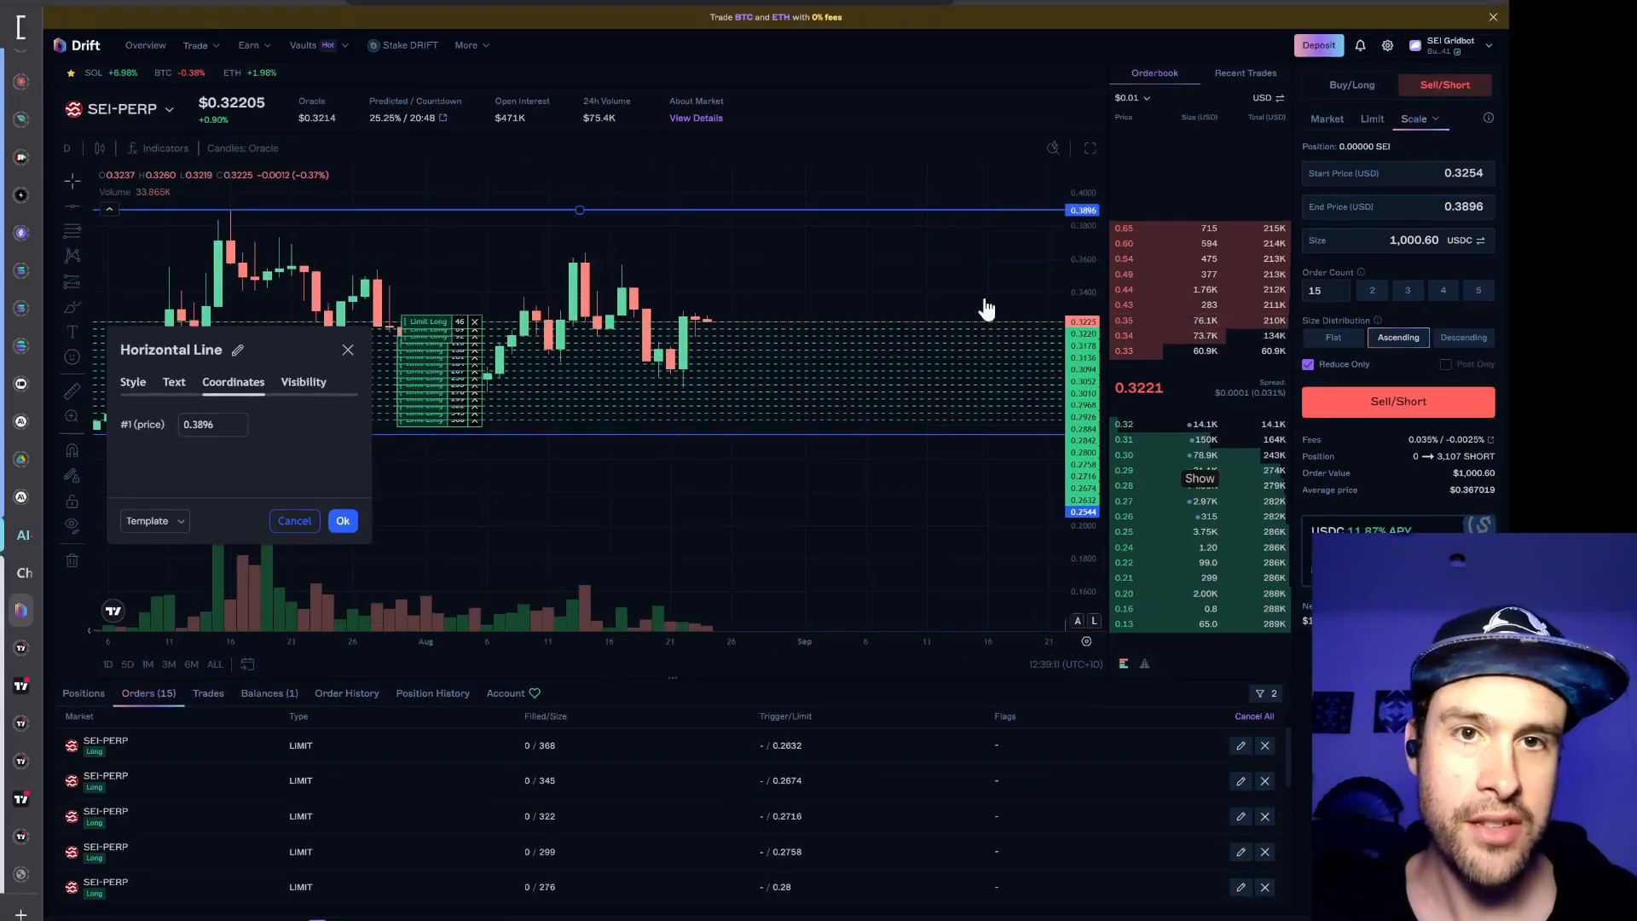
pyautogui.moveTo(711, 424)
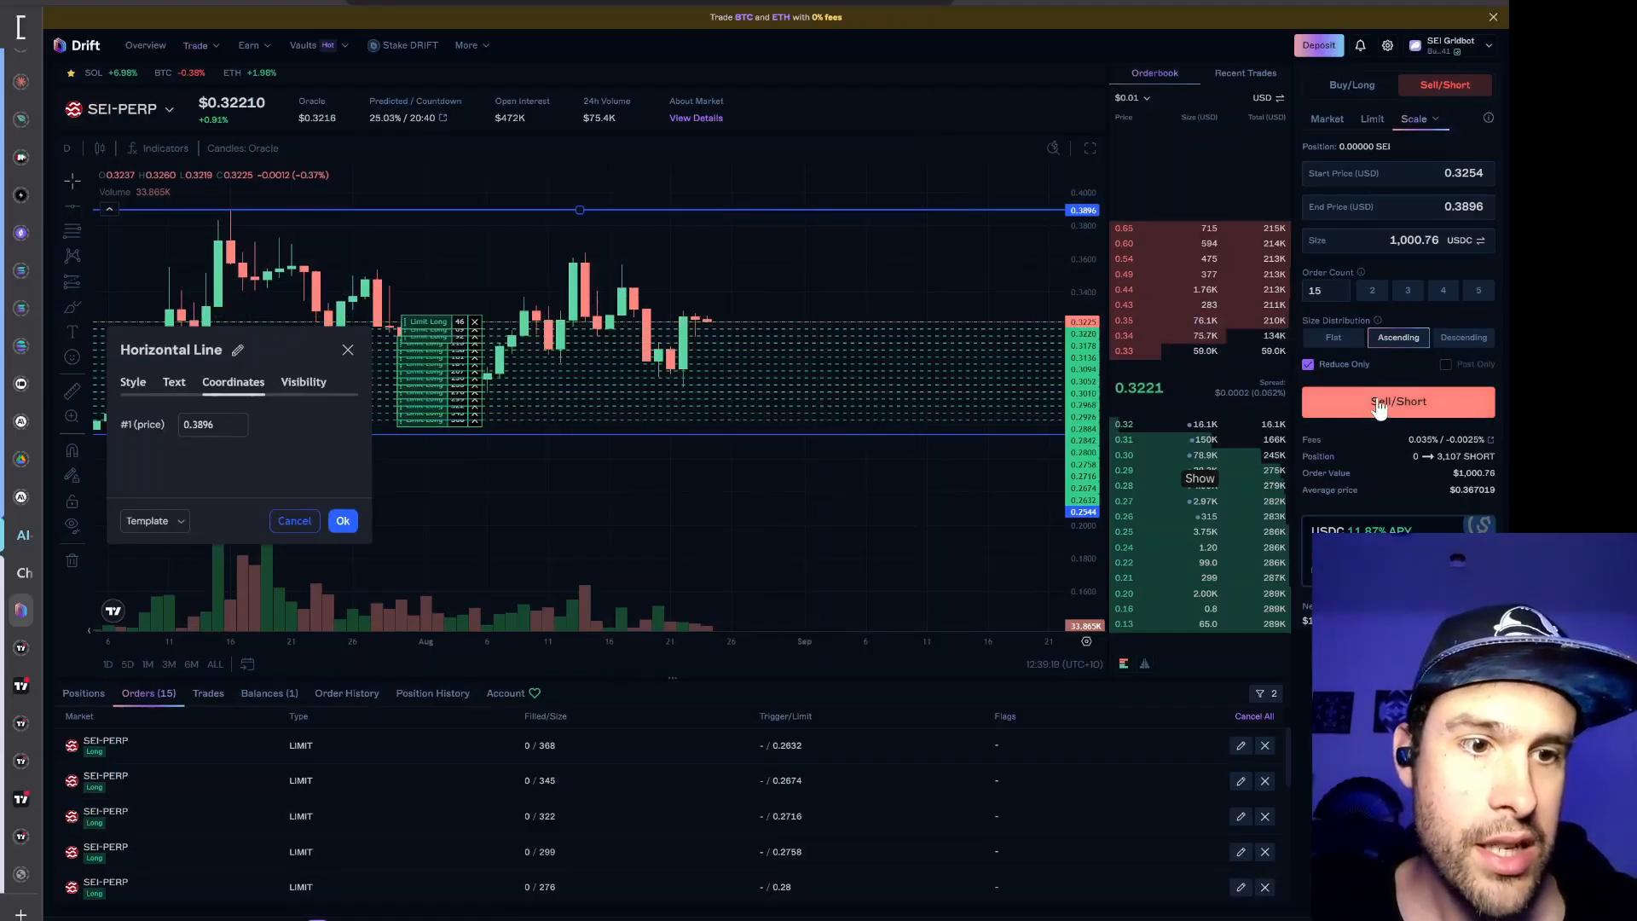
# Submit the 15 reduce-only scale sell orders and close the Horizontal Line dialog
pyautogui.click(1398, 401)
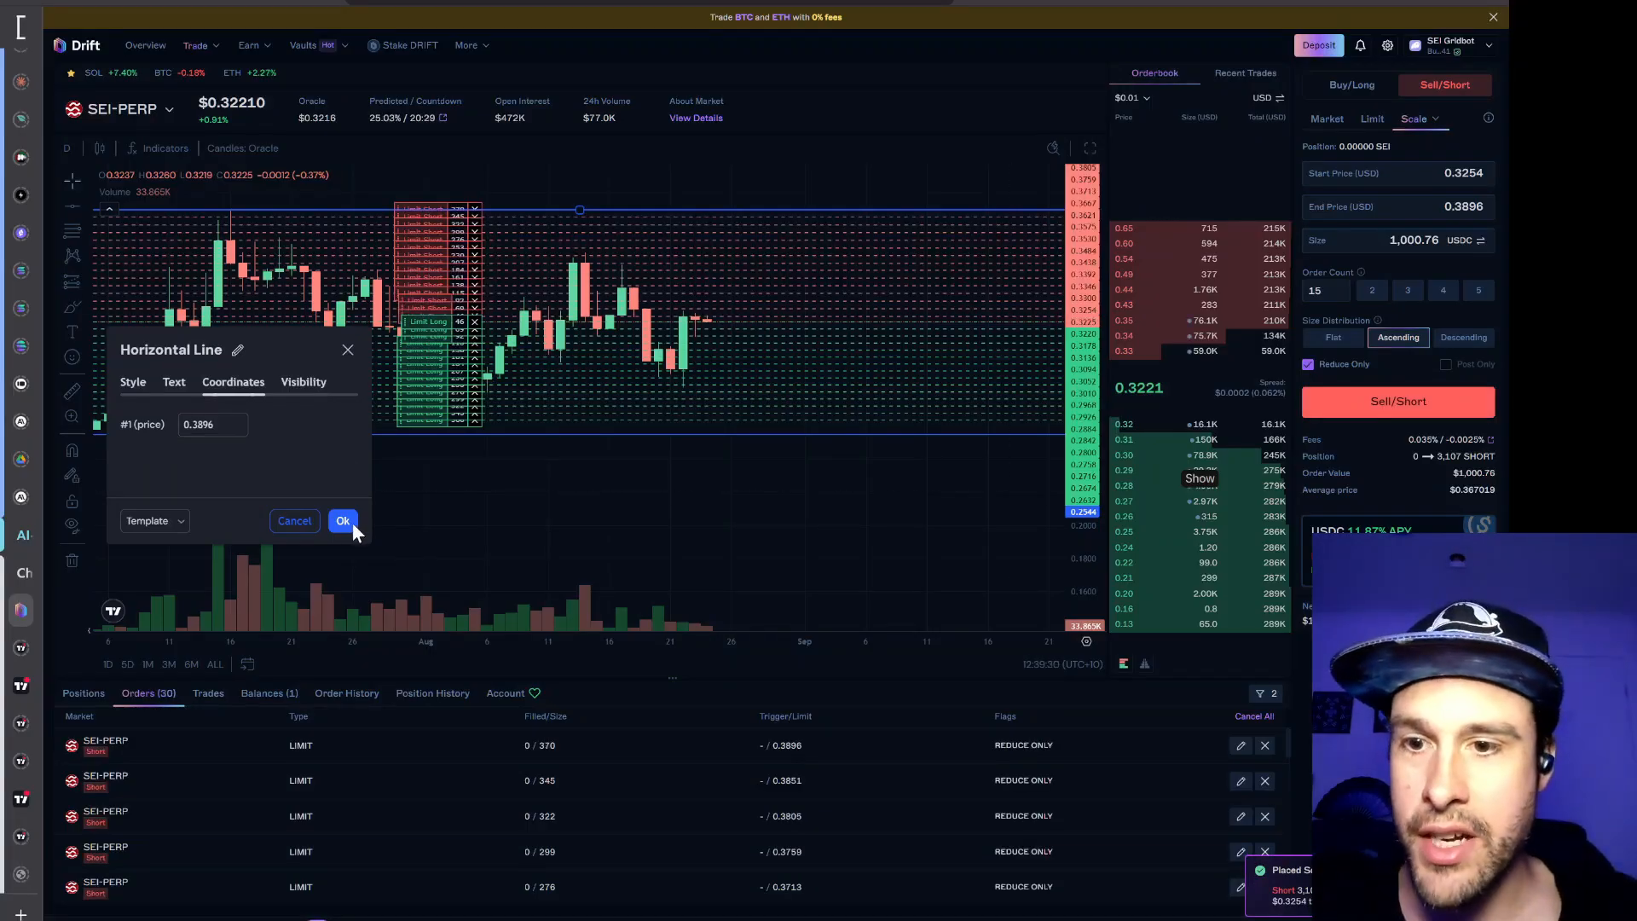
pyautogui.click(342, 520)
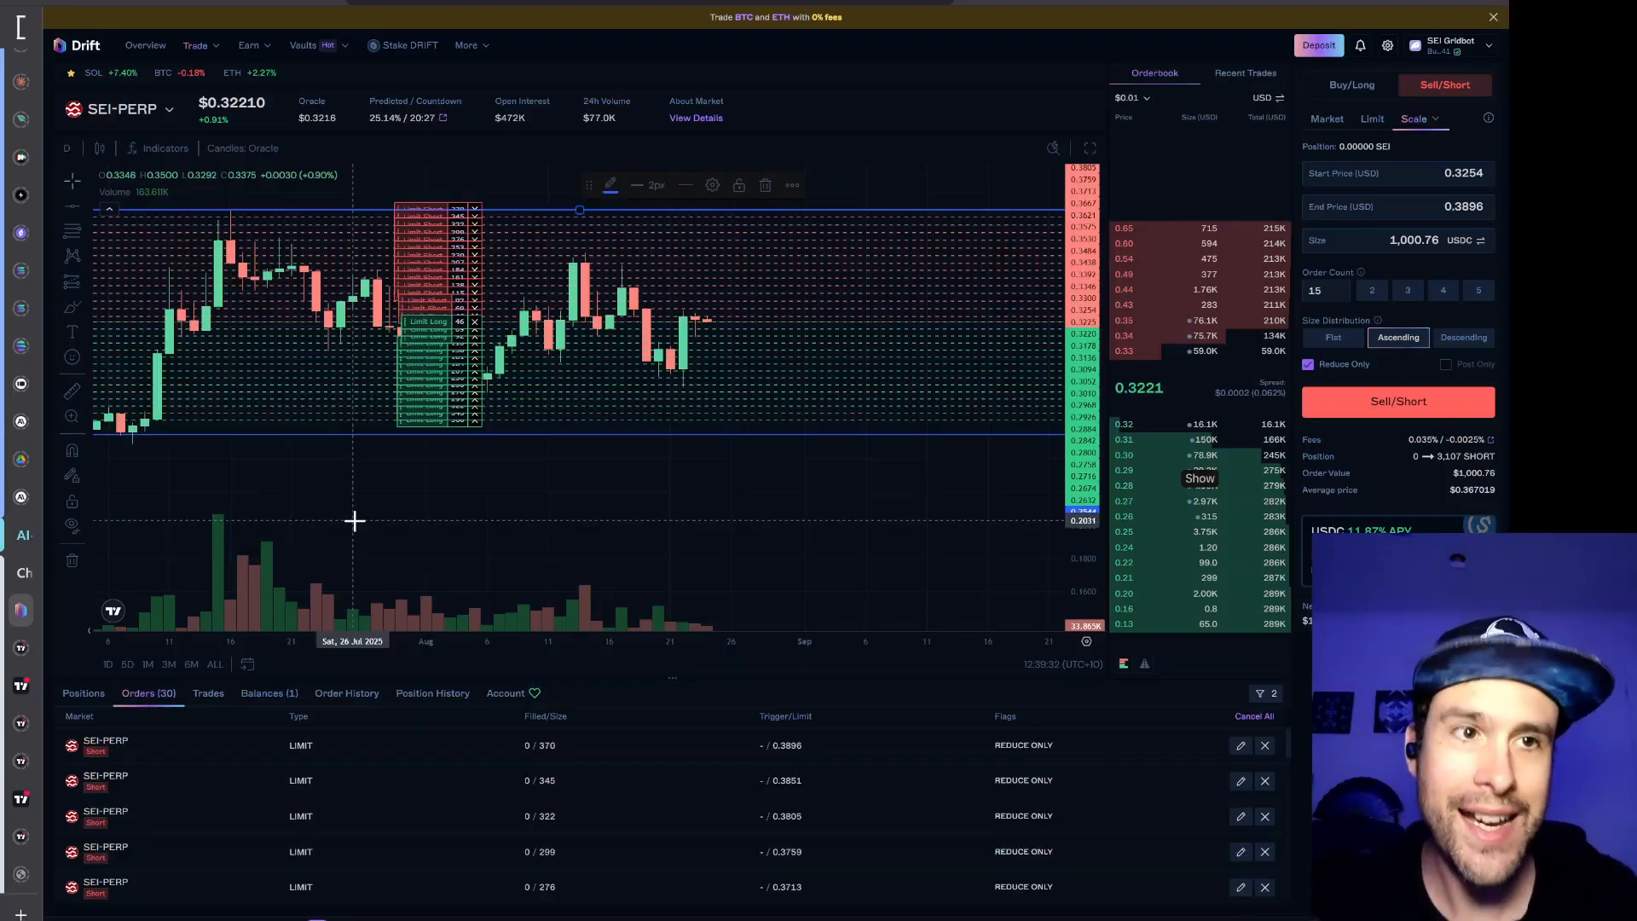